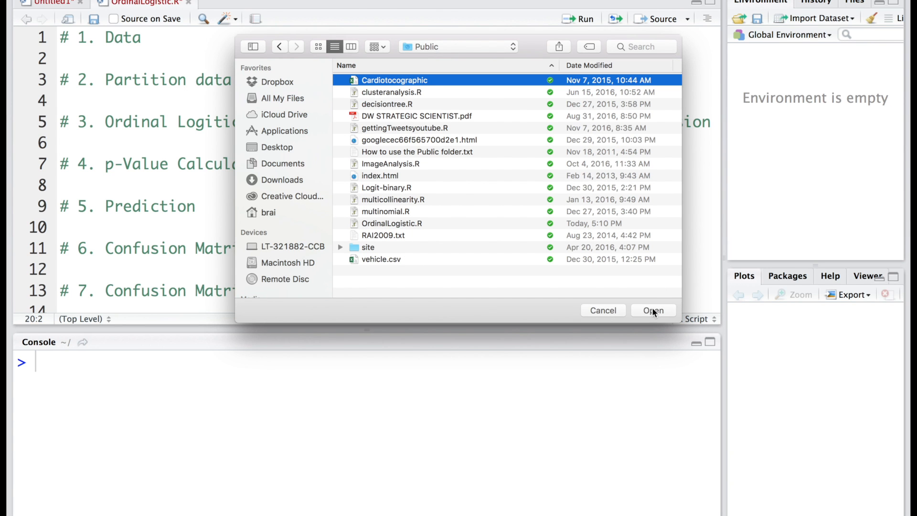
Import Cardiotocographic.csv from the Public folder as a data frame of 2126 observations
{"action": "left_click", "coordinate": [653, 310]}
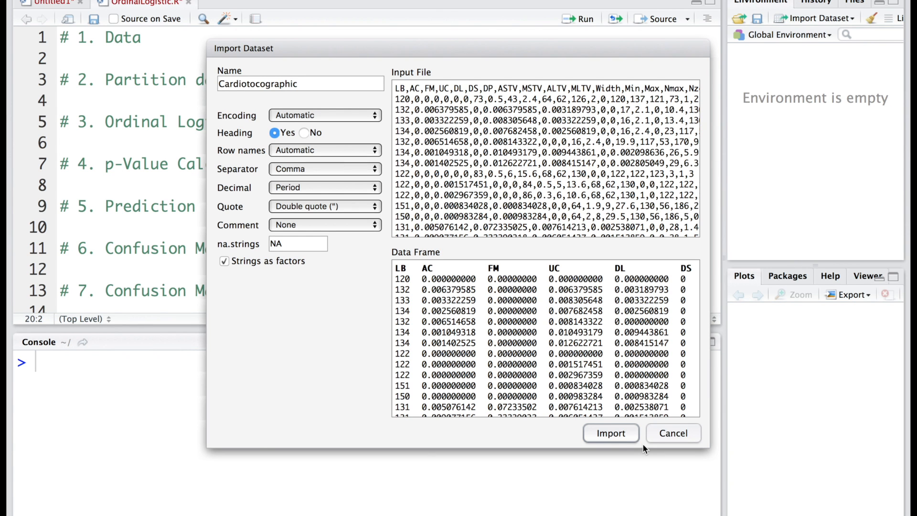
{"action": "mouse_move", "coordinate": [610, 433]}
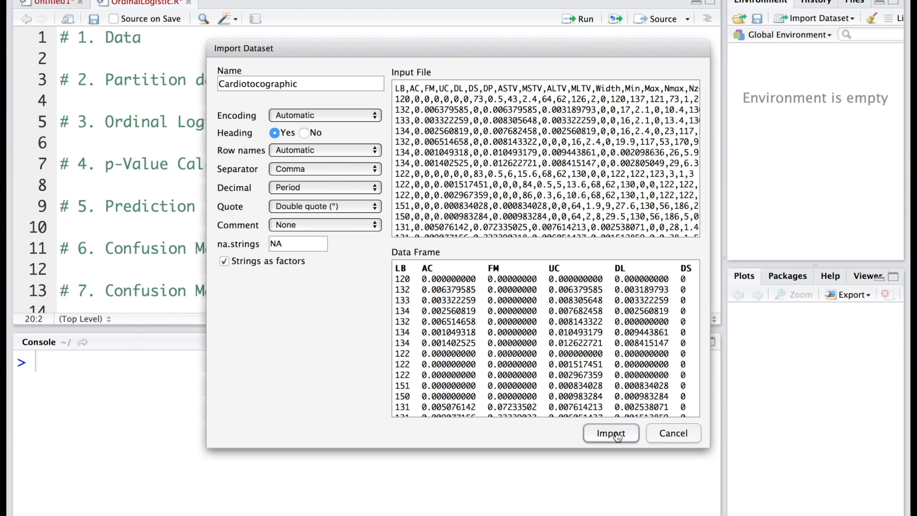
{"action": "left_click", "coordinate": [610, 434]}
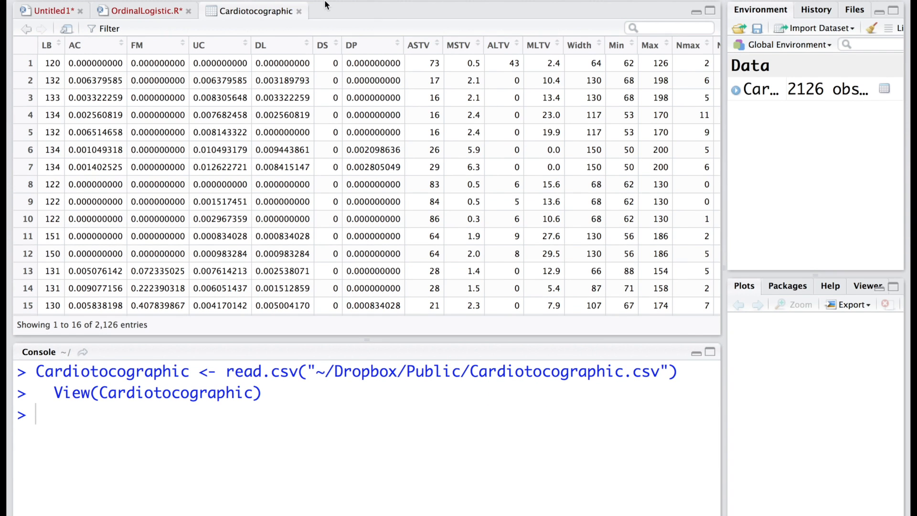
Add data <- Cardiotocographic on line 2 of OrdinalLogistic.R and run it
{"action": "left_click", "coordinate": [140, 11]}
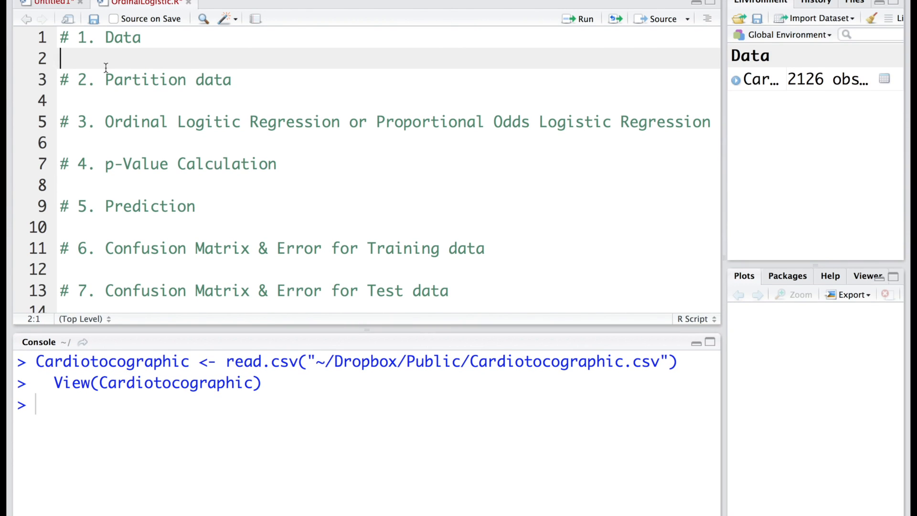
{"action": "type", "text": "data"}
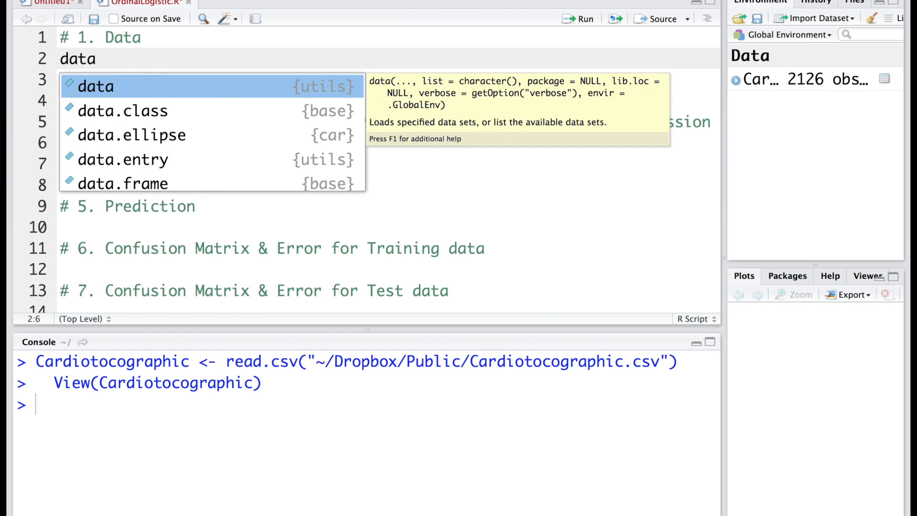
{"action": "type", "text": "<- Cardiotocographic"}
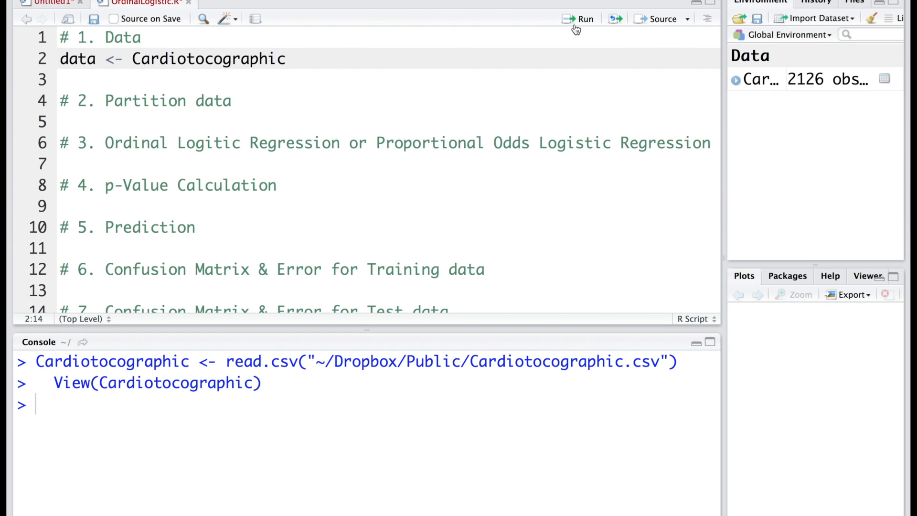
{"action": "left_click", "coordinate": [579, 19]}
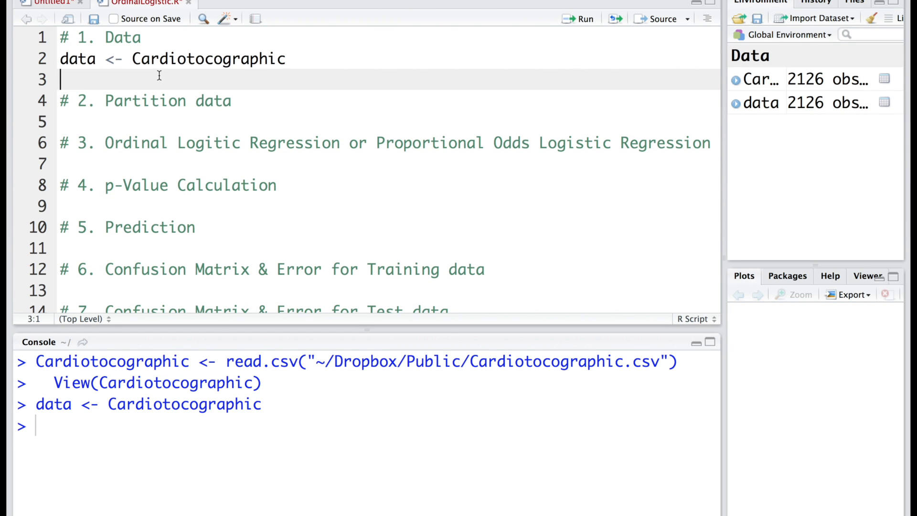
Run str(data) and inspect the 2126 observations of 22 variables in the console
{"action": "type", "text": "str(data)"}
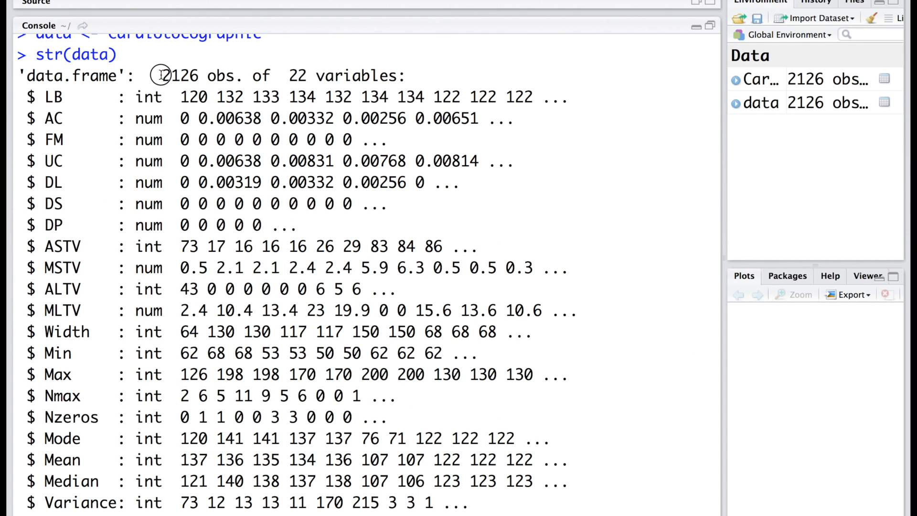
{"action": "double_click", "coordinate": [180, 76]}
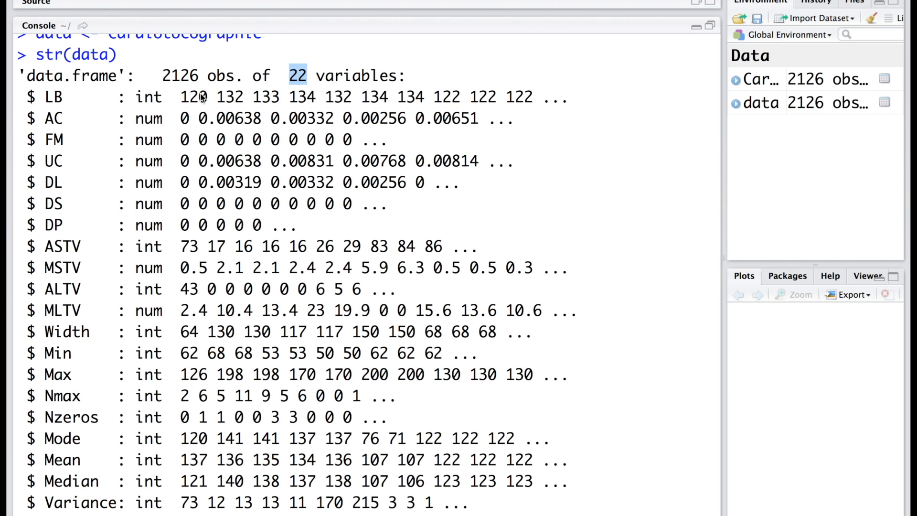
{"action": "scroll", "scroll_direction": "down", "scroll_amount": 3}
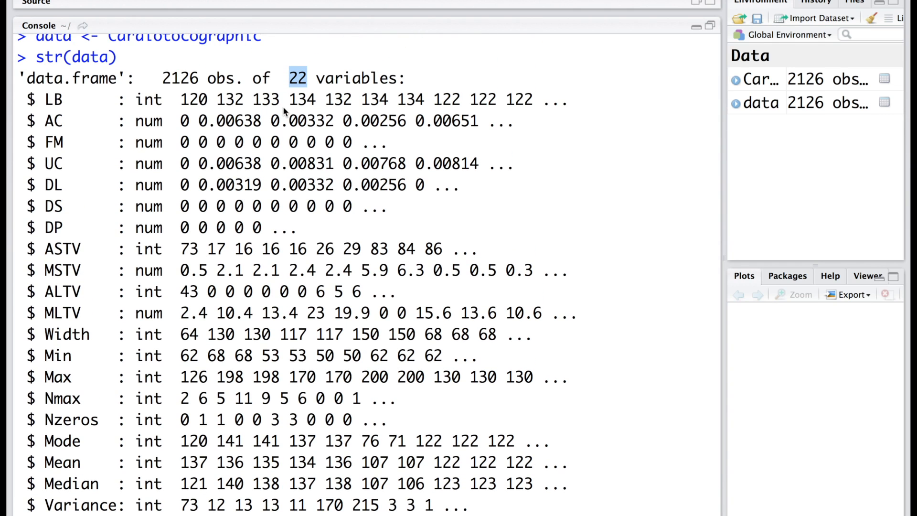
{"action": "mouse_move", "coordinate": [275, 229]}
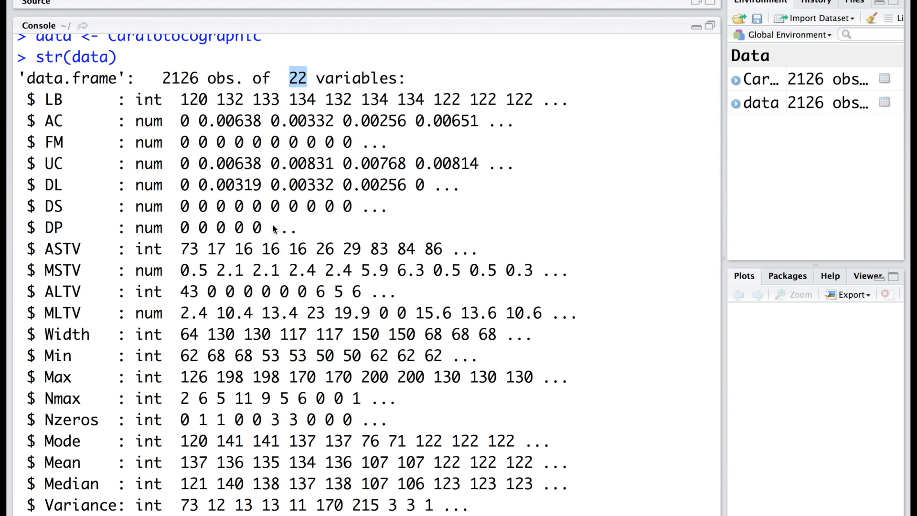
{"action": "scroll", "scroll_direction": "down", "scroll_amount": 3}
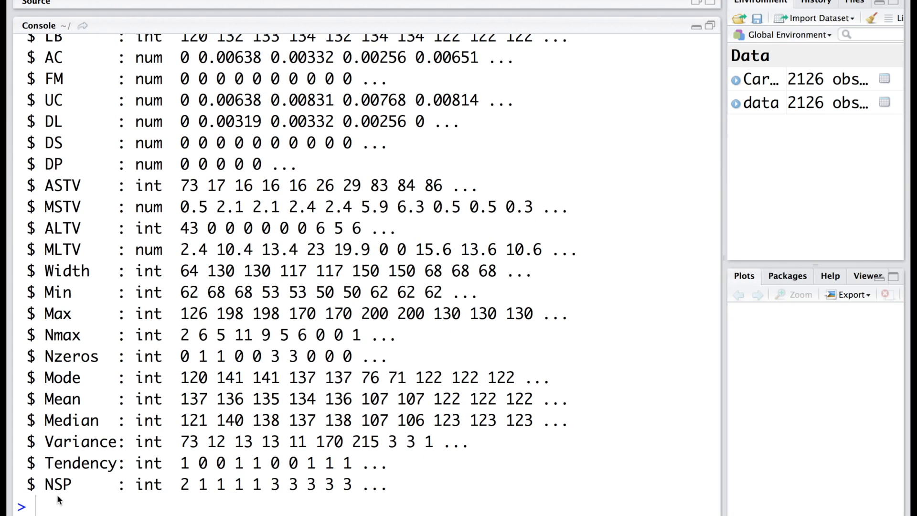
{"action": "double_click", "coordinate": [57, 484]}
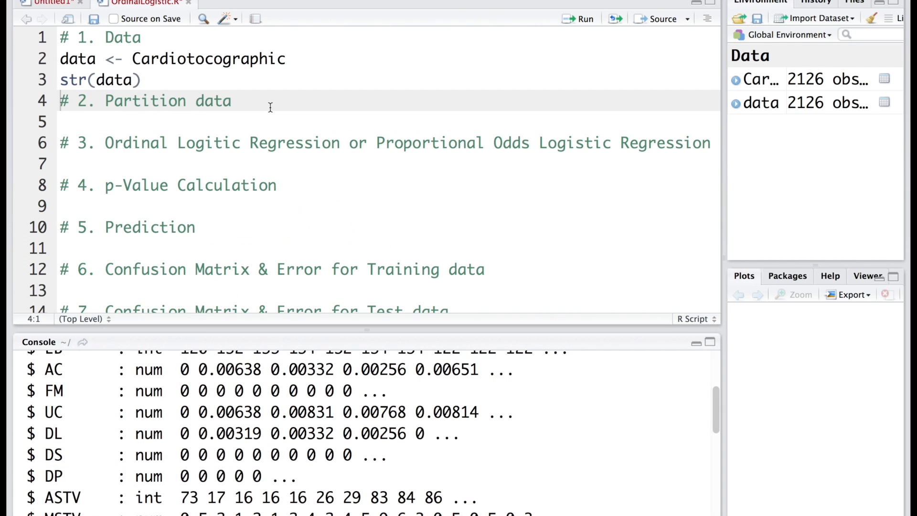
Convert data$NSP with as.ordered and confirm its levels 1<2<3 in the structure output
{"action": "type", "text": "data$"}
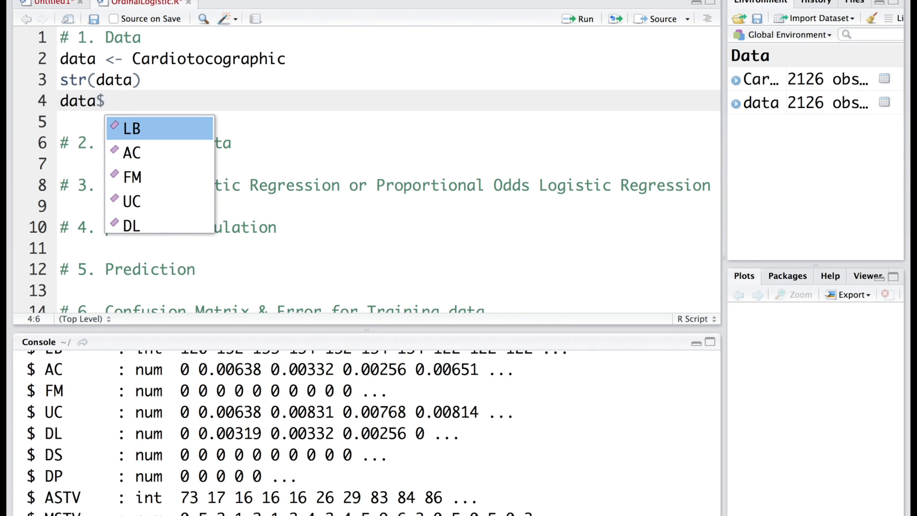
{"action": "type", "text": "NSP <- as.ordered("}
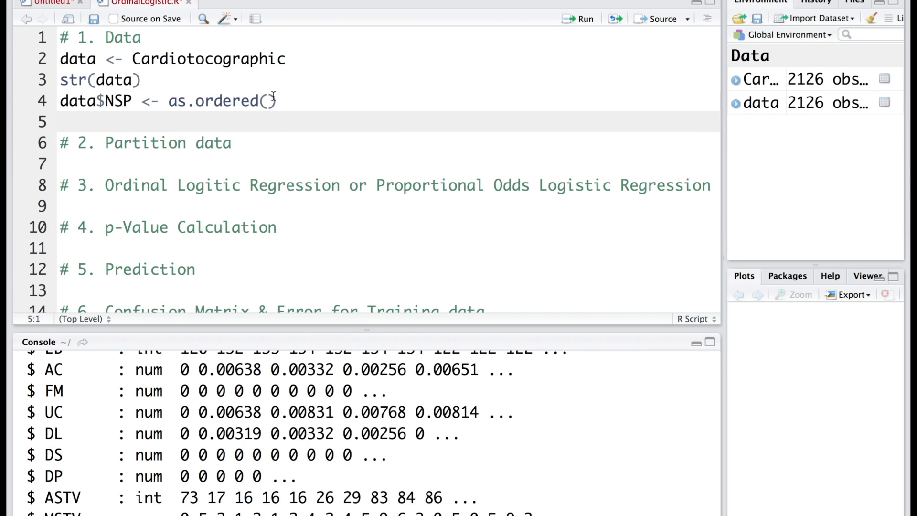
{"action": "left_click", "coordinate": [582, 19]}
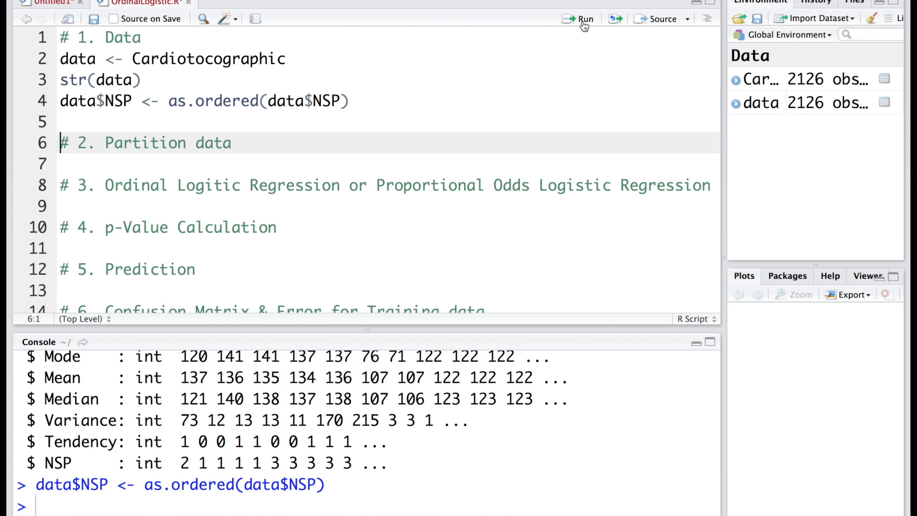
{"action": "mouse_move", "coordinate": [468, 73]}
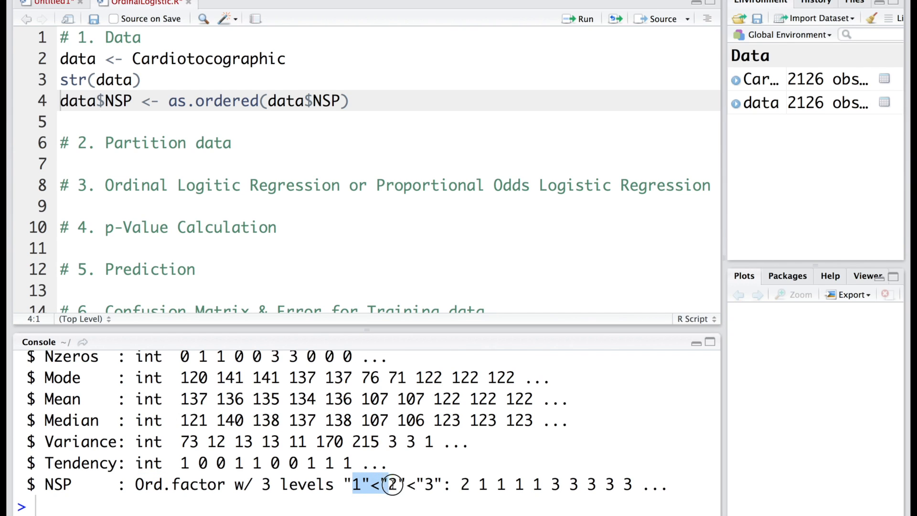
{"action": "left_click_drag", "start_coordinate": [391, 484], "coordinate": [436, 484]}
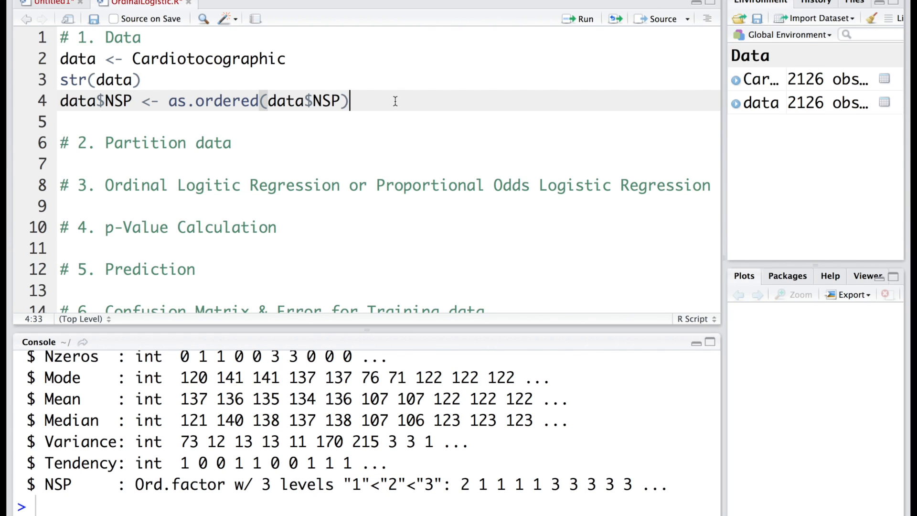
Run summary(data) and check NSP counts 1655, 295, 176 and the Tendency summary
{"action": "type", "text": "summary("}
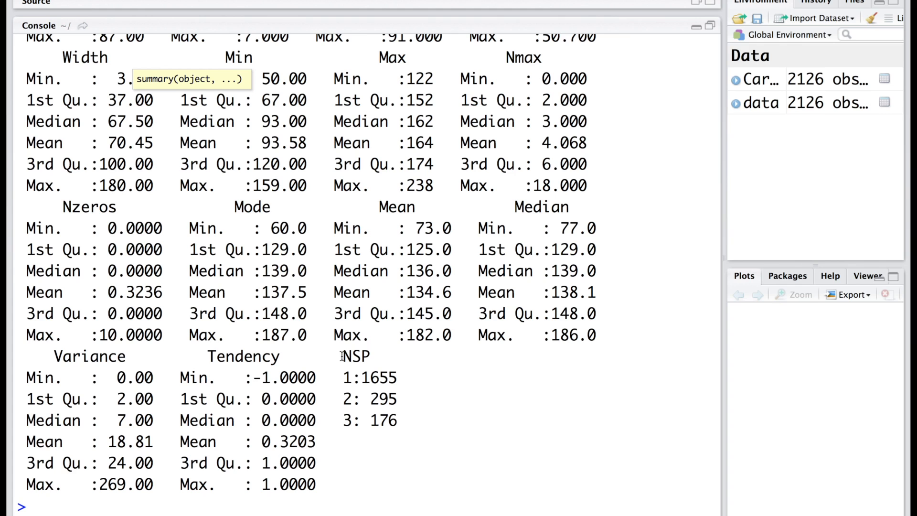
{"action": "double_click", "coordinate": [378, 378]}
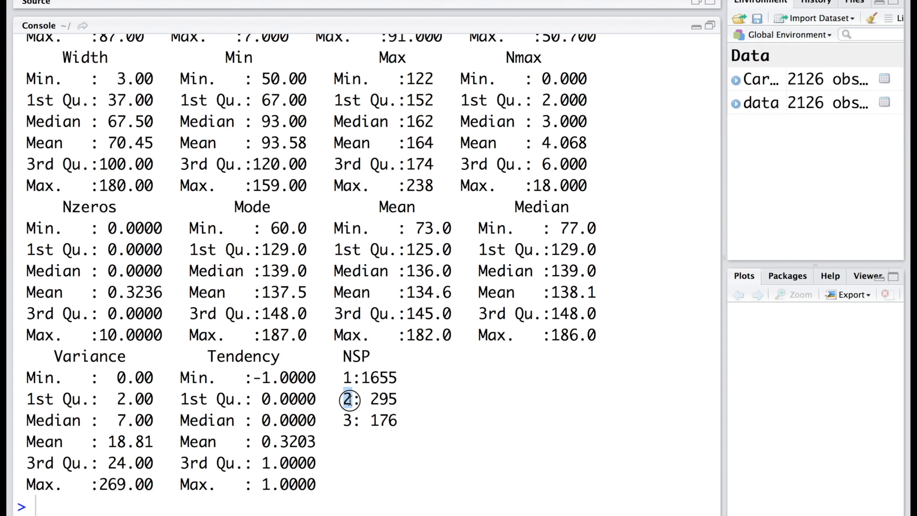
{"action": "double_click", "coordinate": [383, 420]}
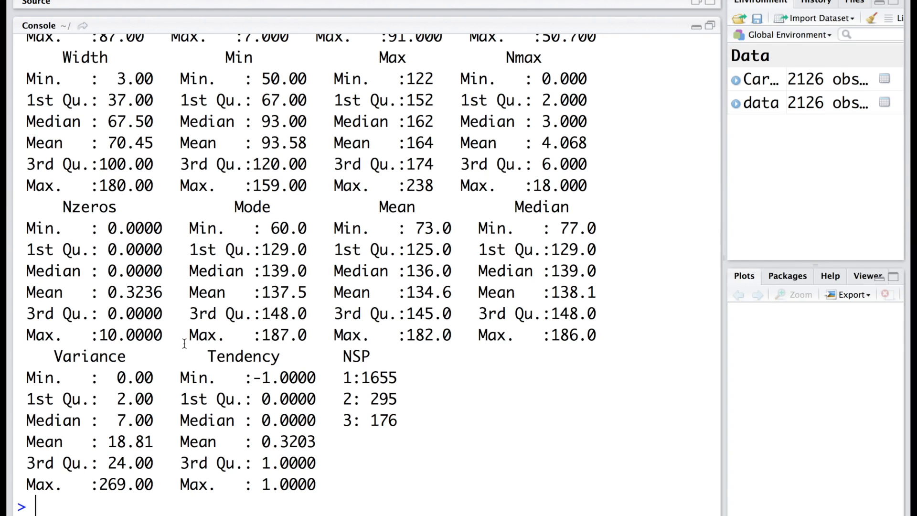
{"action": "mouse_move", "coordinate": [200, 370]}
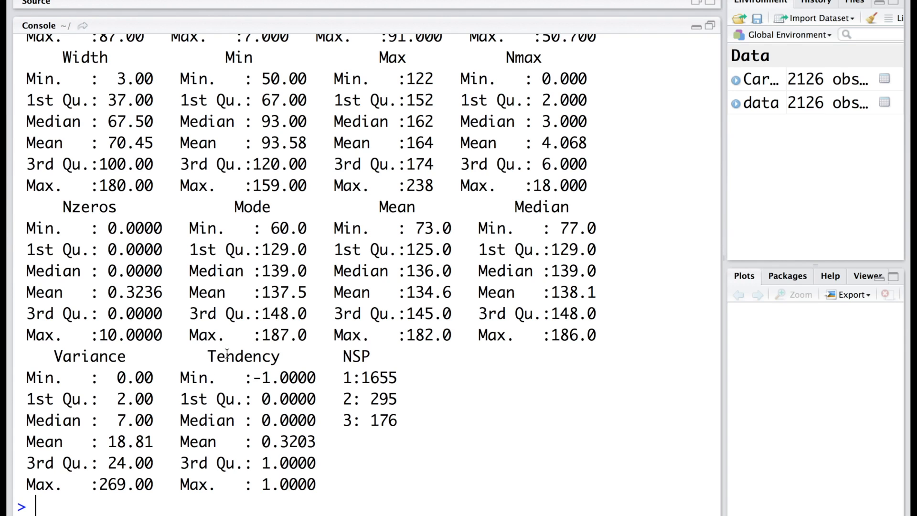
{"action": "double_click", "coordinate": [243, 355]}
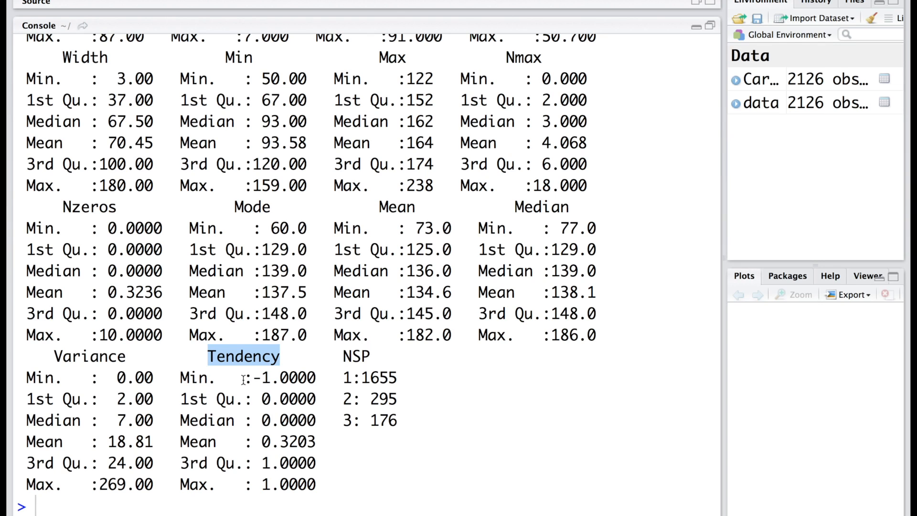
{"action": "mouse_move", "coordinate": [353, 285]}
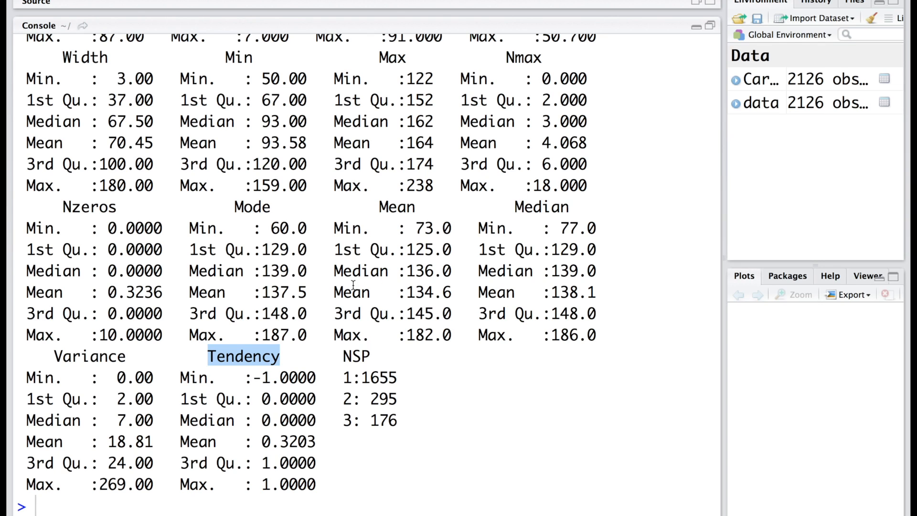
{"action": "mouse_move", "coordinate": [258, 360]}
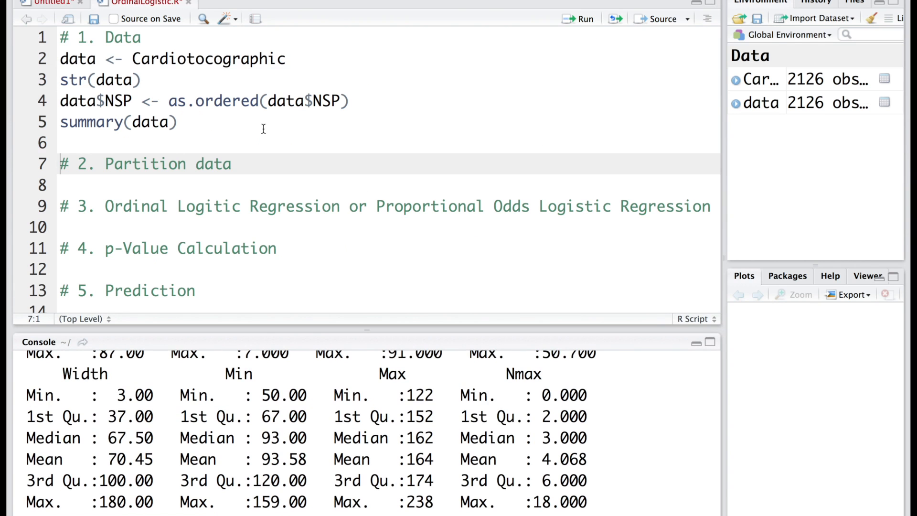
Convert Tendency to a factor and cross-tabulate it against NSP with xtabs(~NSP+Tendency,data)
{"action": "type", "text": "data$Te"}
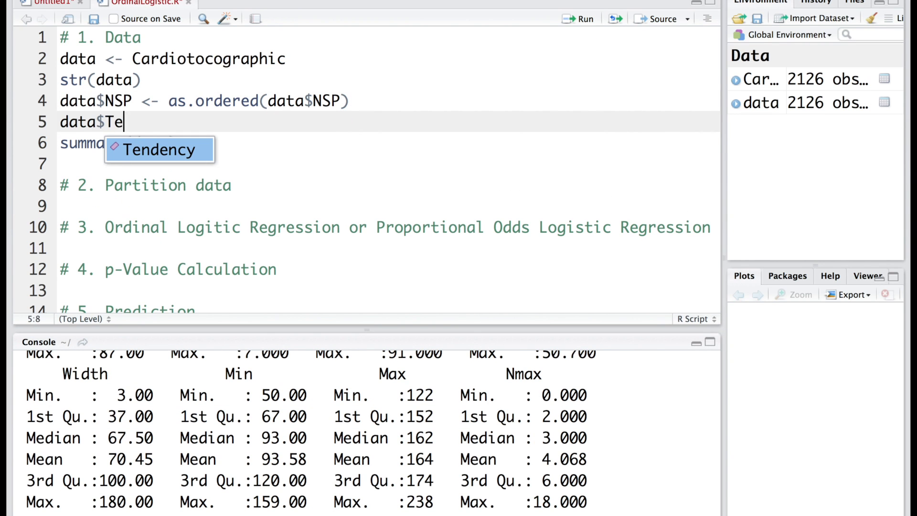
{"action": "type", "text": "ndency <- as.factor(data$Tendency"}
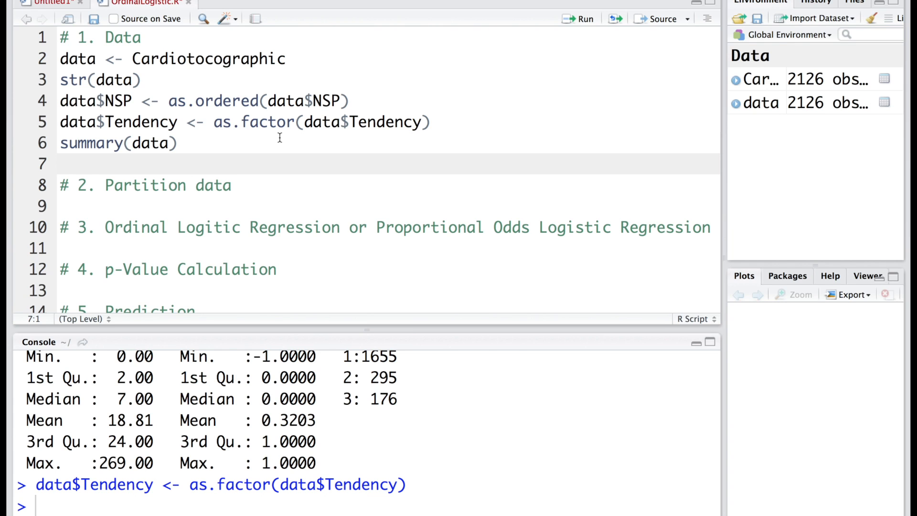
{"action": "type", "text": "xtabs(~NSP+"}
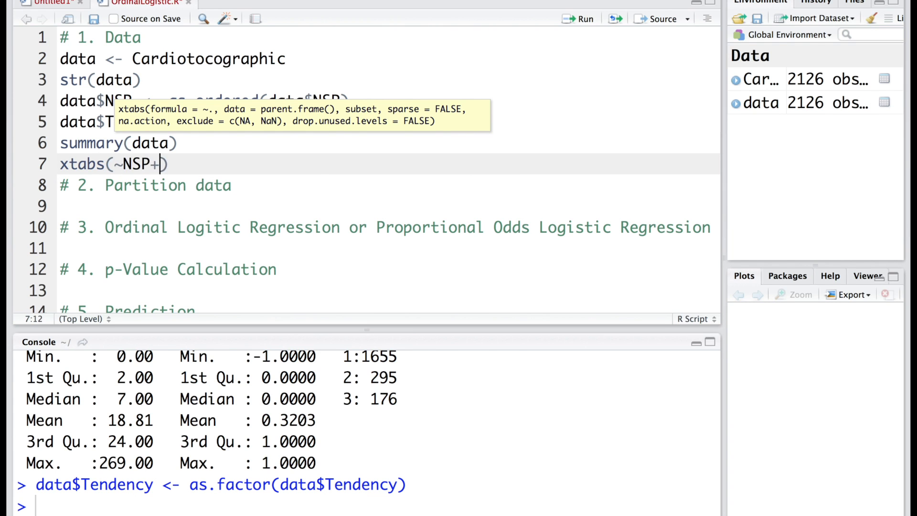
{"action": "type", "text": "Tendency,data"}
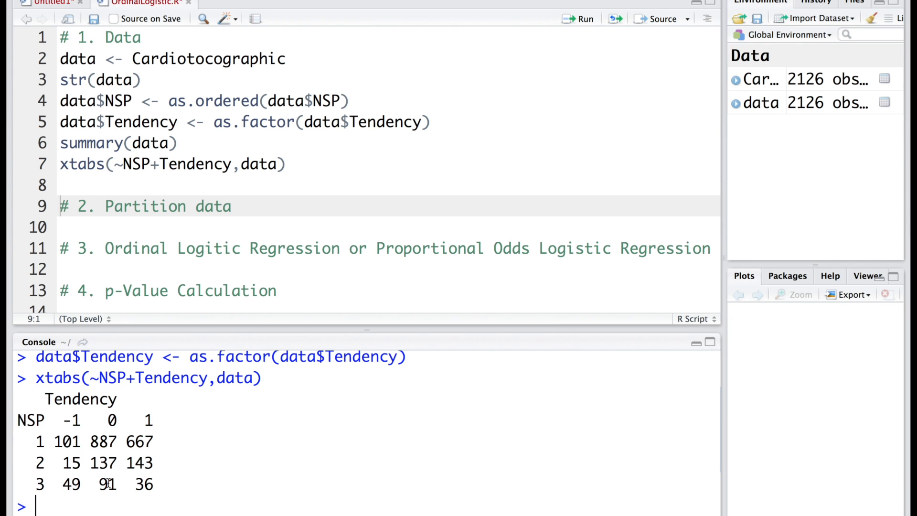
{"action": "double_click", "coordinate": [103, 463]}
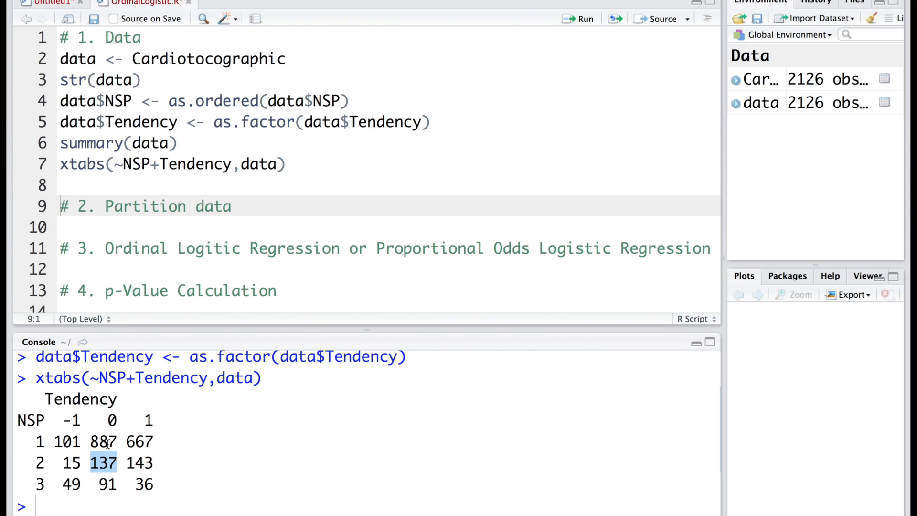
Sample partition indices over nrow(data) with replacement and probabilities c(0.8,0.2)
{"action": "type", "text": "ind <- sample(2,"}
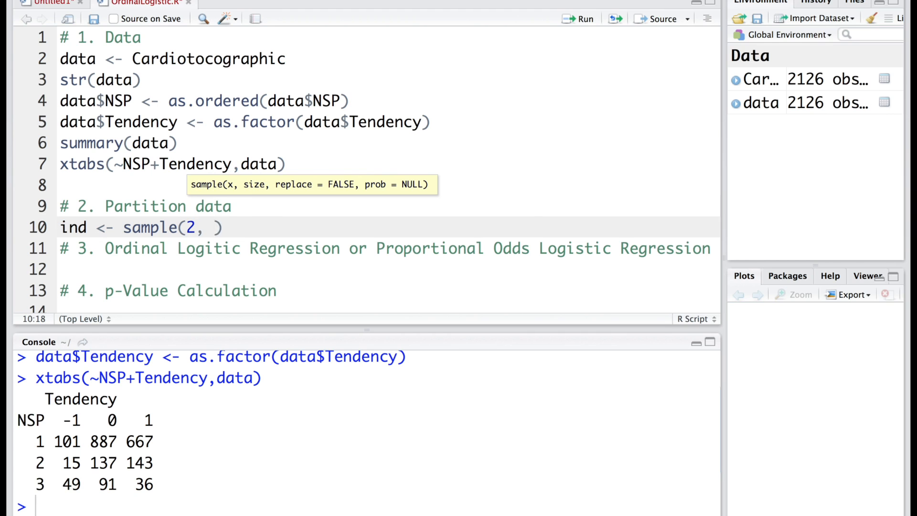
{"action": "type", "text": "nrow(data)"}
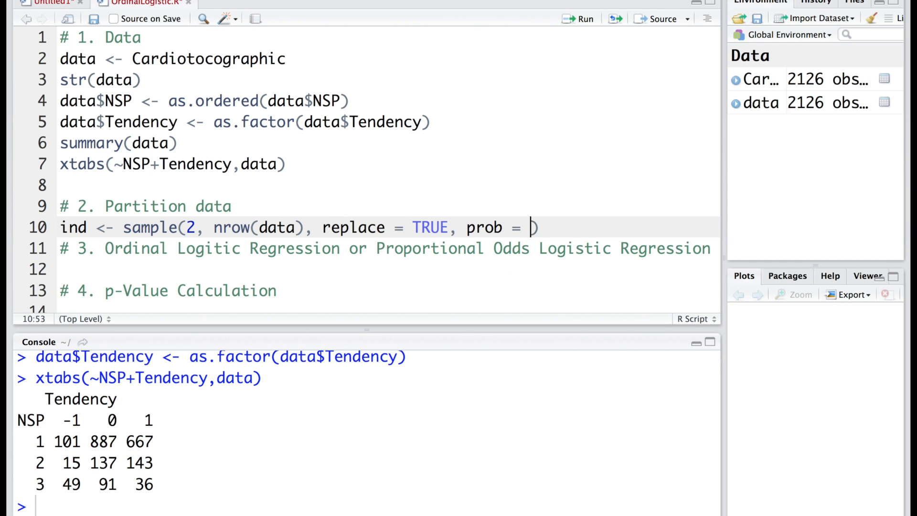
{"action": "type", "text": "c()"}
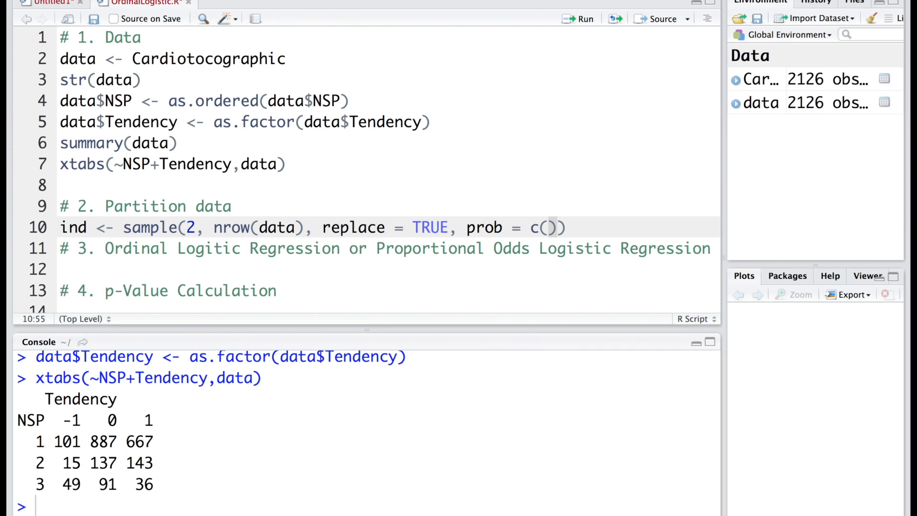
{"action": "type", "text": "0.8"}
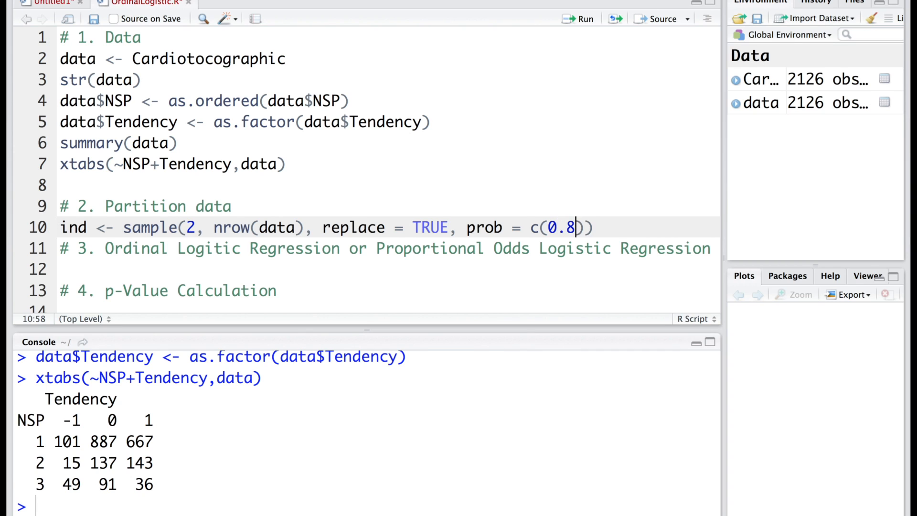
{"action": "type", "text": ",0.2"}
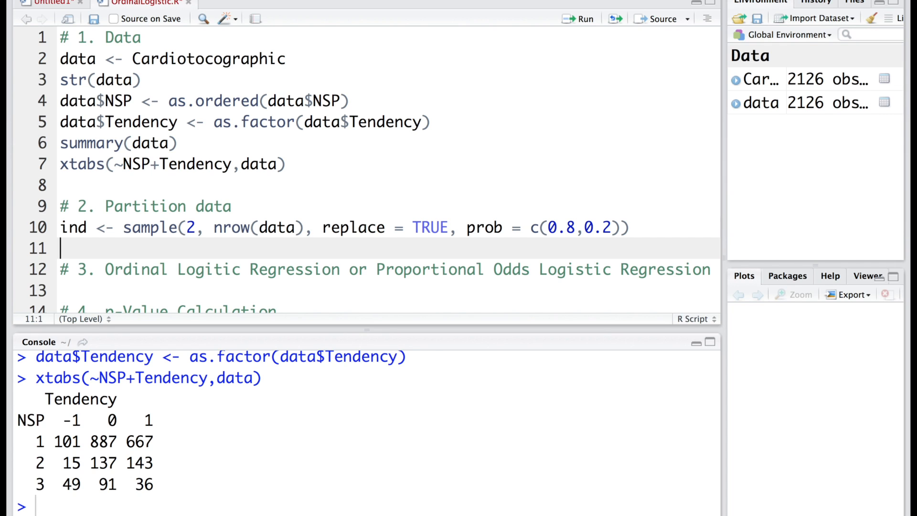
Define train as data[ind==1,] and test as data[ind==2,]
{"action": "type", "text": "train"}
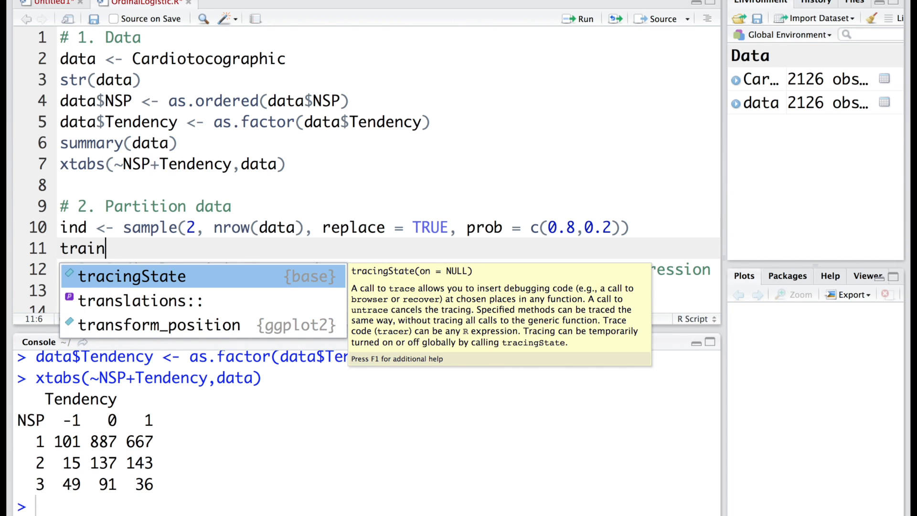
{"action": "type", "text": "<- d"}
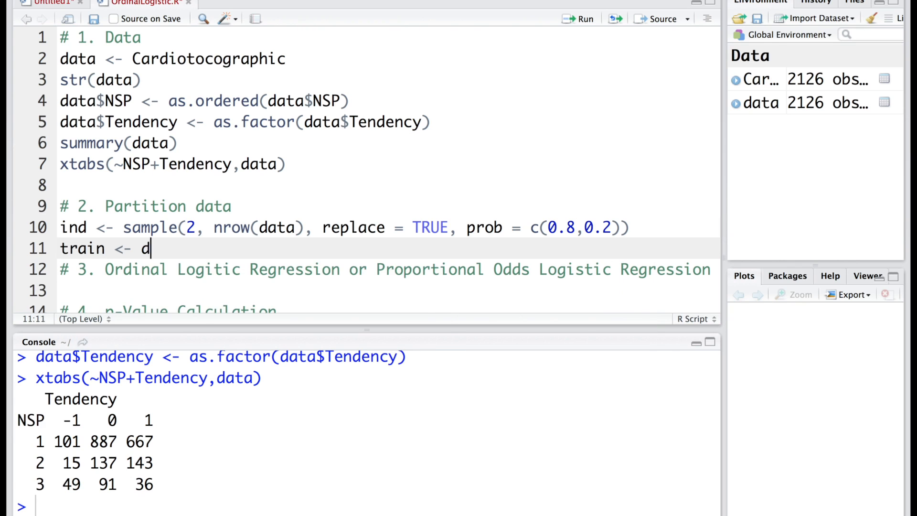
{"action": "type", "text": "ata[ind==1,]"}
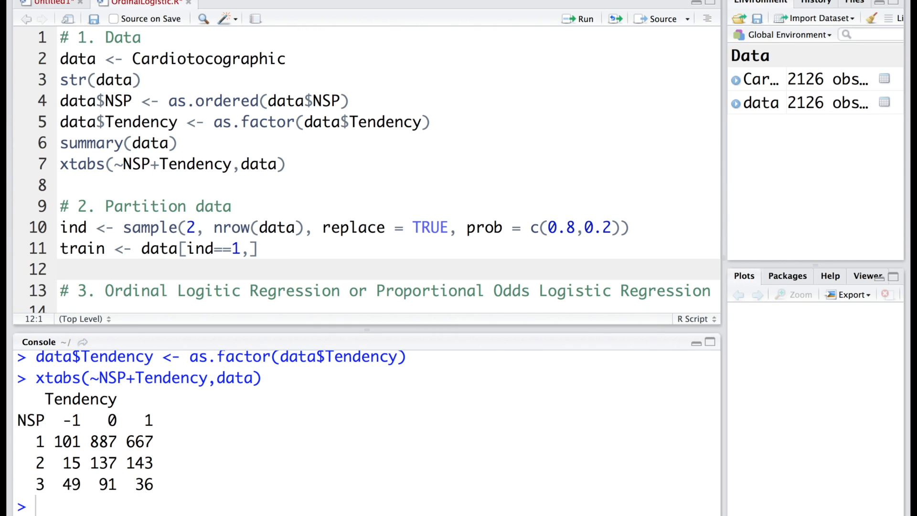
{"action": "type", "text": "test <- data[ind=="}
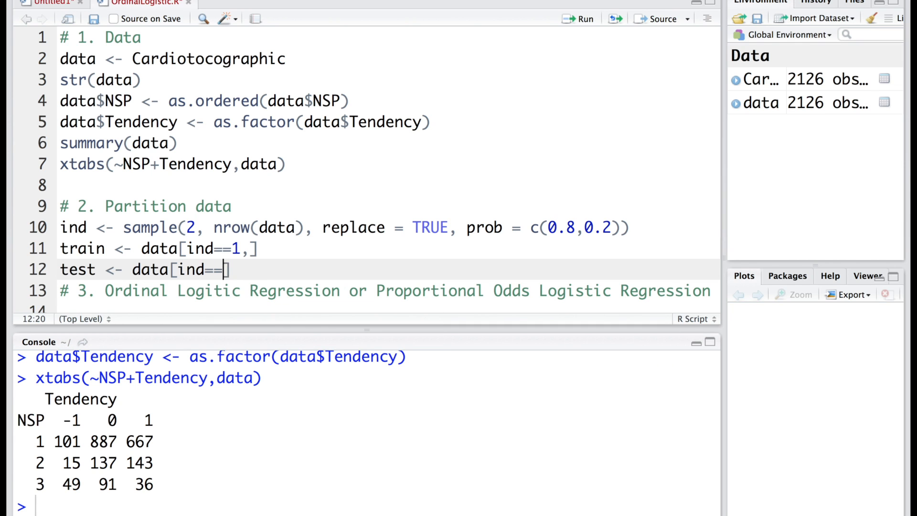
{"action": "type", "text": "2,"}
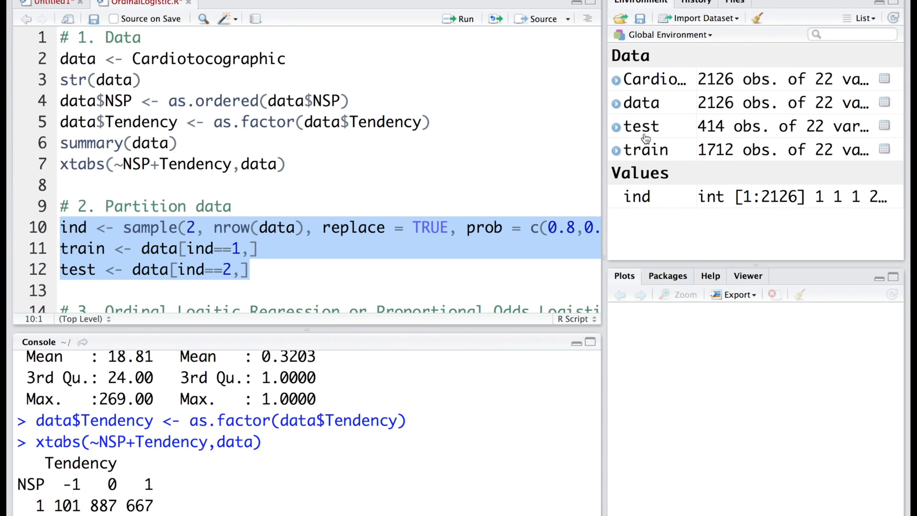
{"action": "mouse_move", "coordinate": [708, 145]}
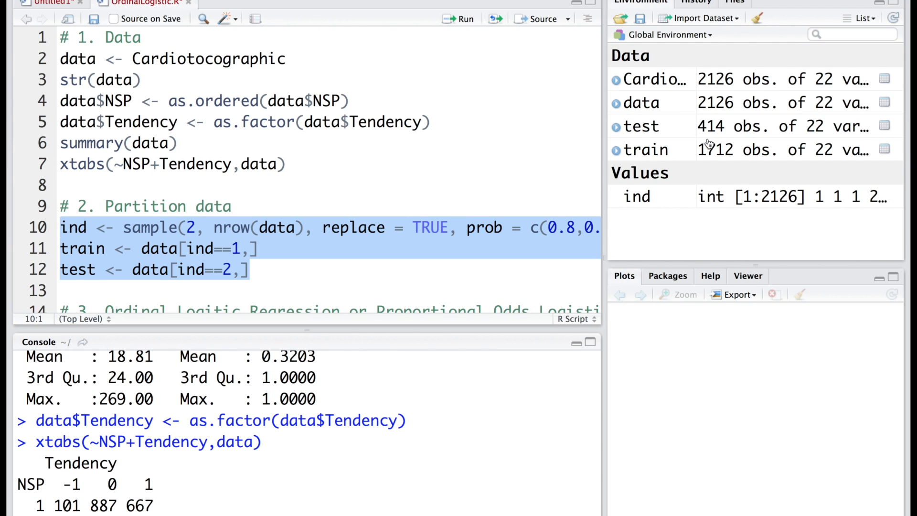
{"action": "mouse_move", "coordinate": [658, 156]}
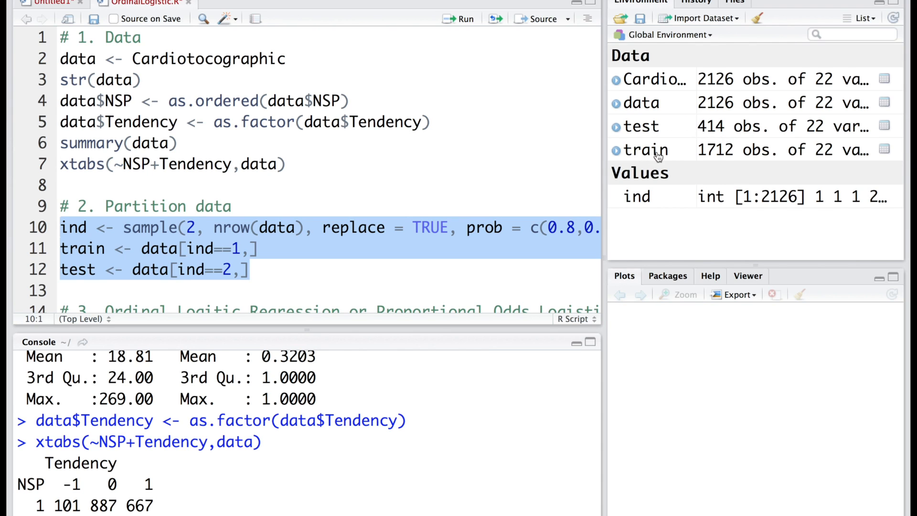
{"action": "mouse_move", "coordinate": [714, 158]}
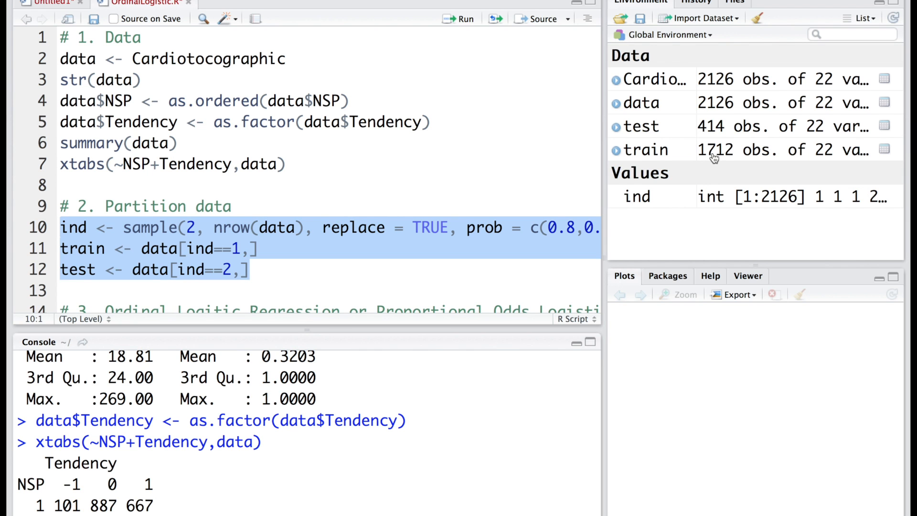
{"action": "mouse_move", "coordinate": [730, 159]}
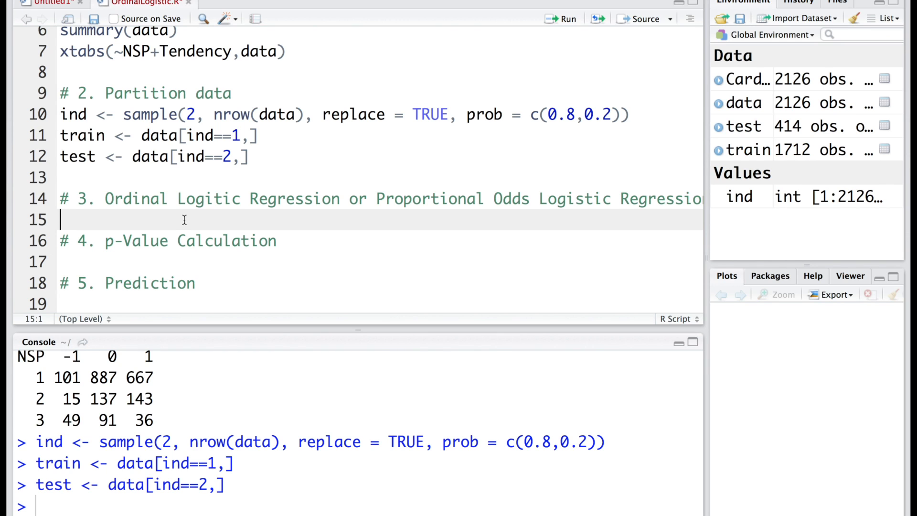
Load MASS and fit model <- polr(NSP~ LB + AC + FM, train, Hess = TRUE)
{"action": "type", "text": "library("}
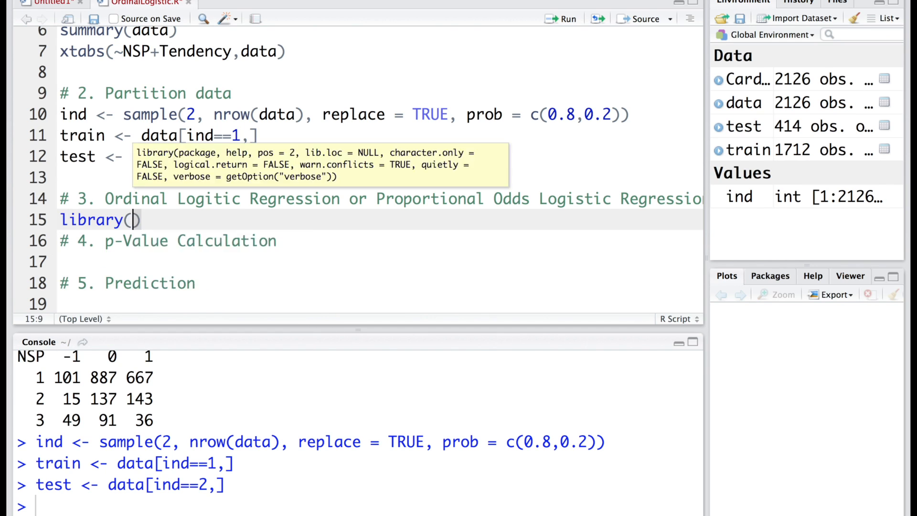
{"action": "type", "text": "MASS"}
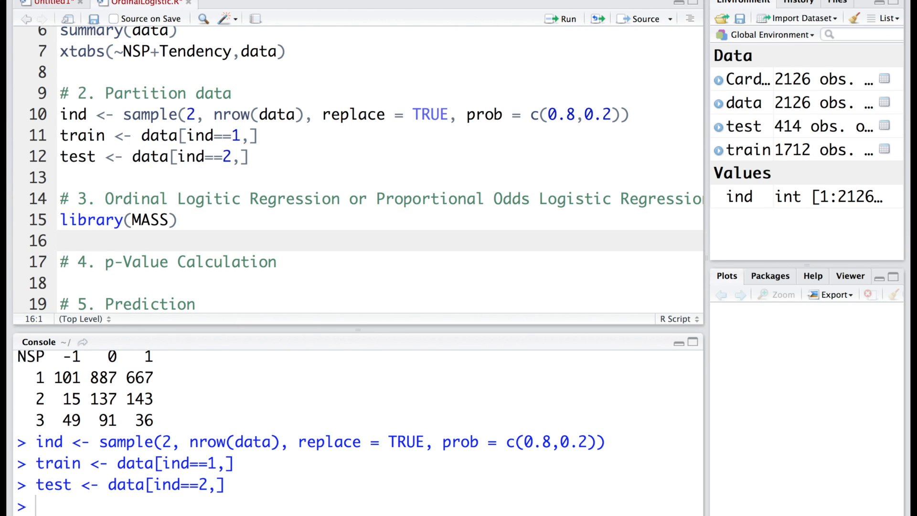
{"action": "type", "text": "model <-"}
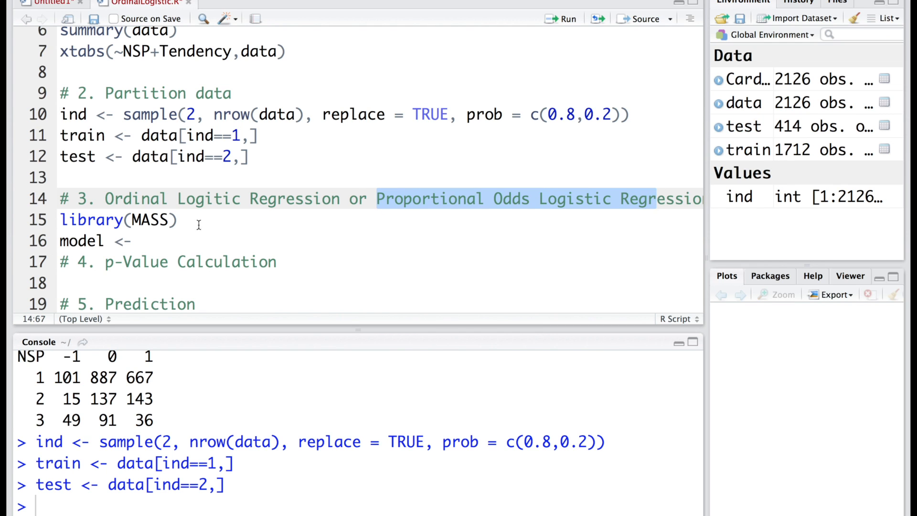
{"action": "type", "text": "polr("}
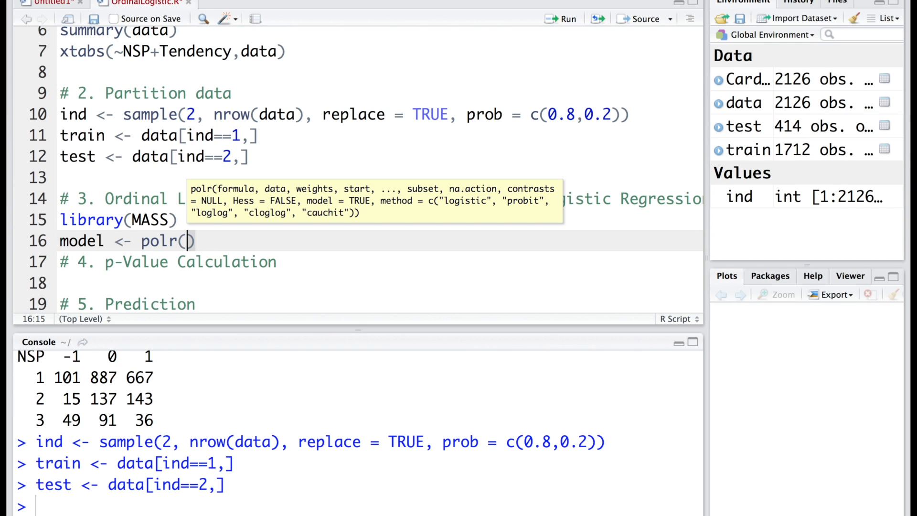
{"action": "type", "text": "NSP"}
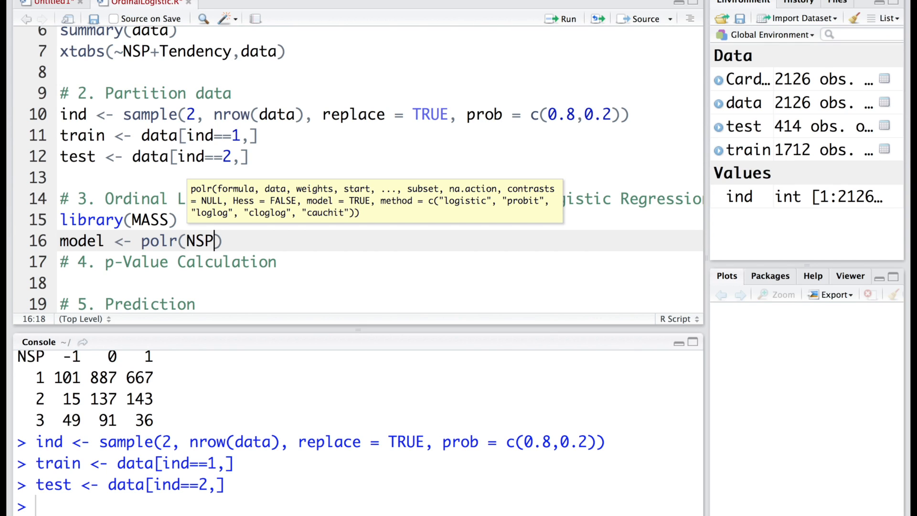
{"action": "type", "text": "~"}
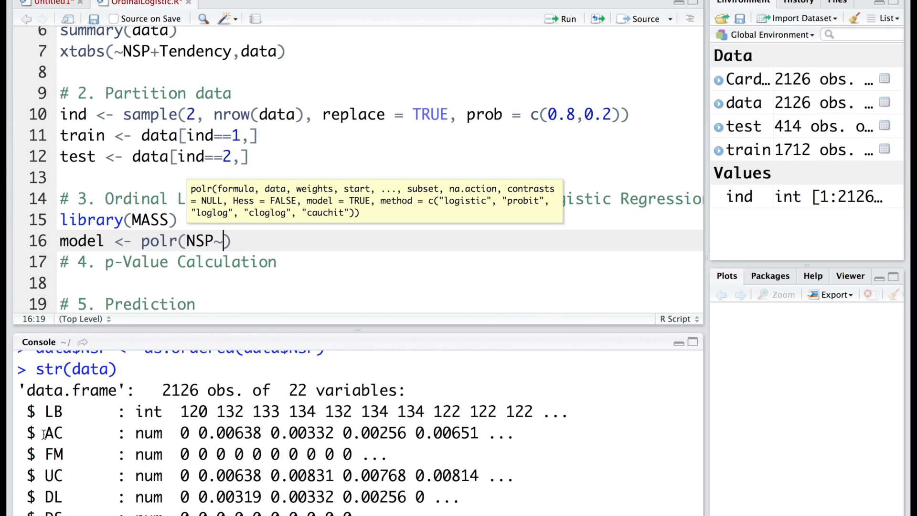
{"action": "type", "text": "LB + AC + FM,"}
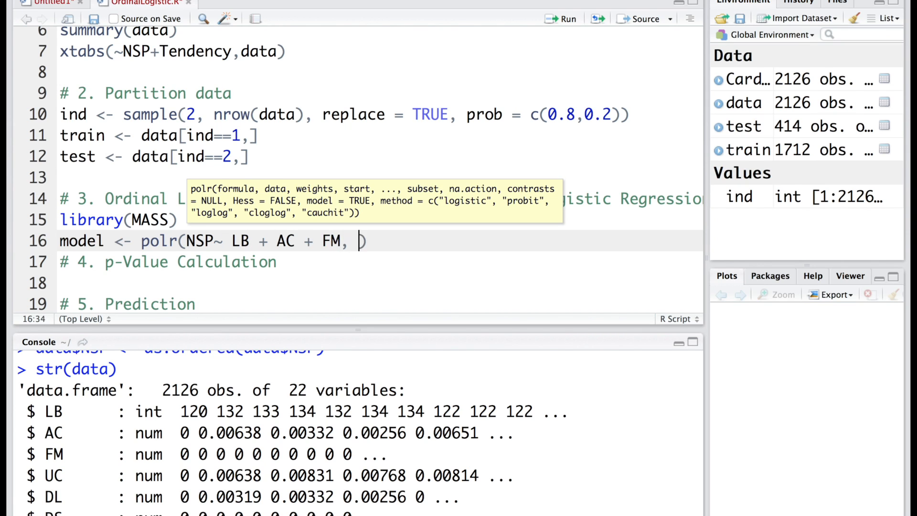
{"action": "type", "text": "data, He"}
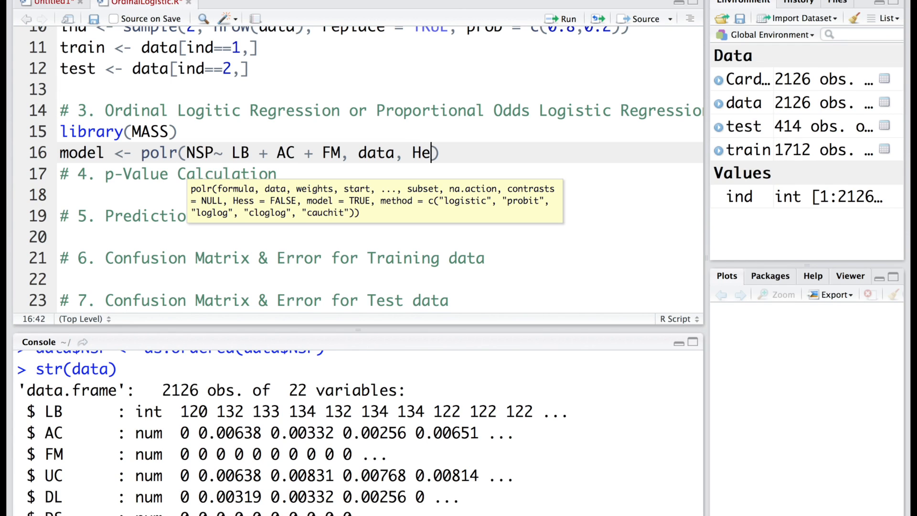
{"action": "type", "text": "ss = TRUE"}
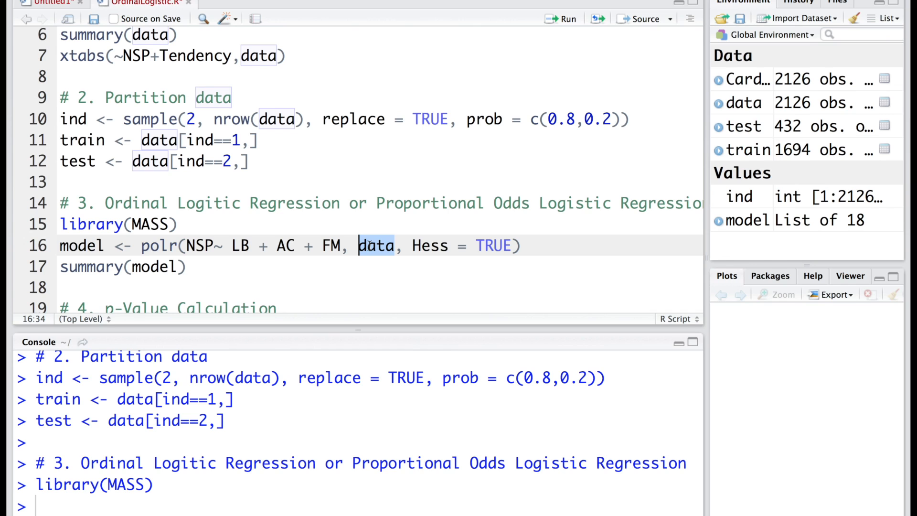
{"action": "mouse_move", "coordinate": [262, 189]}
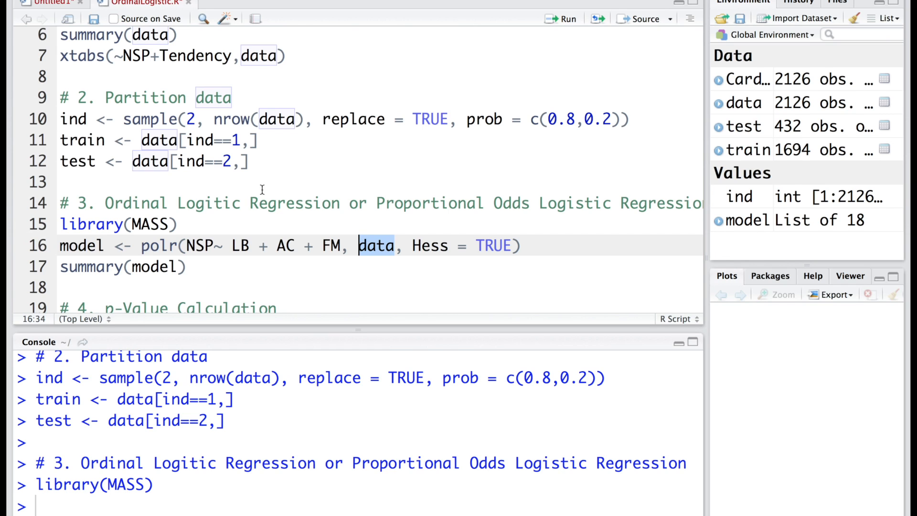
{"action": "mouse_move", "coordinate": [379, 256]}
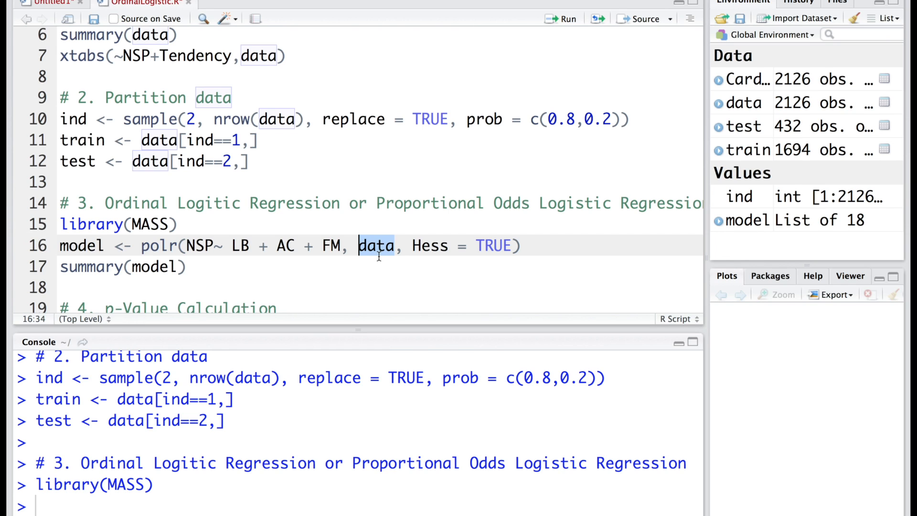
{"action": "type", "text": "train"}
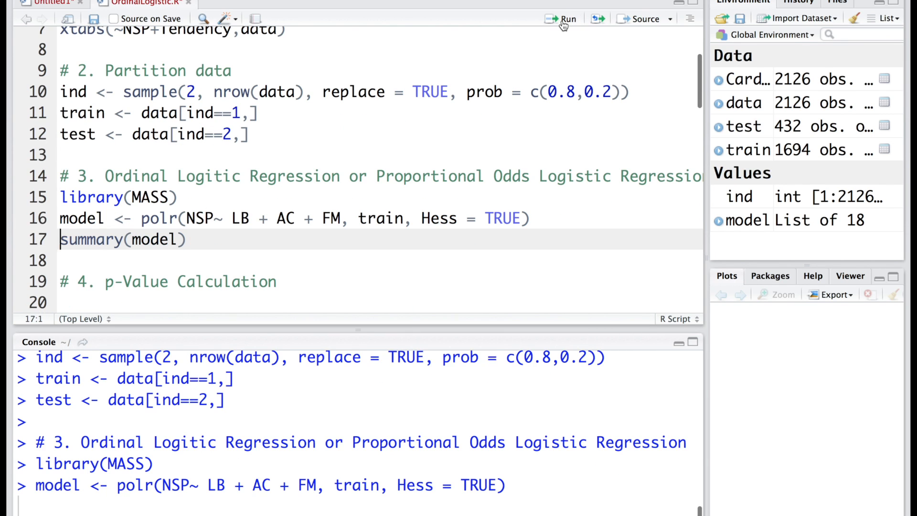
Print summary(model) and review the LB, AC, FM coefficients, intercepts and AIC 1782.705
{"action": "left_click", "coordinate": [564, 18]}
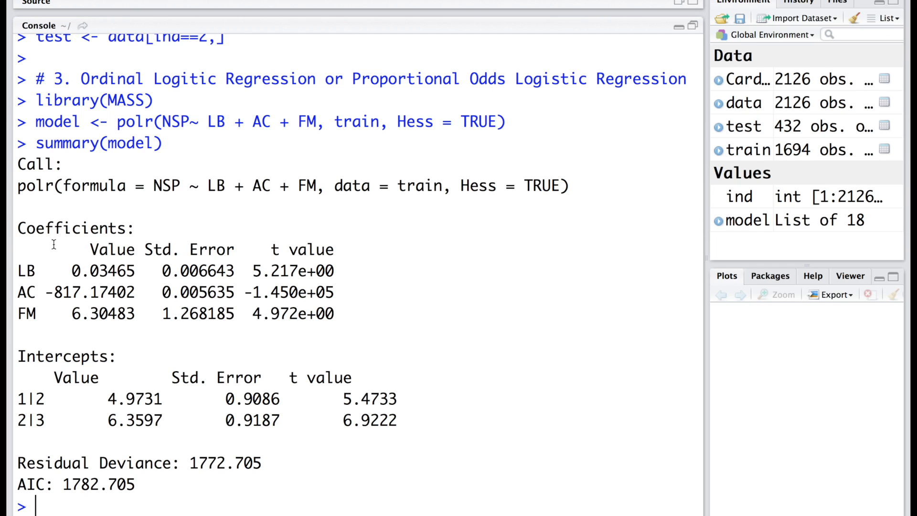
{"action": "double_click", "coordinate": [26, 271]}
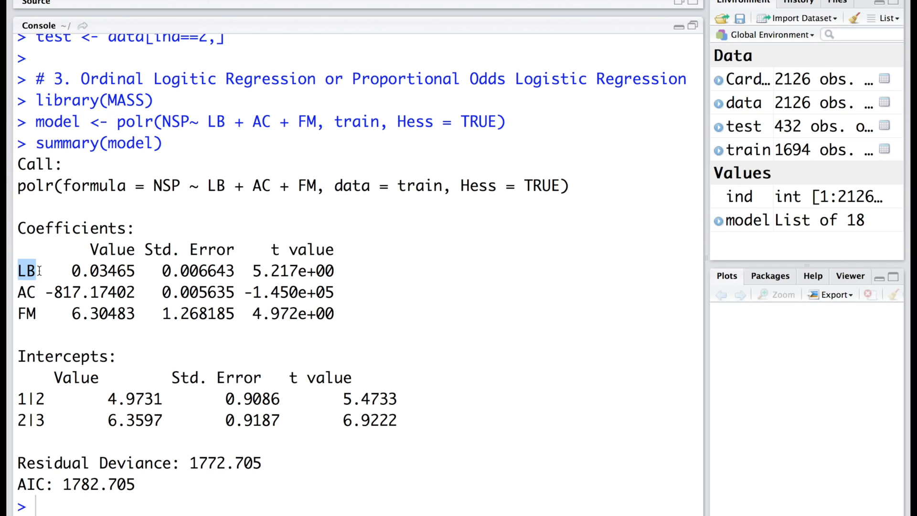
{"action": "left_click", "coordinate": [26, 292]}
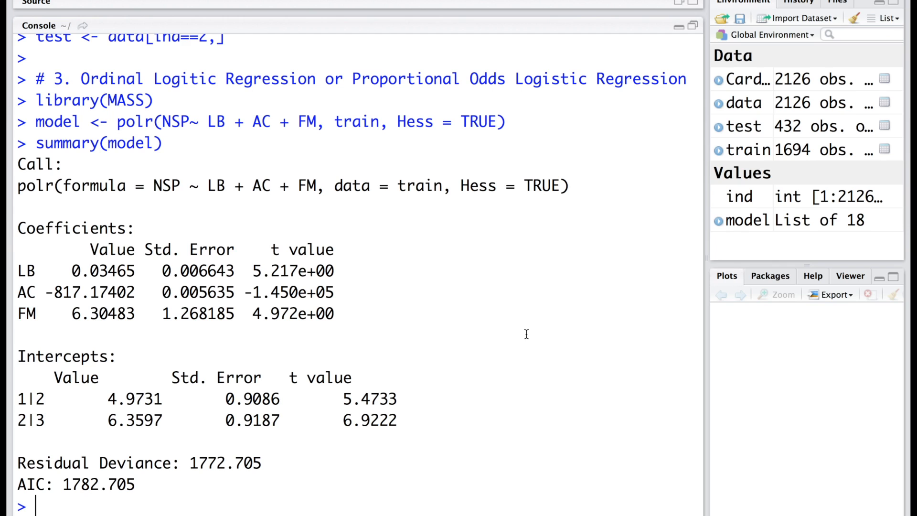
{"action": "mouse_move", "coordinate": [119, 218]}
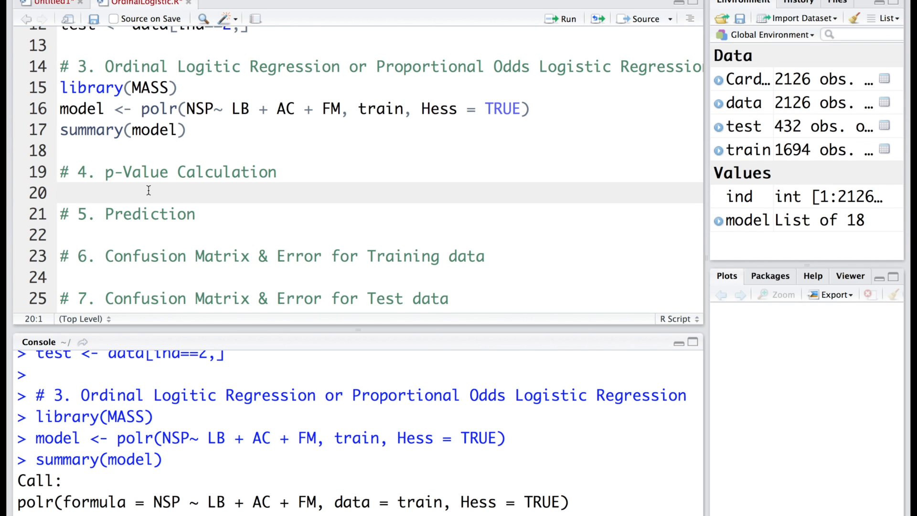
Store coefficients in ctable, compute two-sided p-values, and print ctable with a 'p value' column
{"action": "type", "text": "coef(summary(model"}
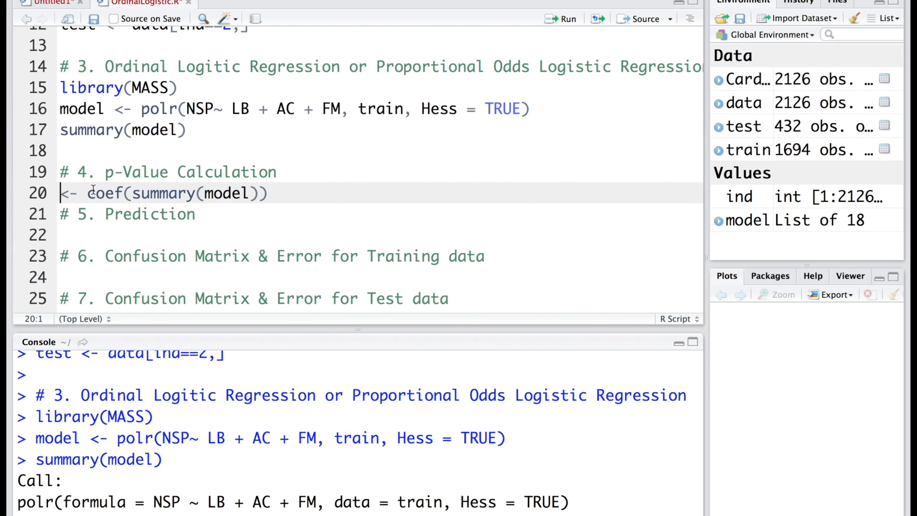
{"action": "type", "text": "ctable"}
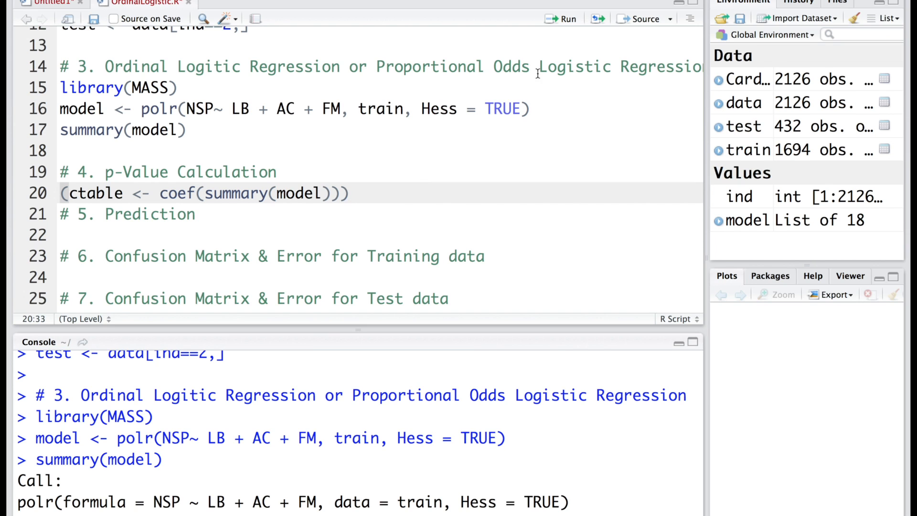
{"action": "mouse_move", "coordinate": [563, 18]}
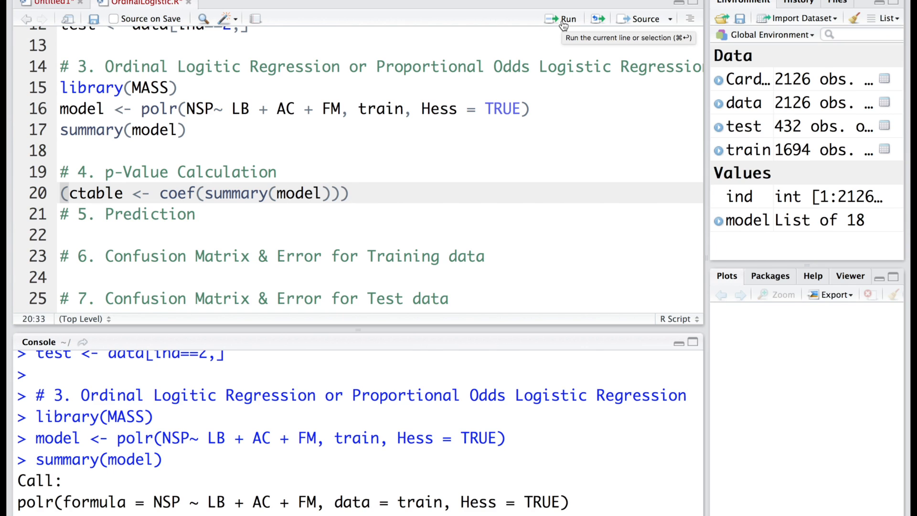
{"action": "left_click", "coordinate": [563, 18]}
{"action": "type", "text": "p <- pnorm(abs(ctable[, \"t value\"]), lower.tail = FALSE) * 2"}
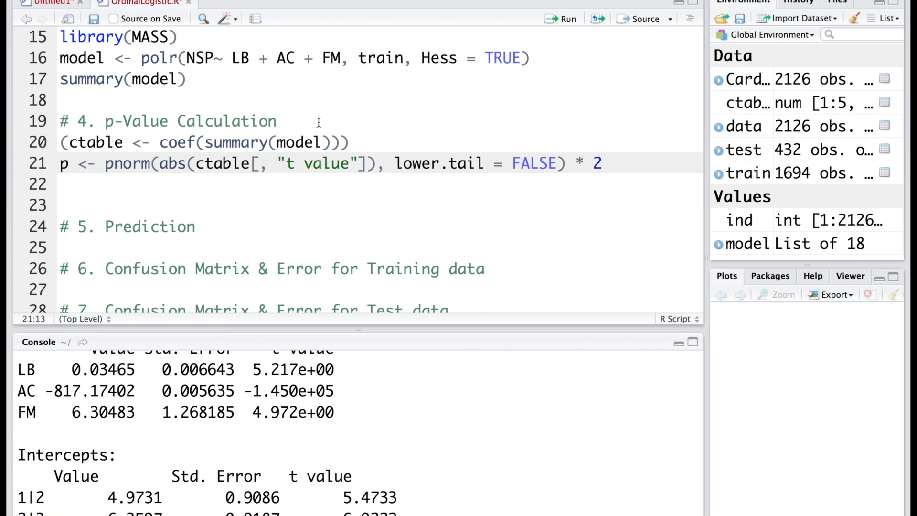
{"action": "mouse_move", "coordinate": [325, 116]}
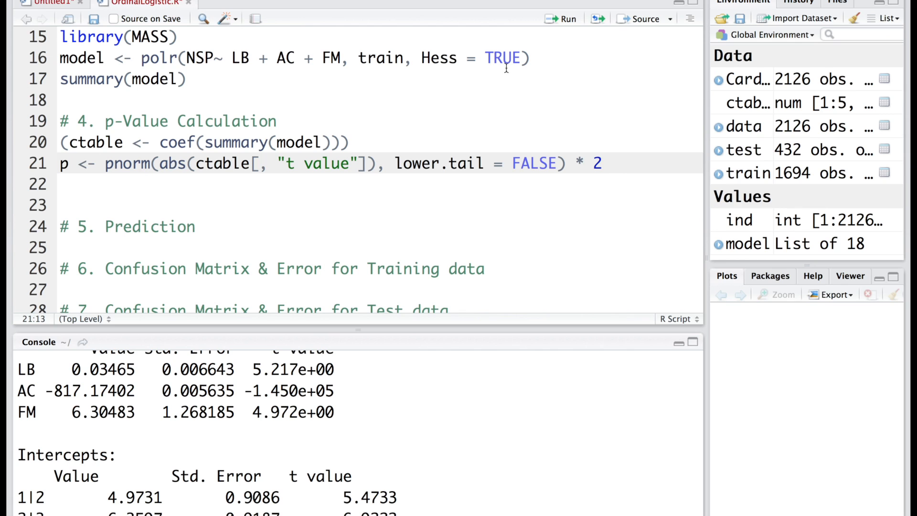
{"action": "type", "text": "(ctable <- cbind(ctable, \"p value\" = p))"}
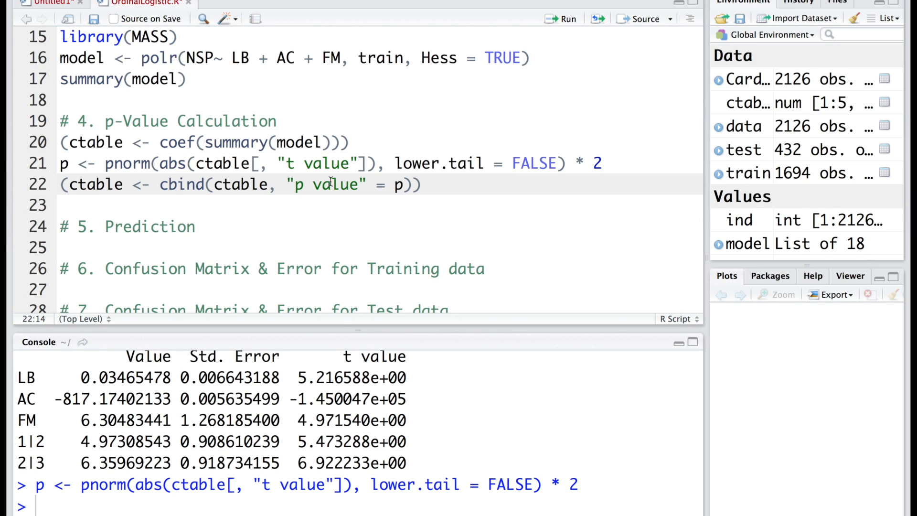
{"action": "mouse_move", "coordinate": [311, 163]}
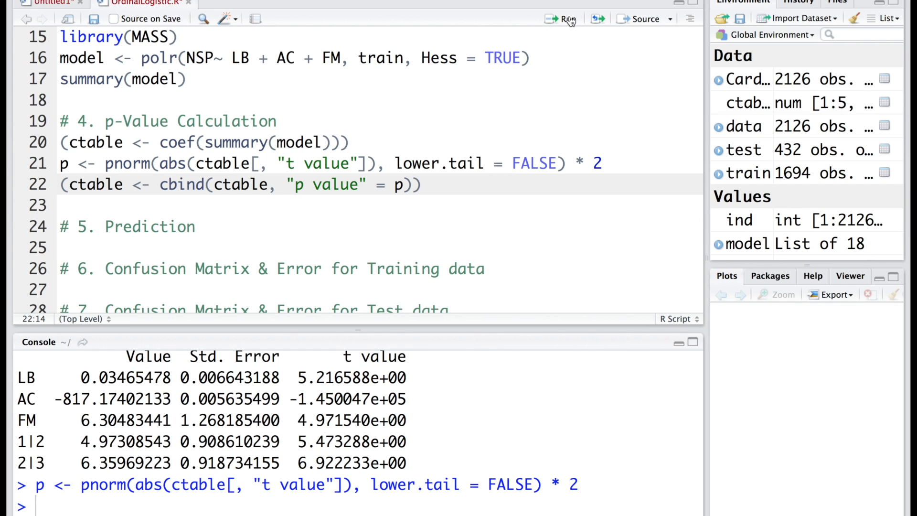
{"action": "left_click", "coordinate": [561, 18]}
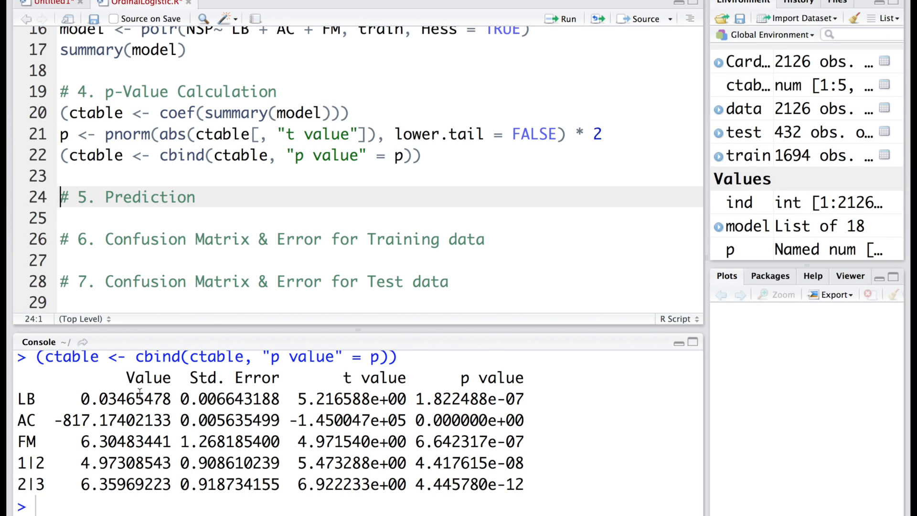
Highlight the console p values for LB (1.822488e-07) and AC (0)
{"action": "double_click", "coordinate": [148, 377]}
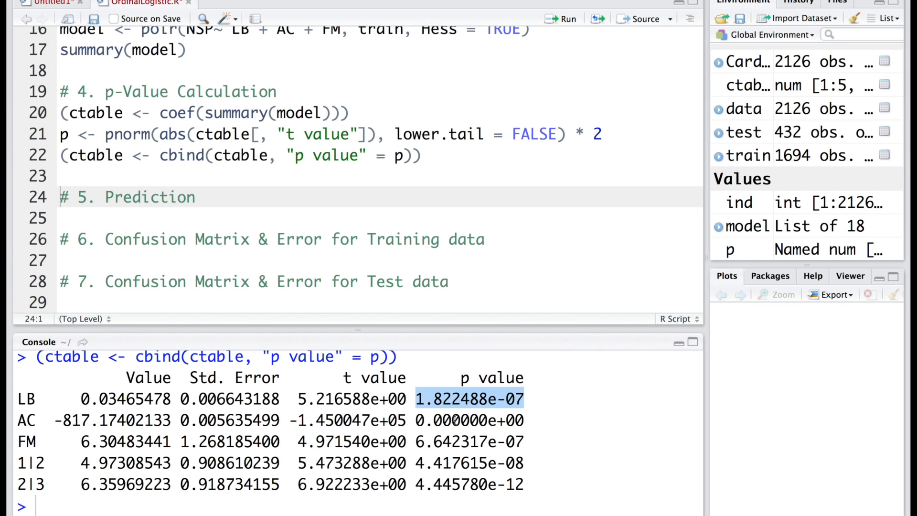
{"action": "double_click", "coordinate": [465, 419]}
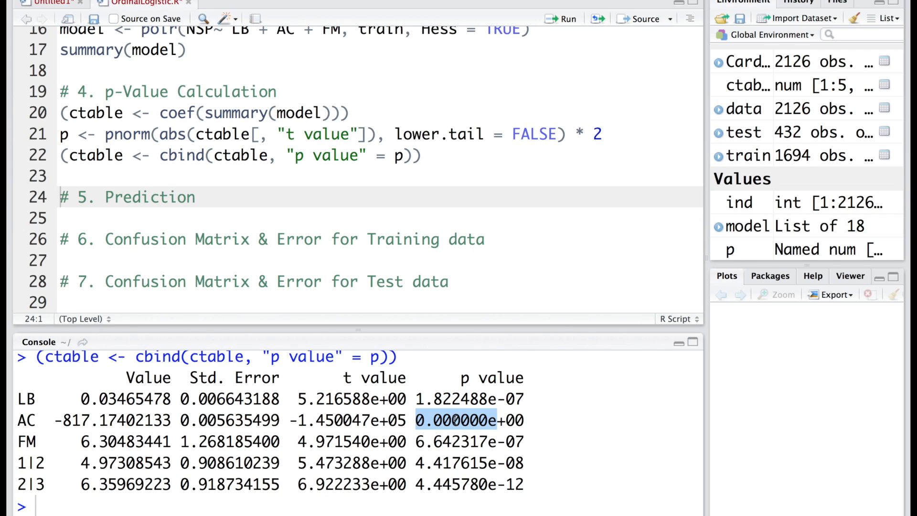
{"action": "mouse_move", "coordinate": [526, 438]}
{"action": "type", "text": "pred <-"}
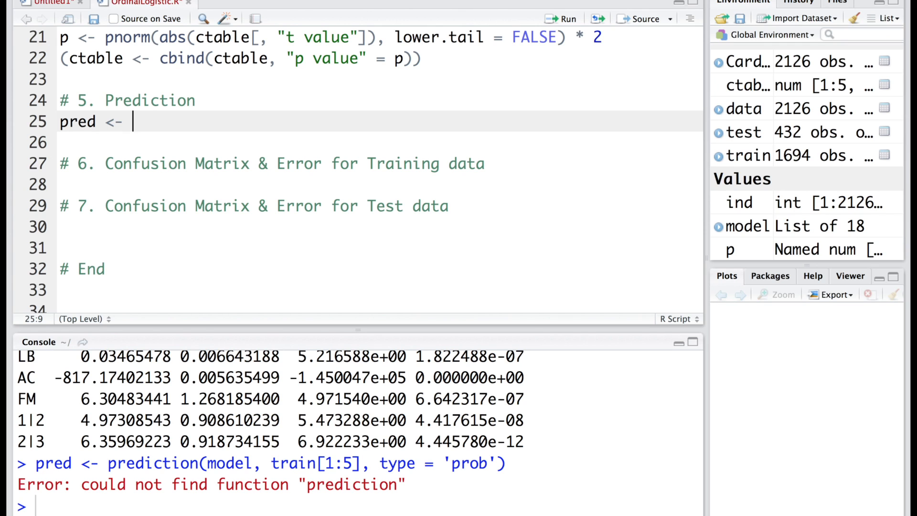
Predict class probabilities for train[1:5,] into pred, show them, and begin print(pred, digits = 3)
{"action": "type", "text": "predict(model,"}
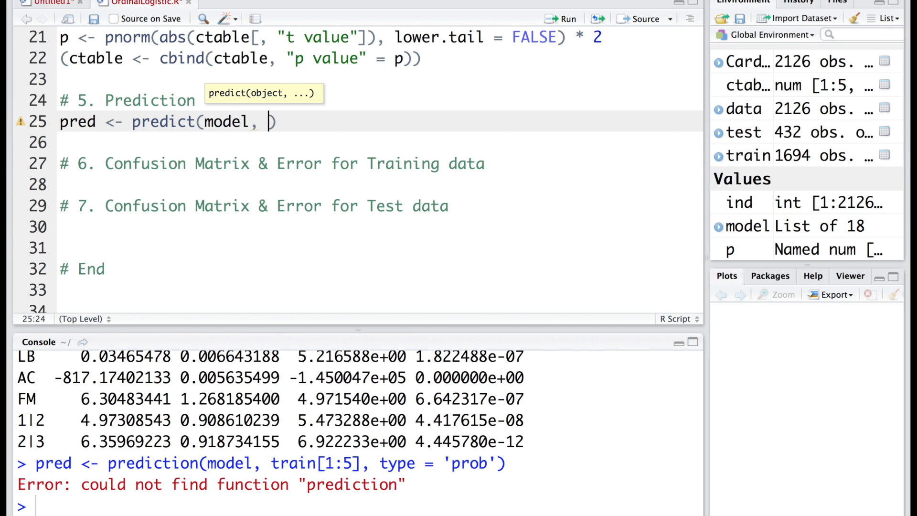
{"action": "type", "text": "t"}
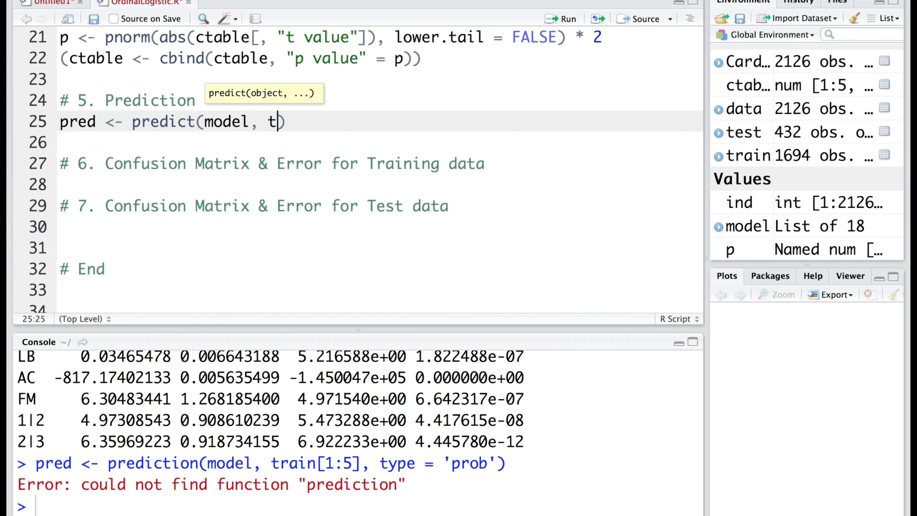
{"action": "type", "text": "rain[1:5]"}
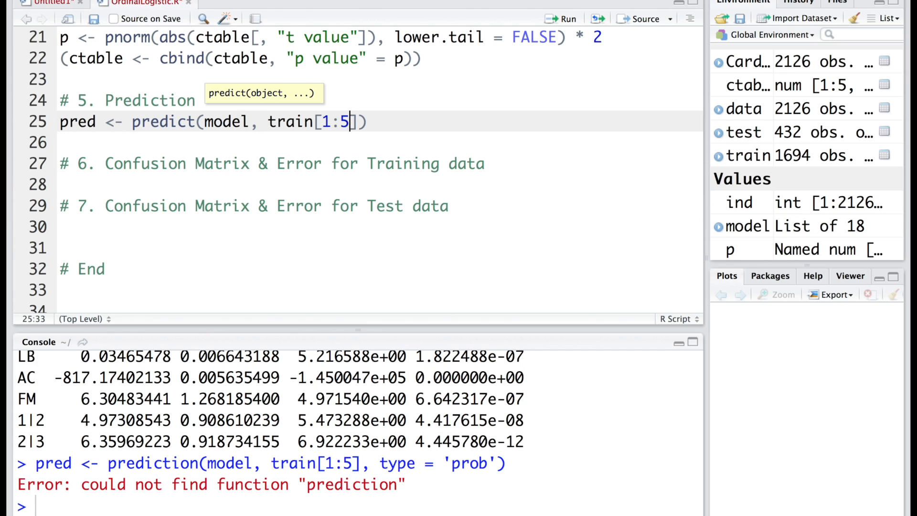
{"action": "type", "text": ","}
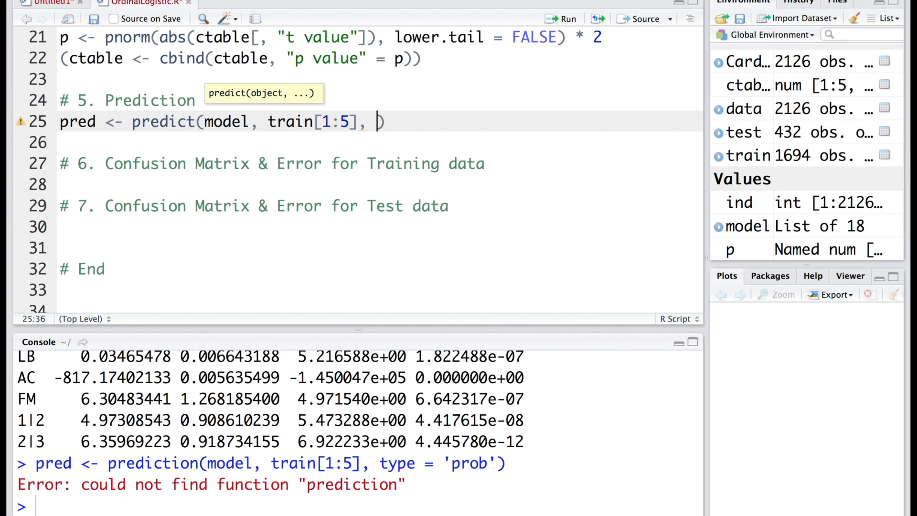
{"action": "type", "text": "type='prob"}
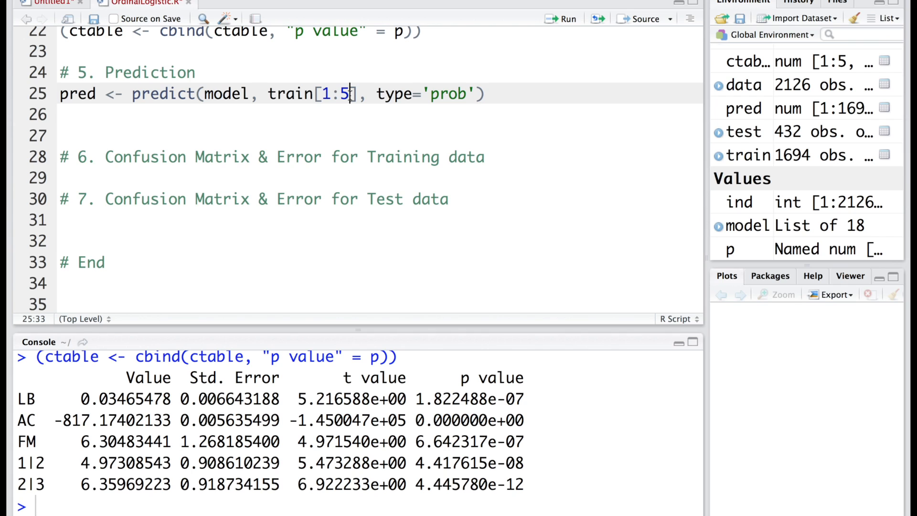
{"action": "type", "text": ","}
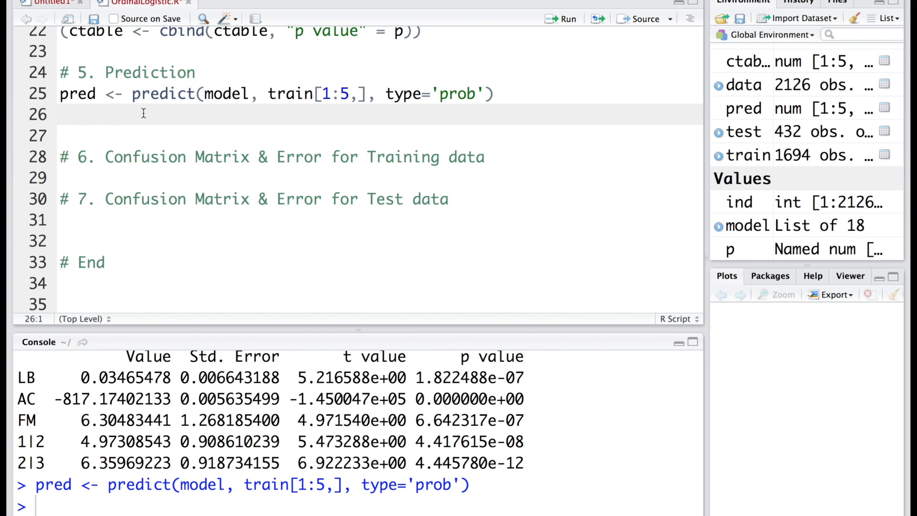
{"action": "type", "text": "pred"}
{"action": "type", "text": "print"}
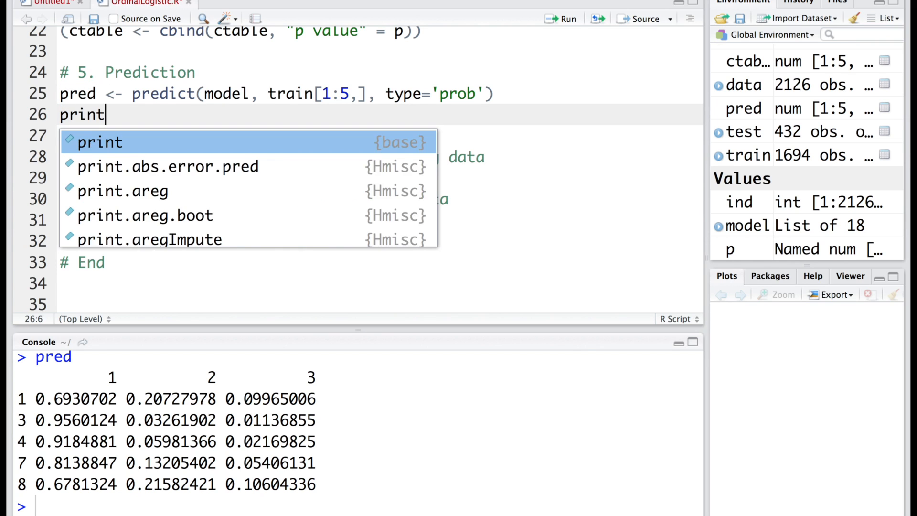
{"action": "type", "text": "(pred, dig"}
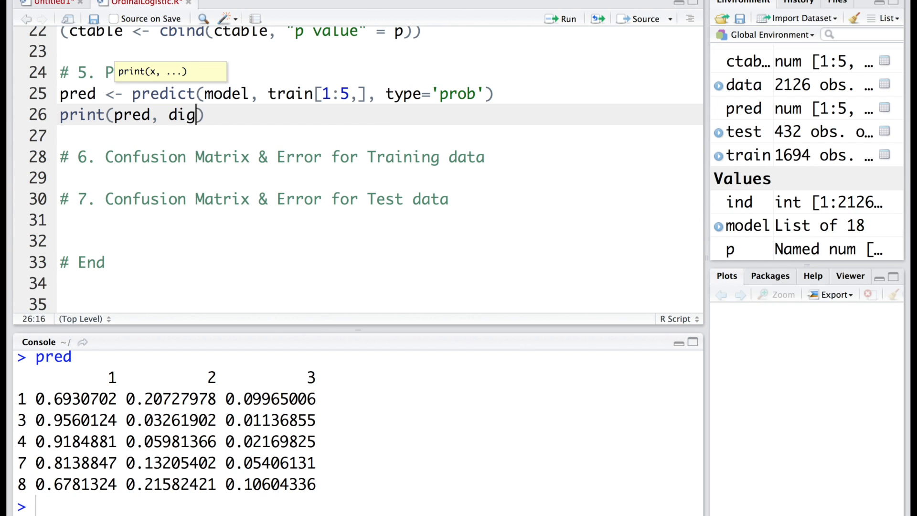
{"action": "type", "text": "its"}
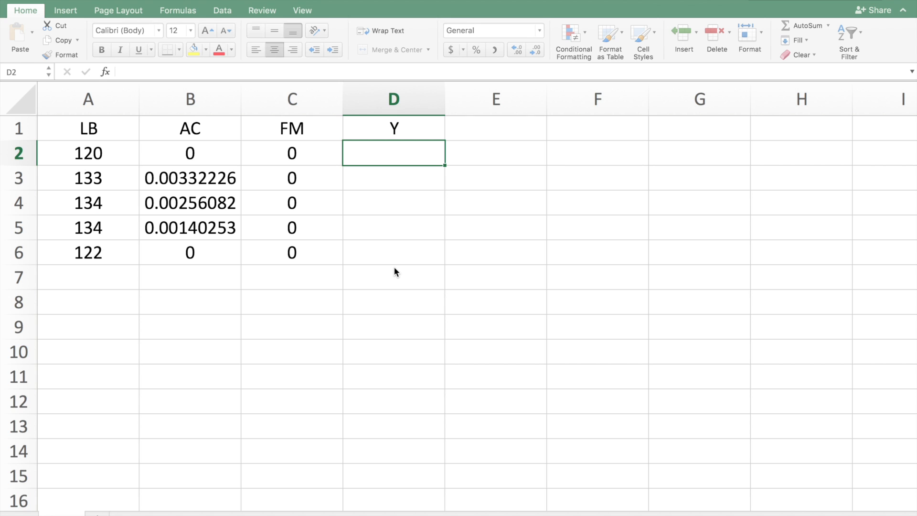
{"action": "mouse_move", "coordinate": [303, 264]}
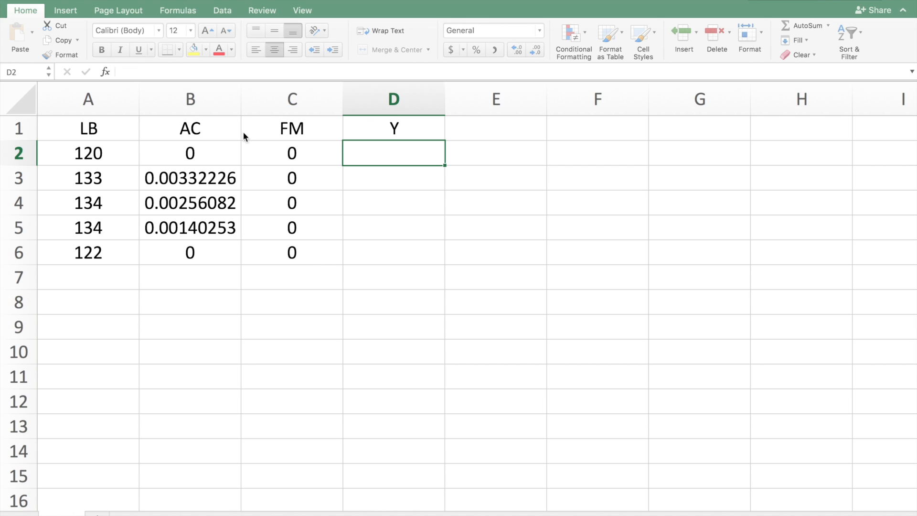
{"action": "mouse_move", "coordinate": [163, 140]}
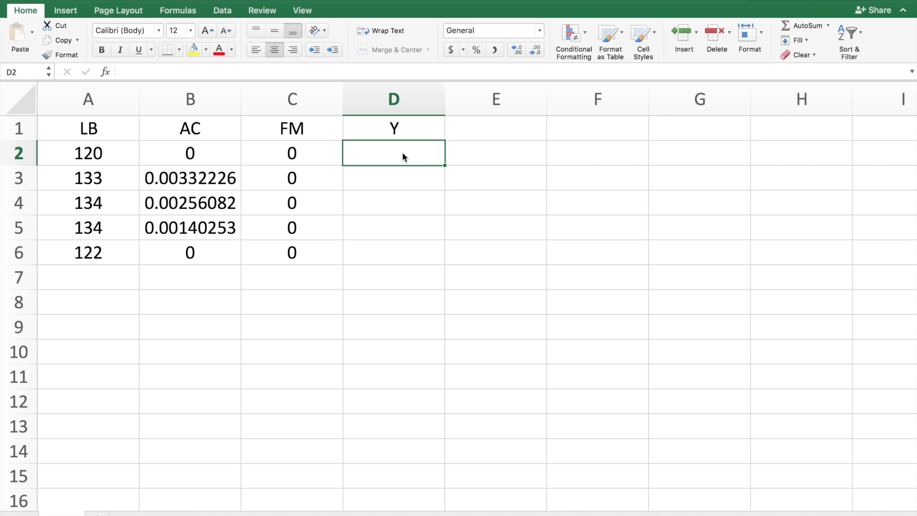
Enter =(0.03465478*A2)+(-817.17402133*B2) in D2 and fill it down to row 6
{"action": "type", "text": "=("}
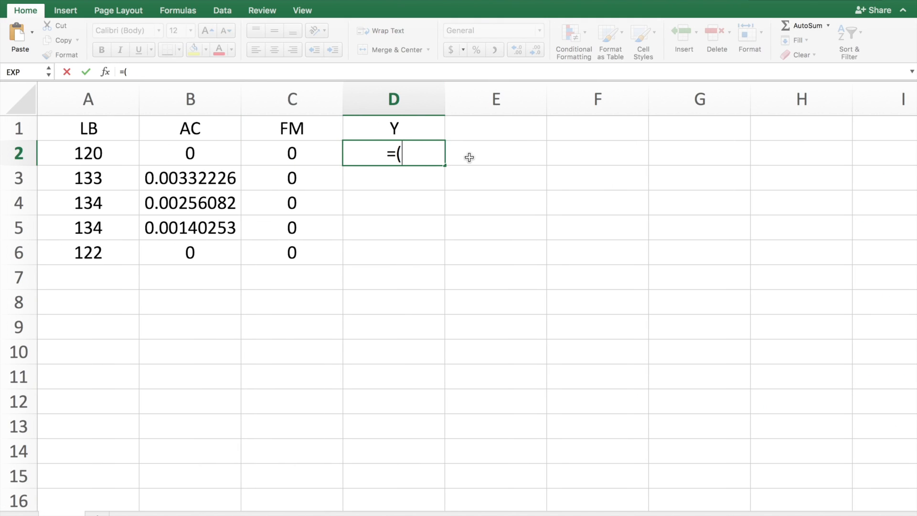
{"action": "type", "text": "0.03465478*"}
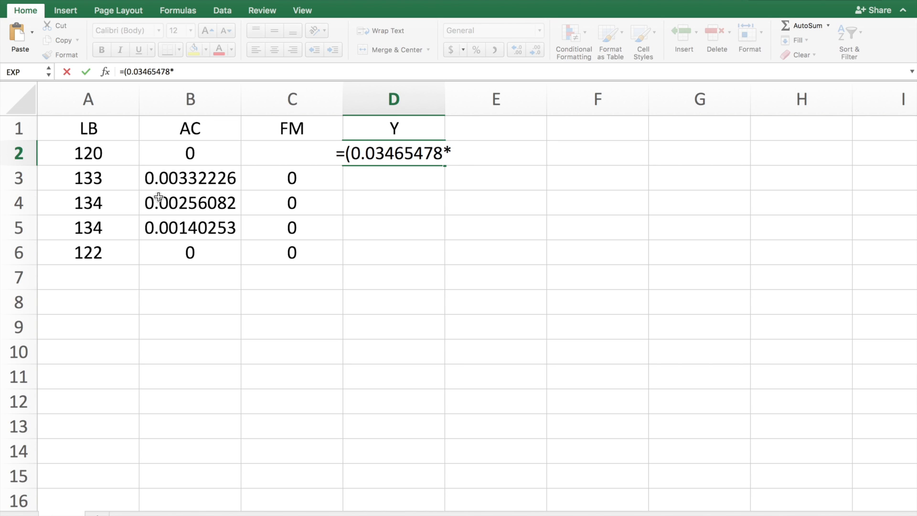
{"action": "left_click", "coordinate": [87, 153]}
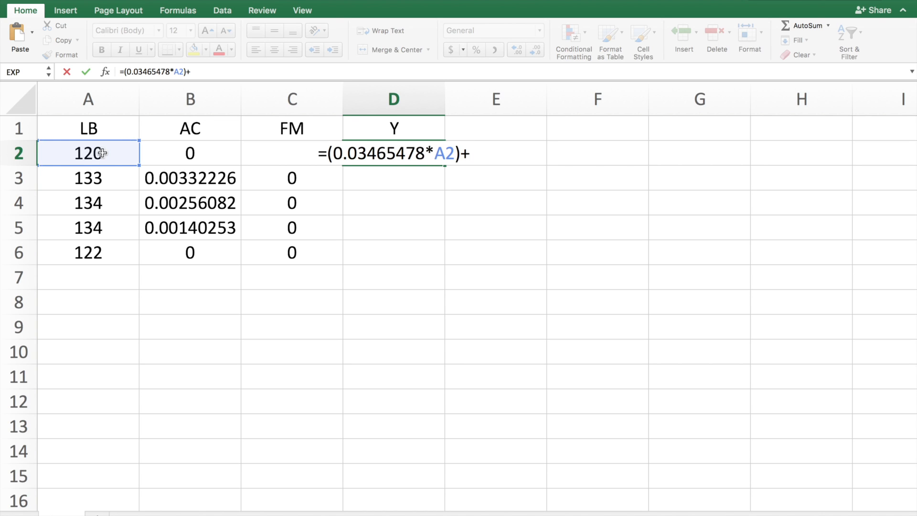
{"action": "type", "text": "("}
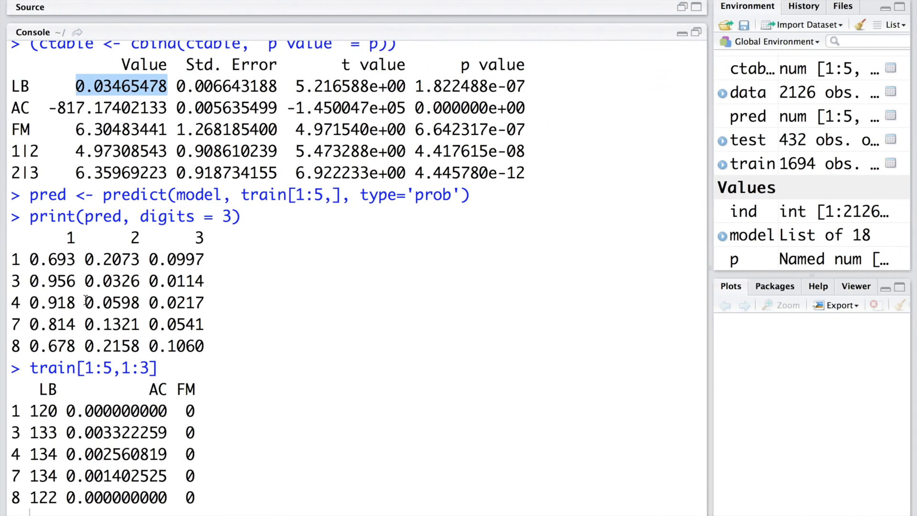
{"action": "double_click", "coordinate": [108, 107]}
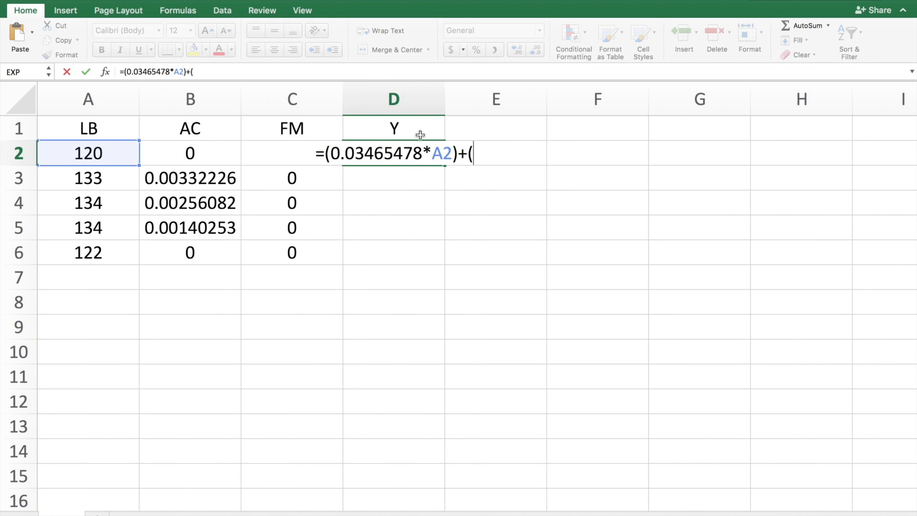
{"action": "type", "text": "-817.17402133*"}
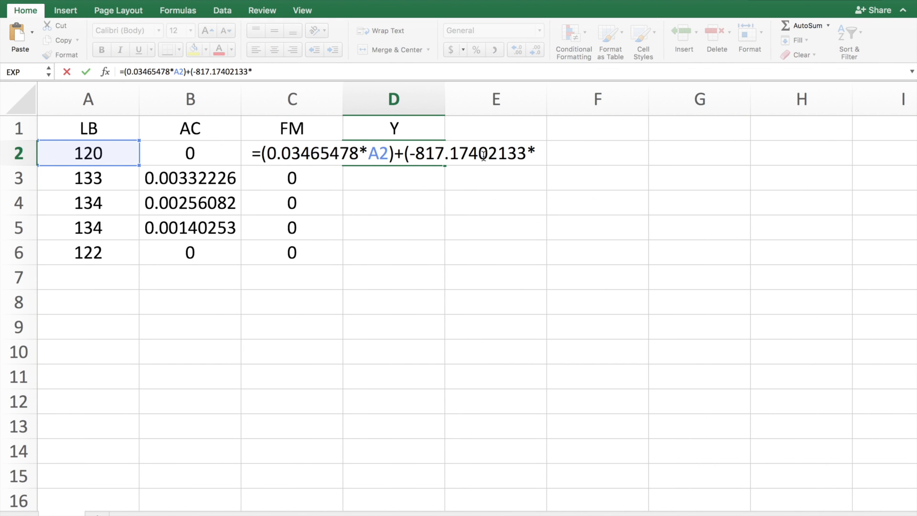
{"action": "left_click", "coordinate": [189, 153]}
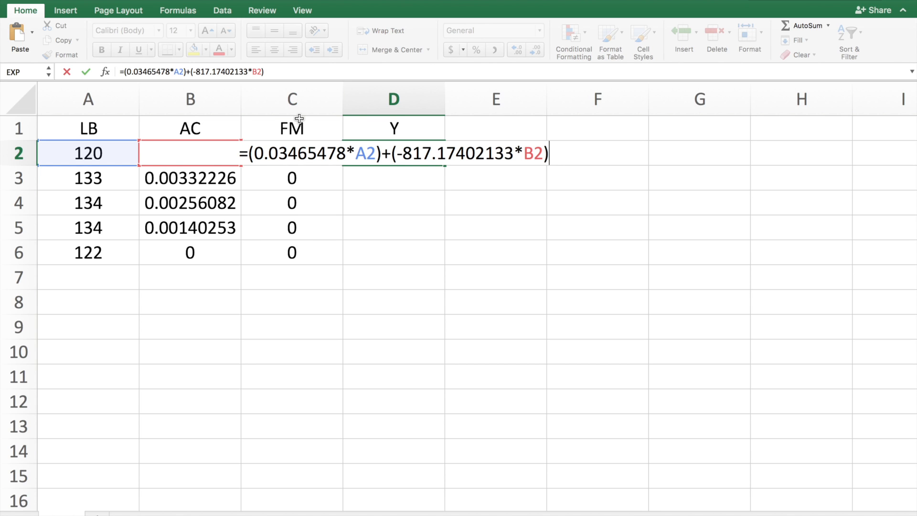
{"action": "mouse_move", "coordinate": [307, 228]}
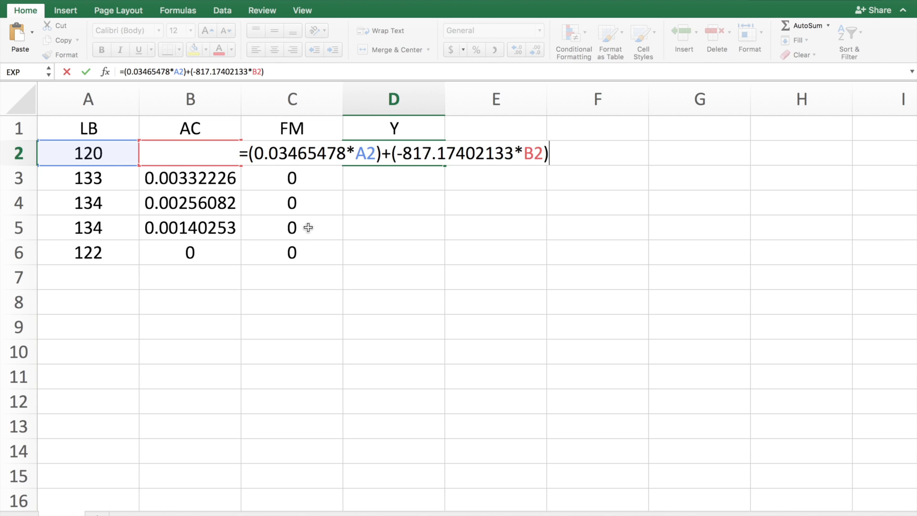
{"action": "mouse_move", "coordinate": [566, 158]}
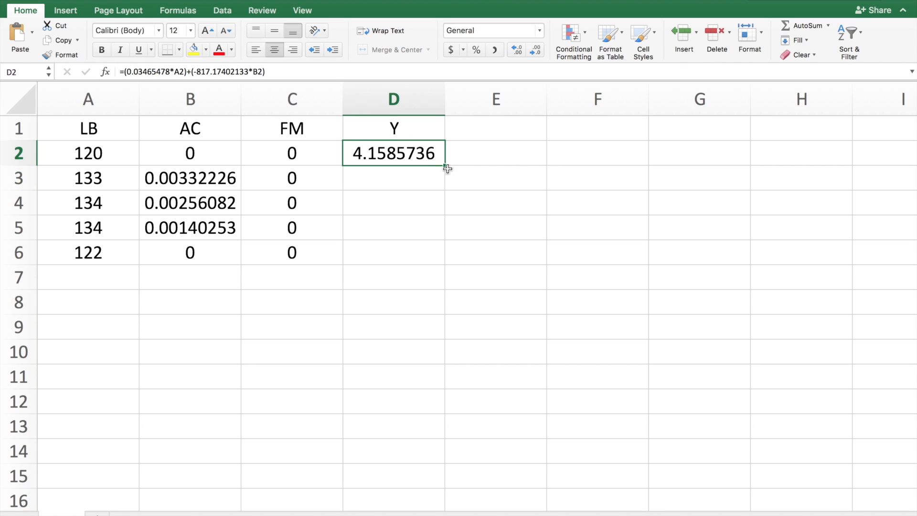
{"action": "left_click_drag", "start_coordinate": [443, 166], "coordinate": [444, 266]}
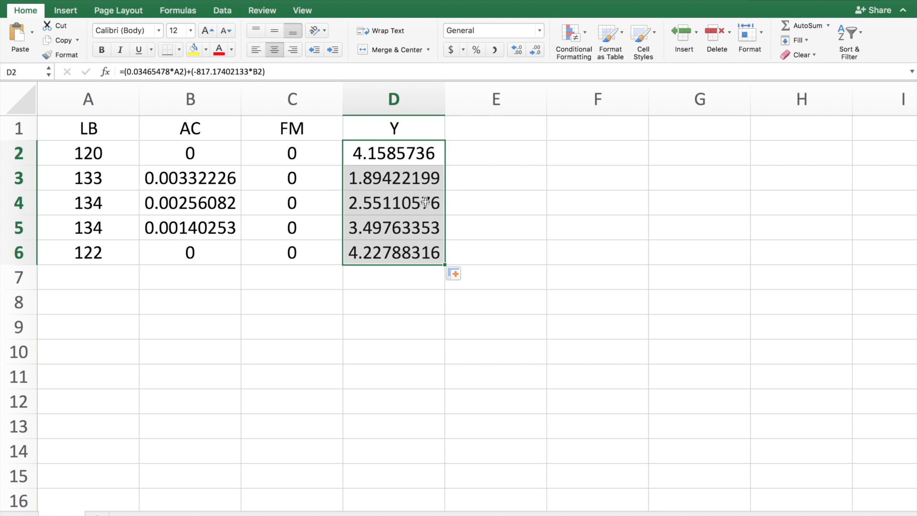
Add a P(1) column with =1/(1+EXP(-(4.97308543-D2))) filled down to row 6
{"action": "left_click", "coordinate": [496, 128]}
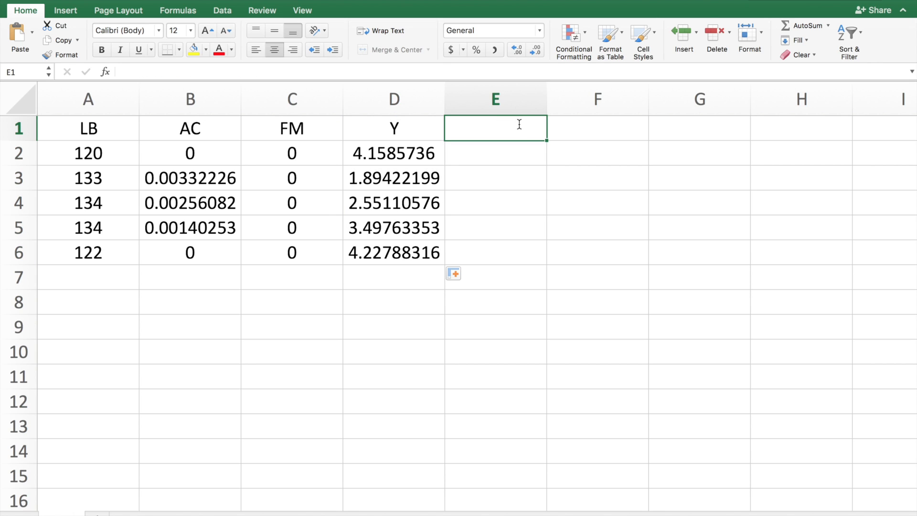
{"action": "type", "text": "P(1"}
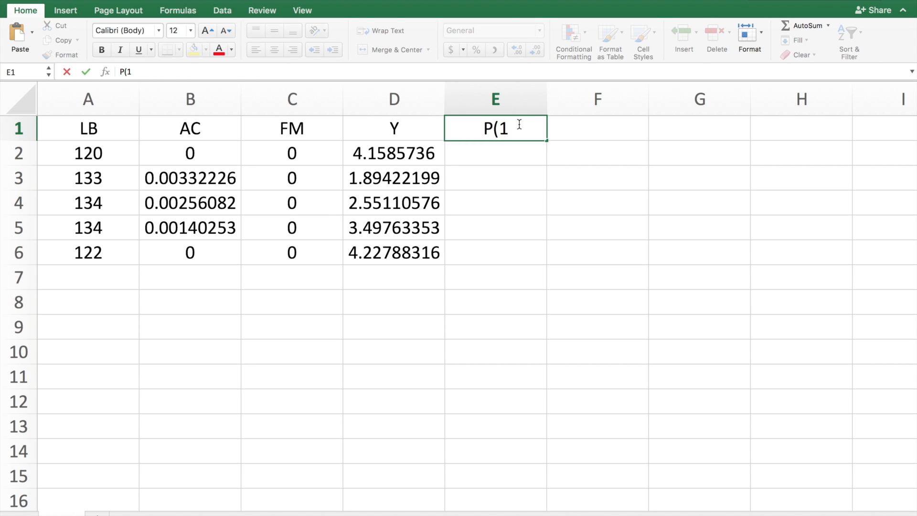
{"action": "type", "text": ")"}
{"action": "left_click", "coordinate": [495, 153]}
{"action": "type", "text": "="}
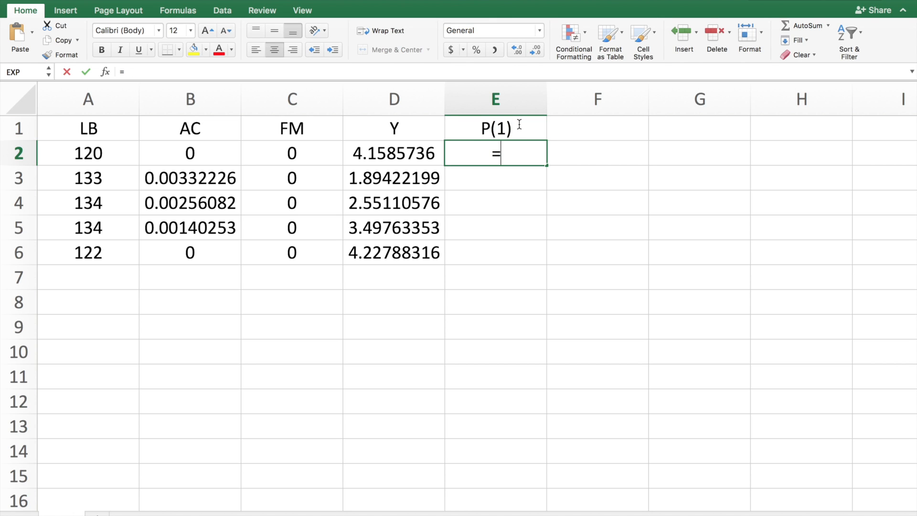
{"action": "type", "text": "1"}
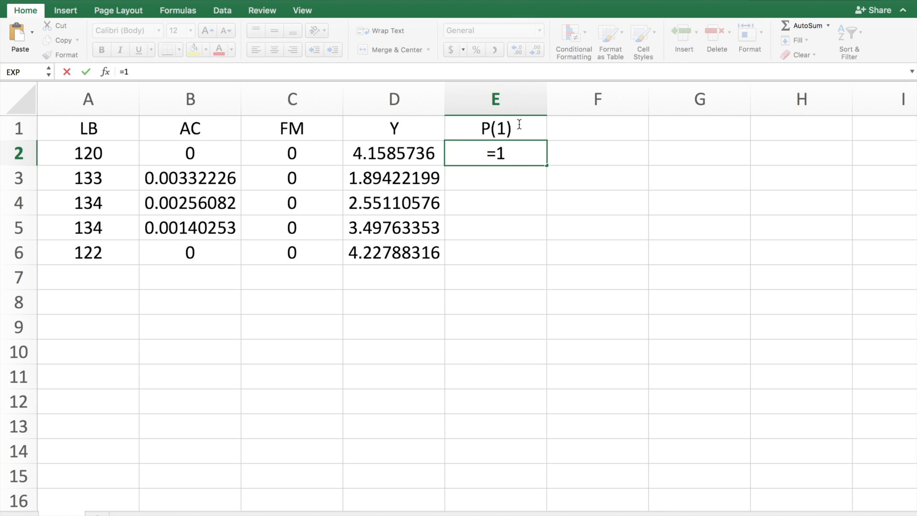
{"action": "type", "text": "/(1"}
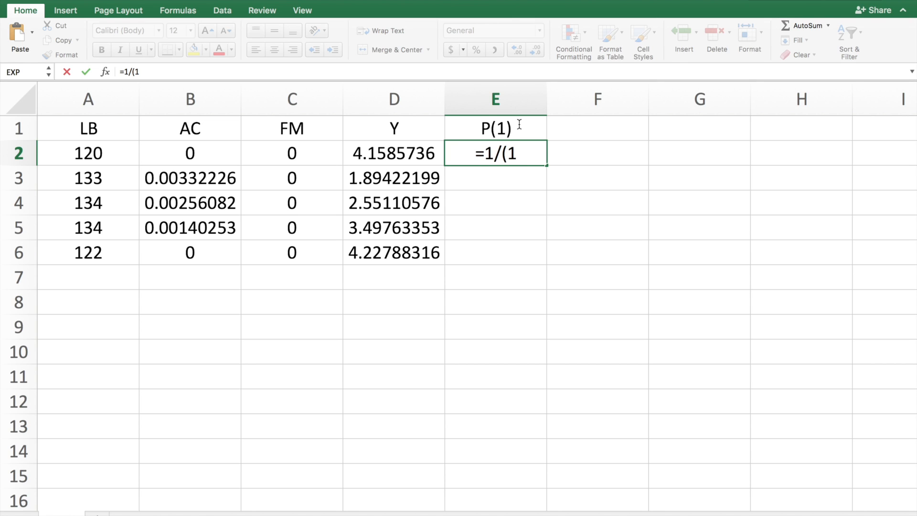
{"action": "type", "text": "+"}
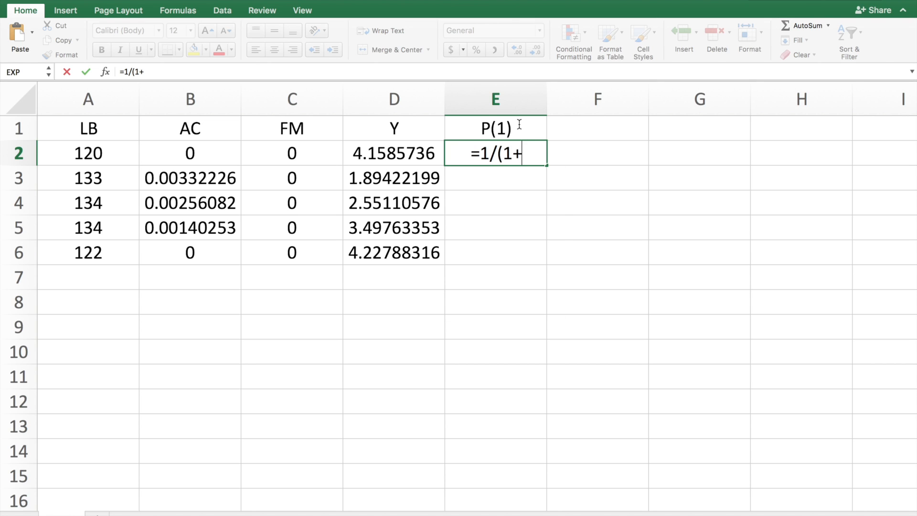
{"action": "type", "text": "exp("}
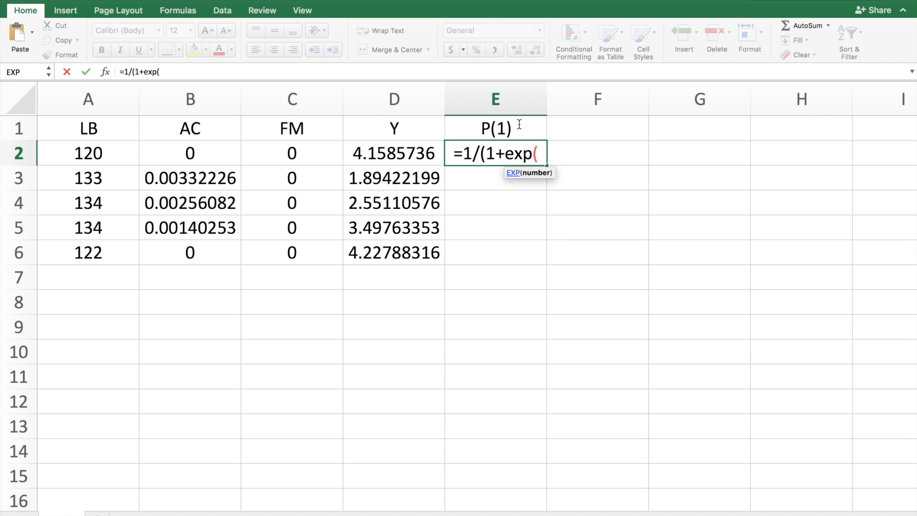
{"action": "type", "text": "-("}
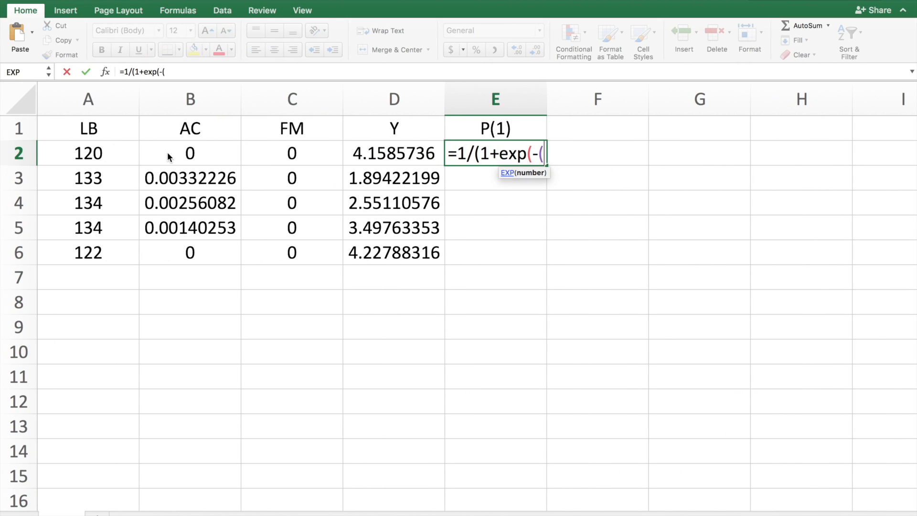
{"action": "type", "text": "4.97308543-D2"}
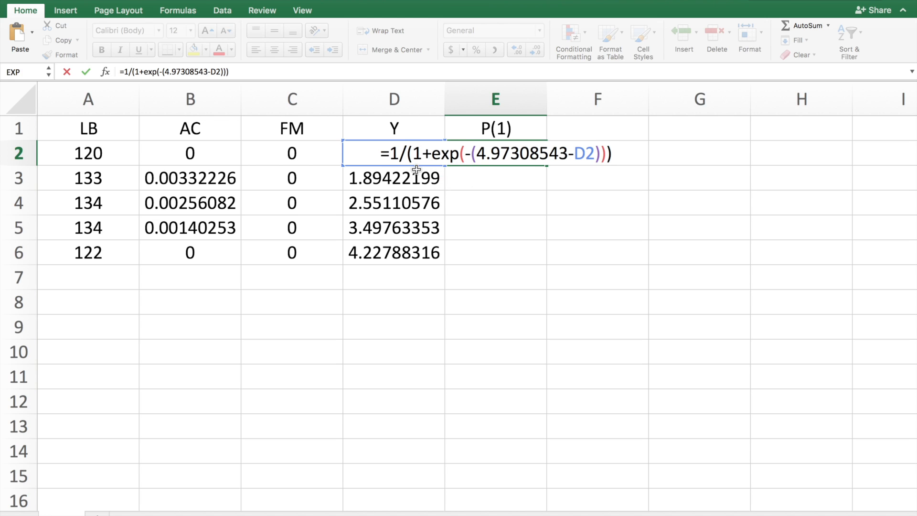
{"action": "key", "text": "Enter"}
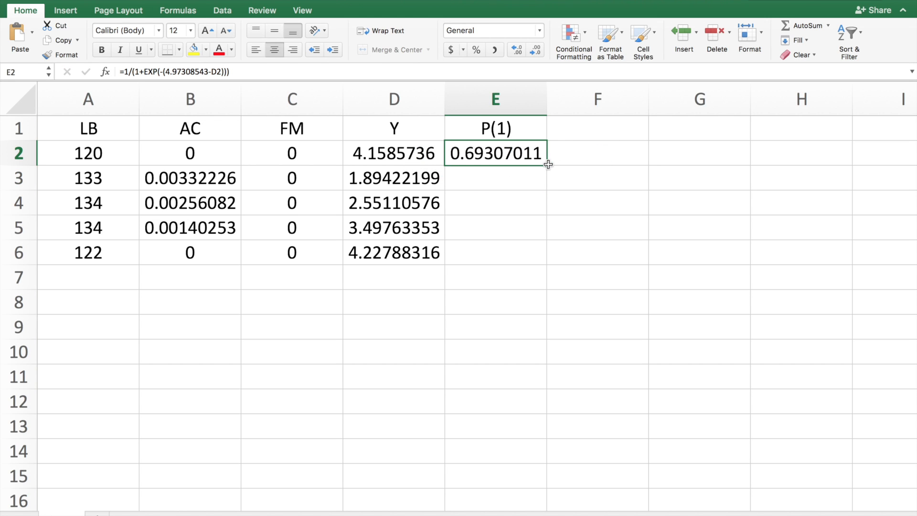
{"action": "left_click_drag", "start_coordinate": [495, 153], "coordinate": [495, 252]}
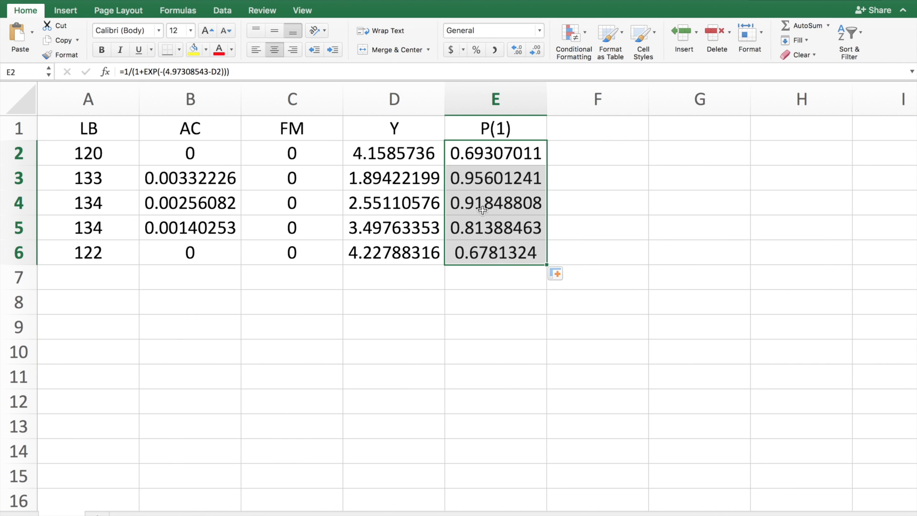
{"action": "mouse_move", "coordinate": [562, 218]}
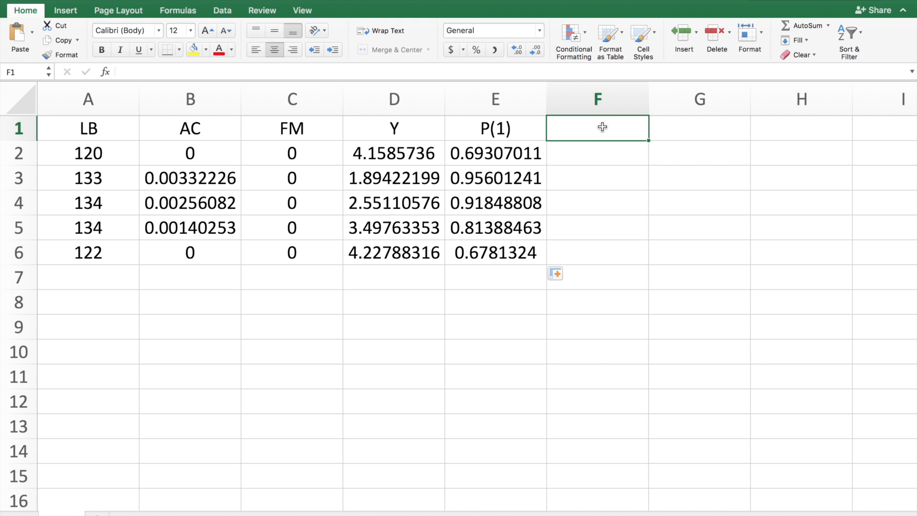
Add a P(1 or 2) column using =1/(1+EXP(-(6.35969223-D2))), filled down
{"action": "type", "text": "P(1 or 2"}
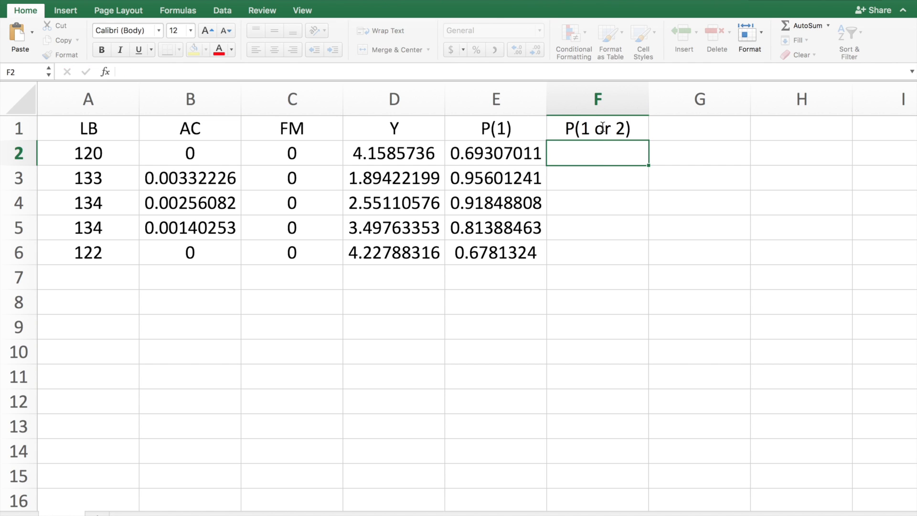
{"action": "type", "text": "=1/(1+"}
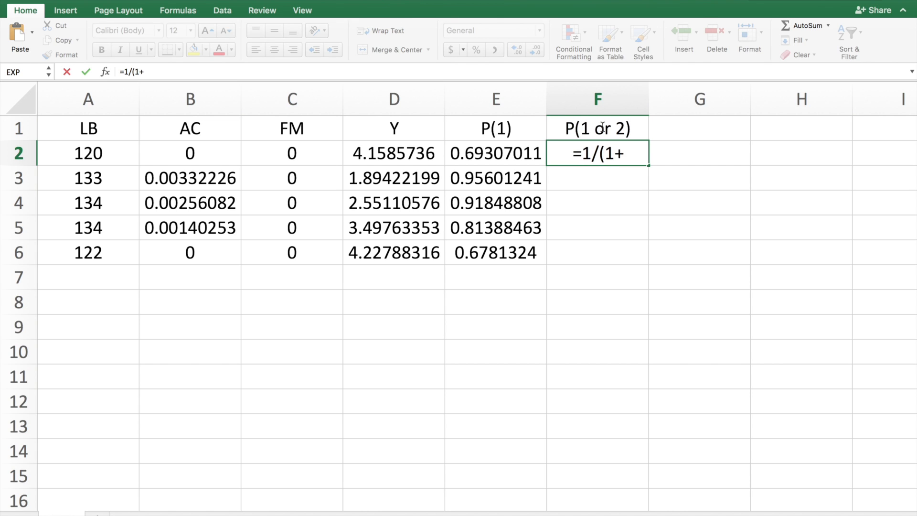
{"action": "type", "text": "exp(-"}
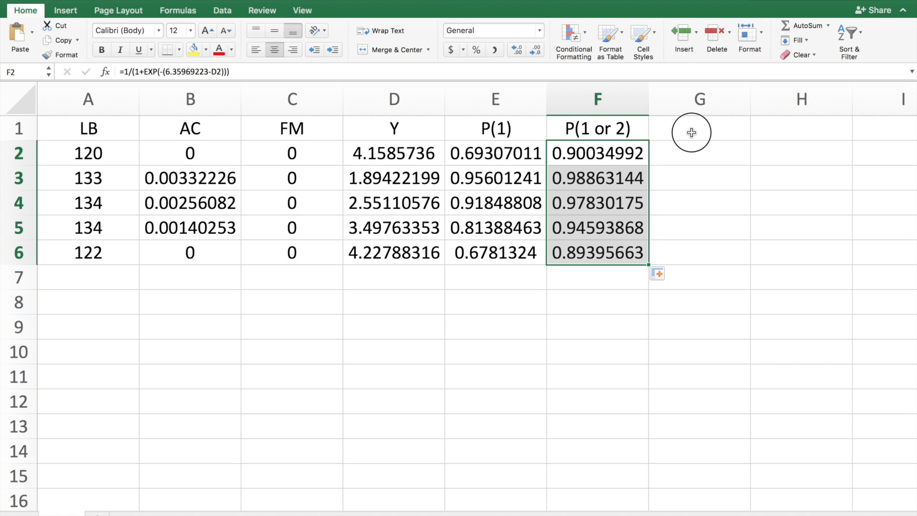
Add a P(2) column computed as =F2-E2 for rows 2–6
{"action": "type", "text": "P"}
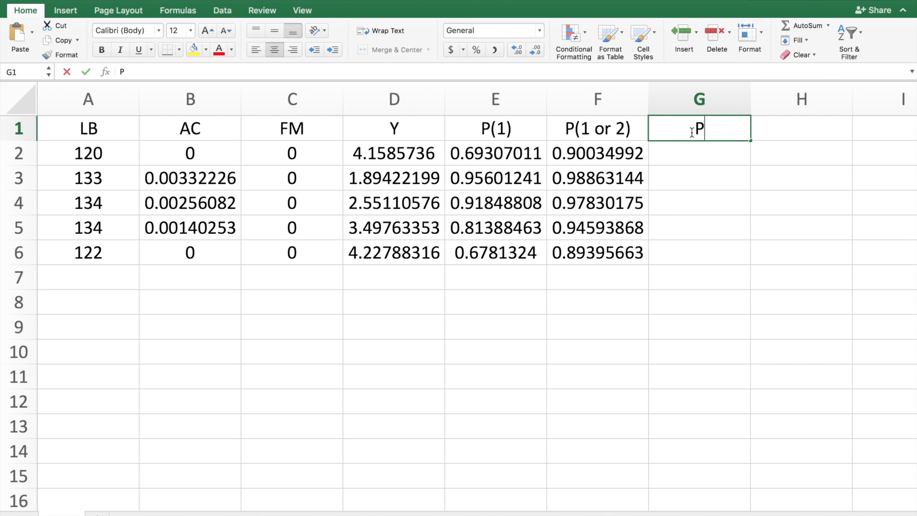
{"action": "type", "text": "("}
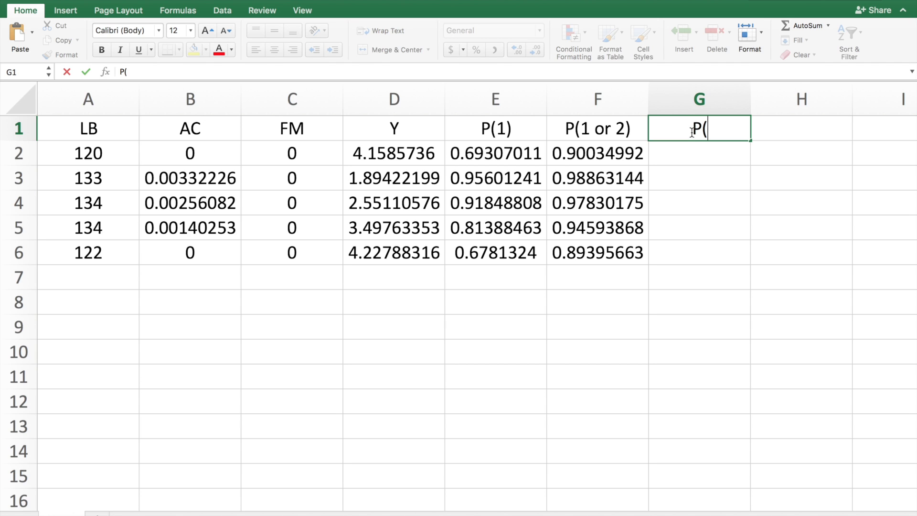
{"action": "left_click", "coordinate": [597, 153]}
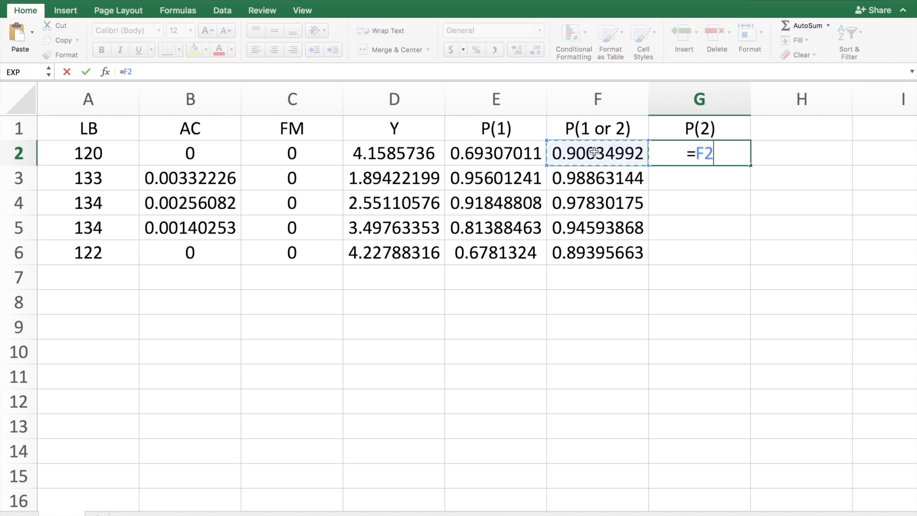
{"action": "left_click", "coordinate": [495, 153]}
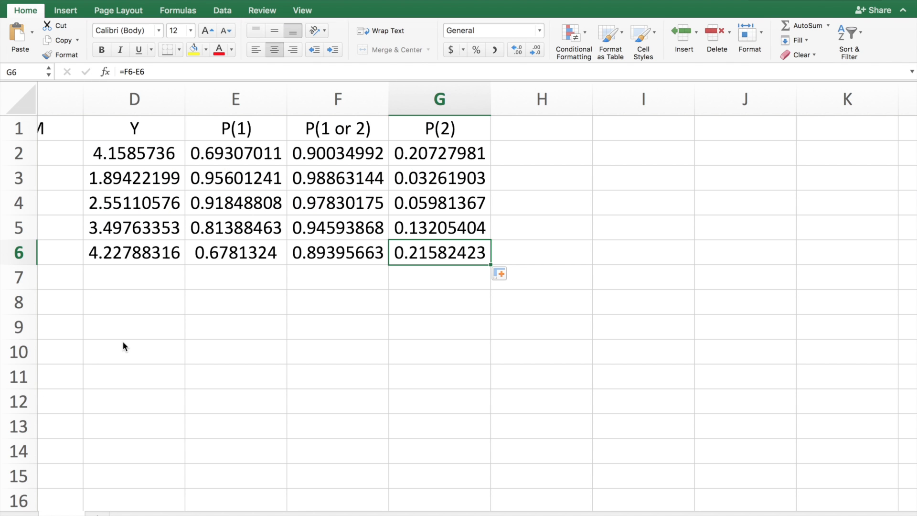
Add a P(3) column with =1-F2 in H2, giving 0.09965008
{"action": "left_click", "coordinate": [540, 128]}
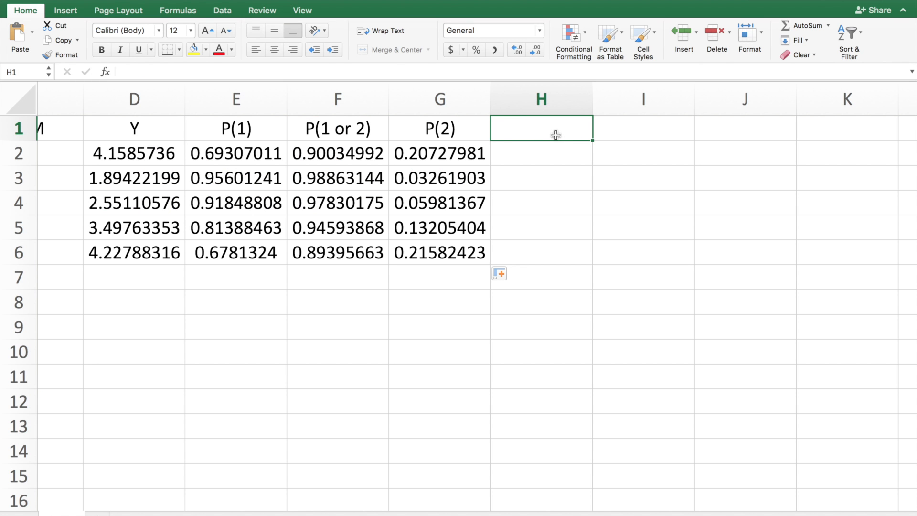
{"action": "type", "text": "P(3"}
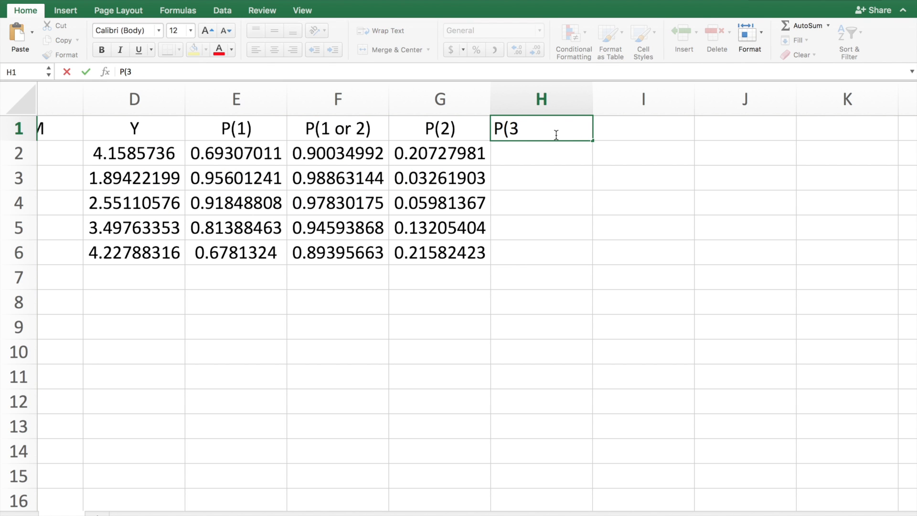
{"action": "type", "text": "=1-"}
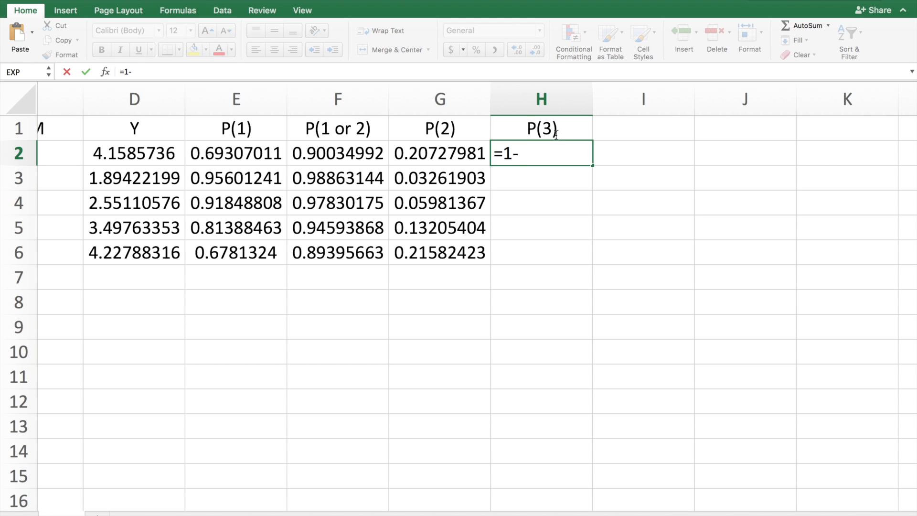
{"action": "key", "text": "enter"}
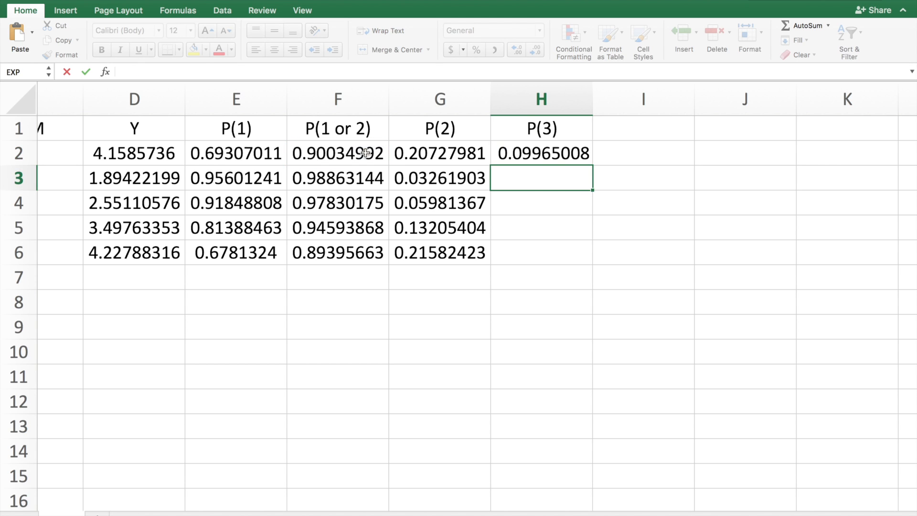
{"action": "left_click", "coordinate": [540, 153]}
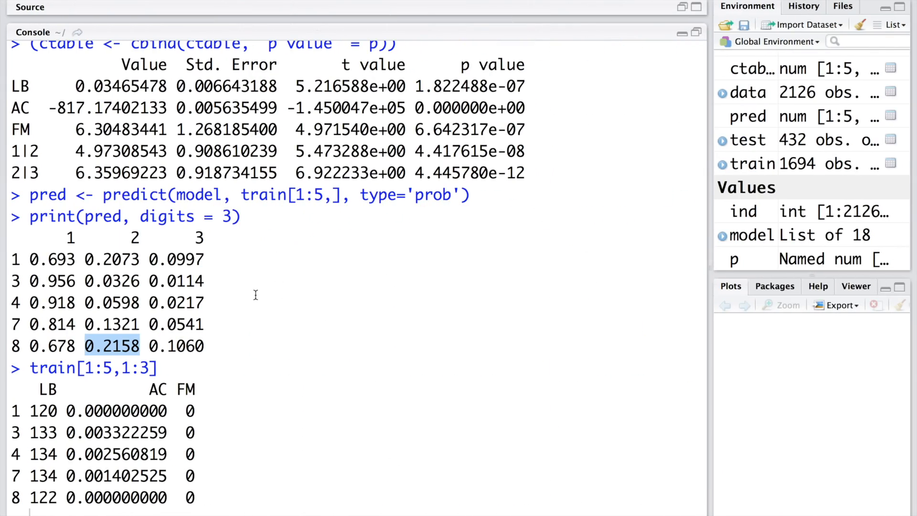
{"action": "mouse_move", "coordinate": [182, 308]}
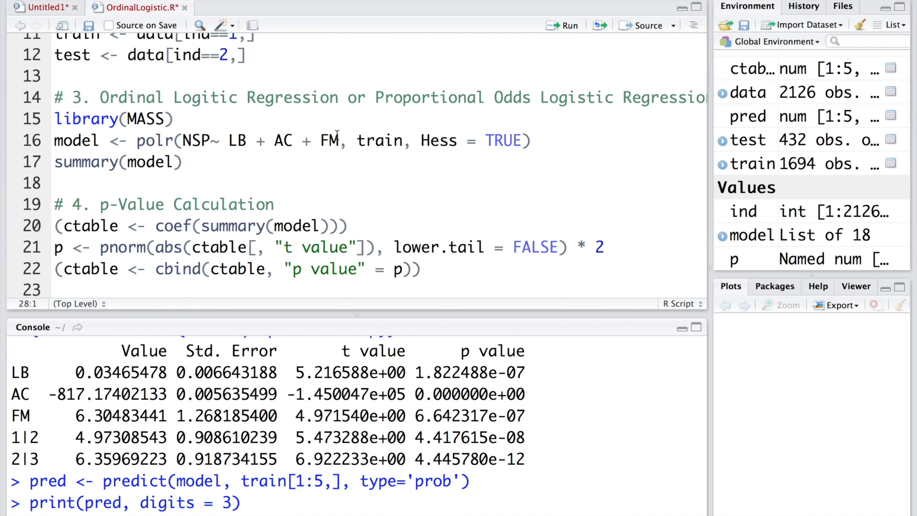
Refit the polr model using all predictors as NSP ~
{"action": "double_click", "coordinate": [330, 141]}
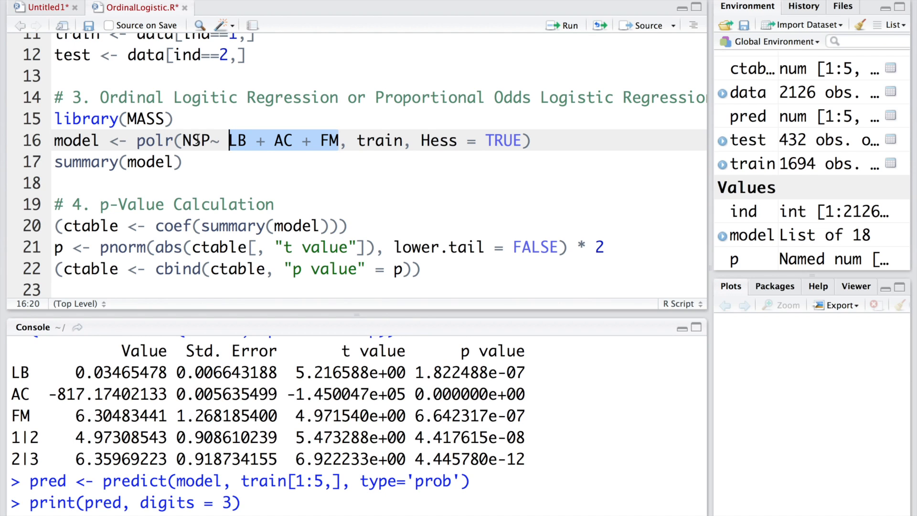
{"action": "type", "text": "."}
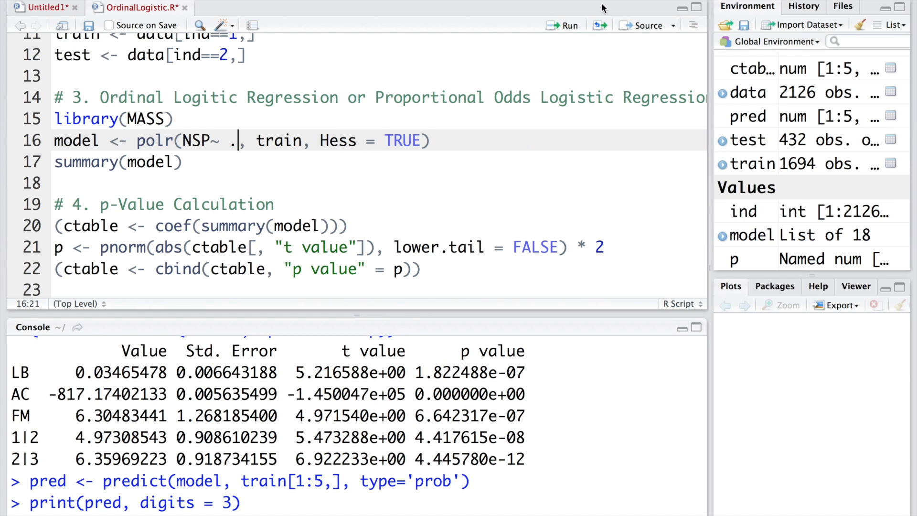
{"action": "left_click", "coordinate": [569, 26]}
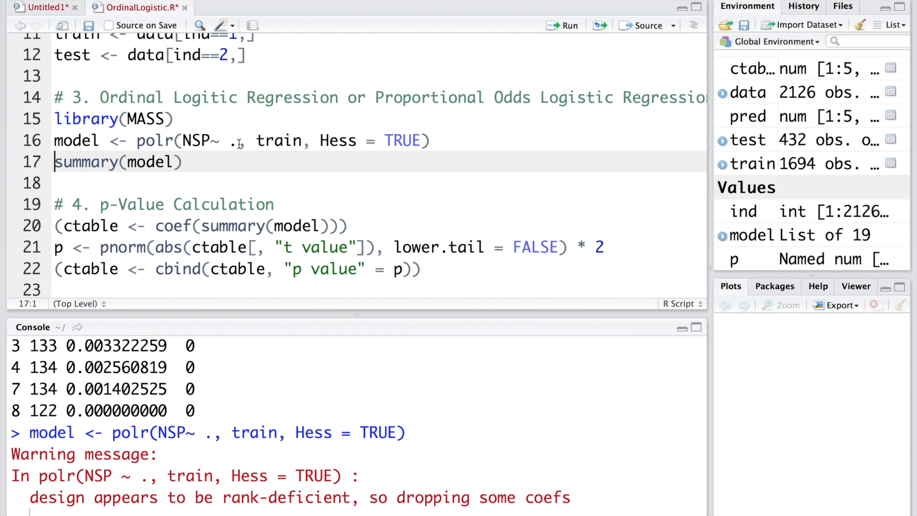
Refit the model as NSP ~ .-Max and print its summary
{"action": "left_click", "coordinate": [237, 140]}
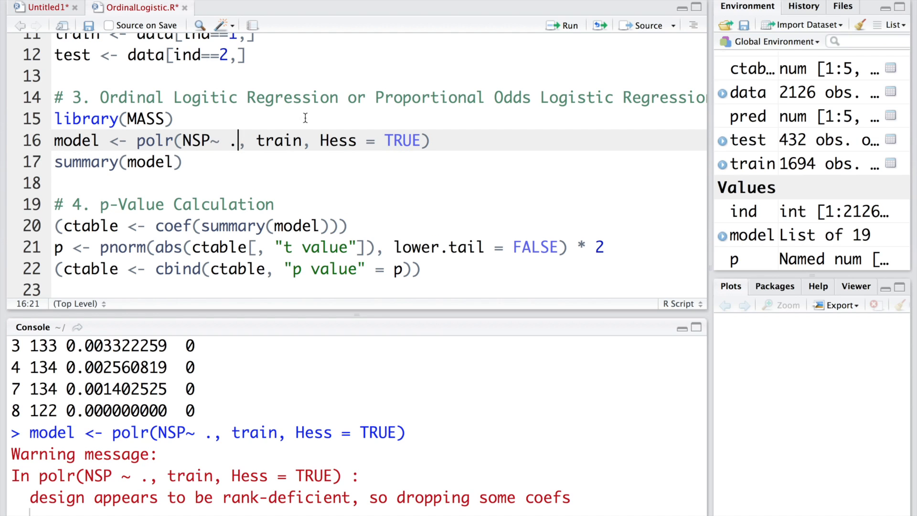
{"action": "mouse_move", "coordinate": [446, 88]}
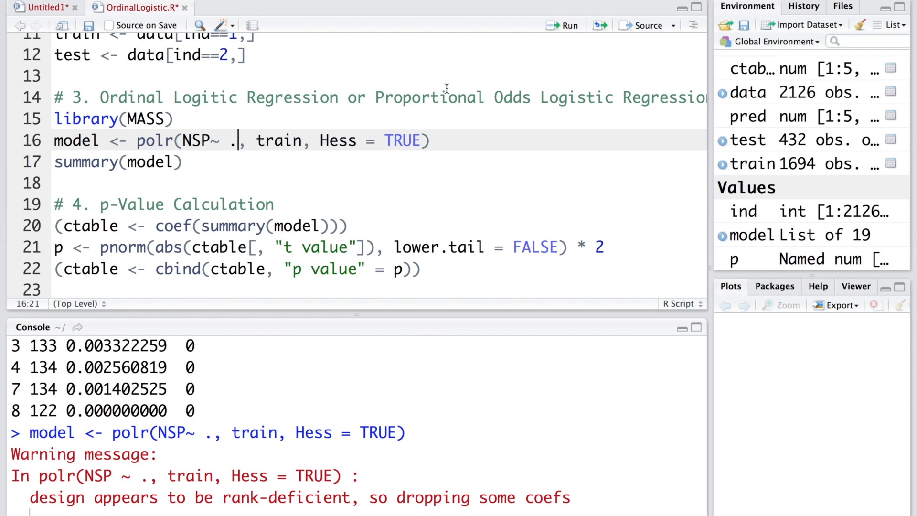
{"action": "type", "text": "-"}
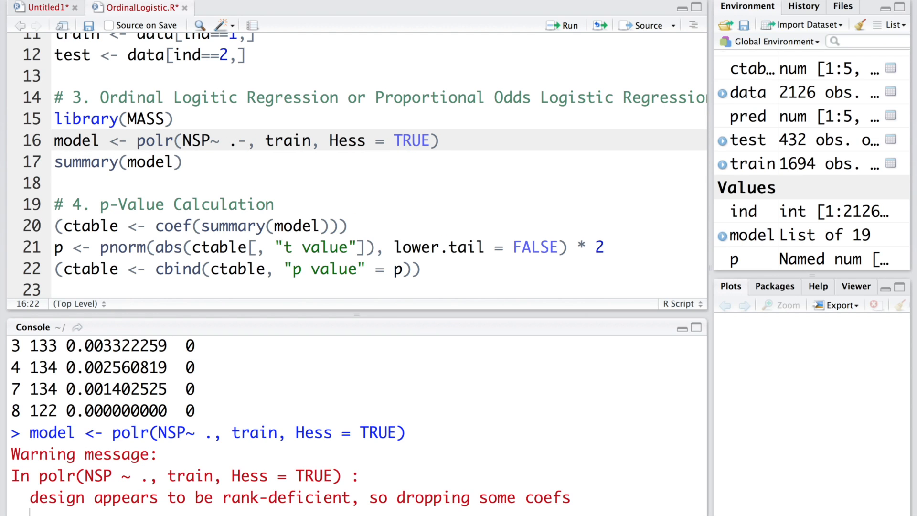
{"action": "type", "text": "Max"}
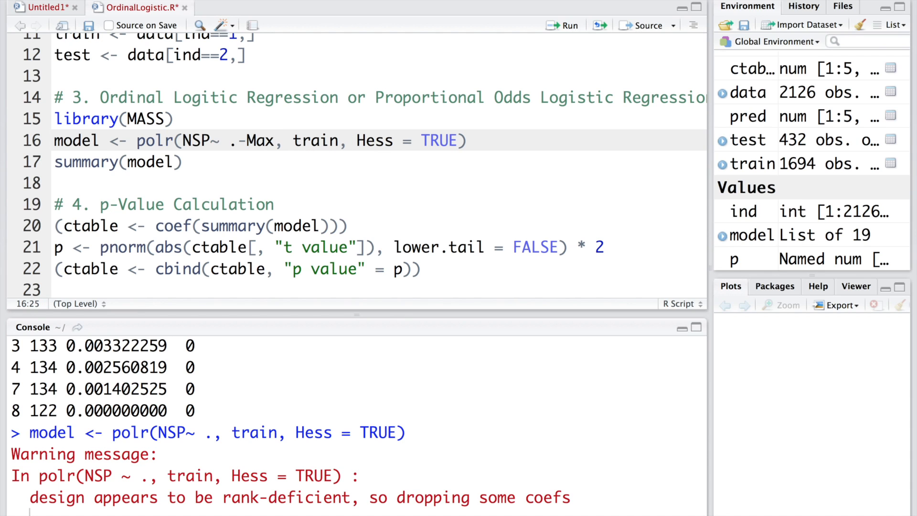
{"action": "left_click", "coordinate": [276, 140]}
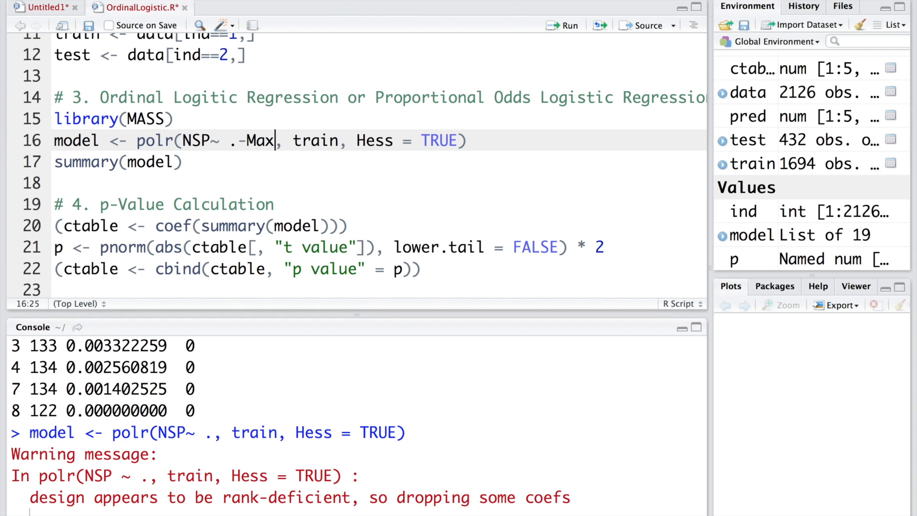
{"action": "mouse_move", "coordinate": [569, 26]}
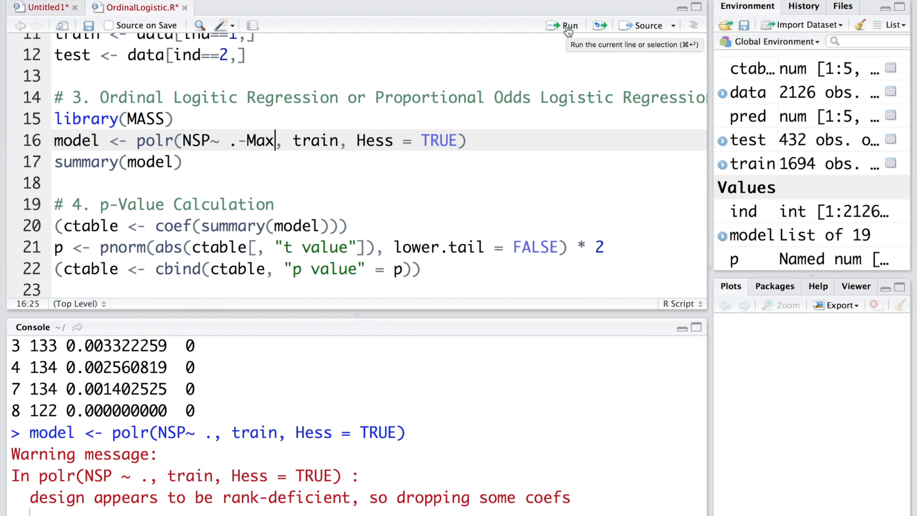
{"action": "left_click", "coordinate": [569, 26]}
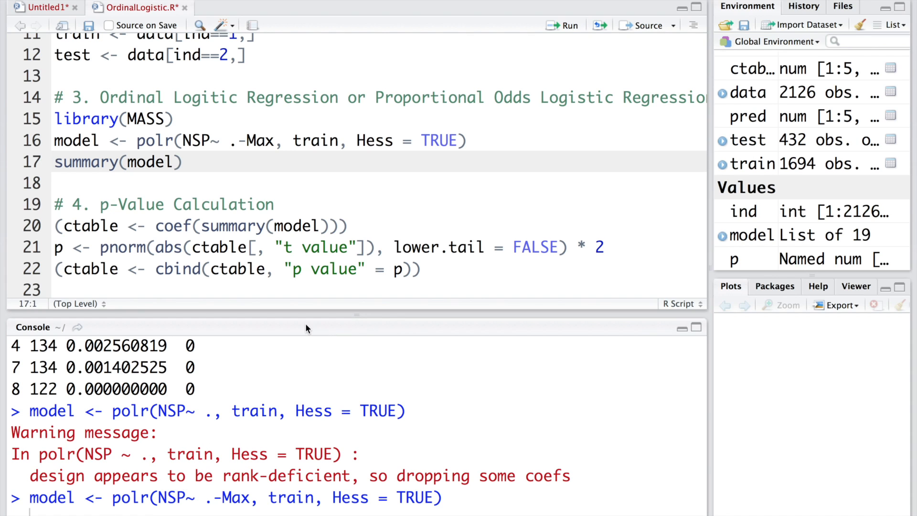
{"action": "left_click", "coordinate": [567, 26]}
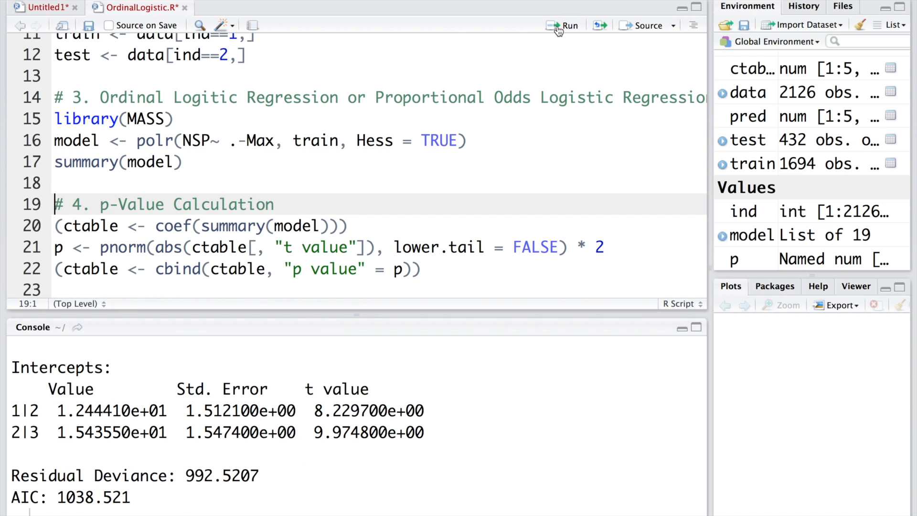
Enlarge the console and highlight LB's p value of 1.543222e-01
{"action": "left_click", "coordinate": [696, 328]}
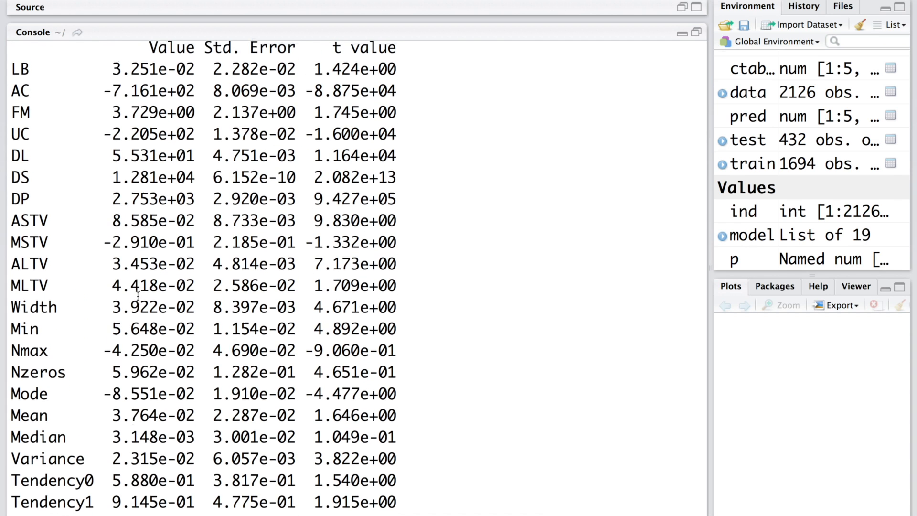
{"action": "scroll", "scroll_direction": "down", "scroll_amount": 3}
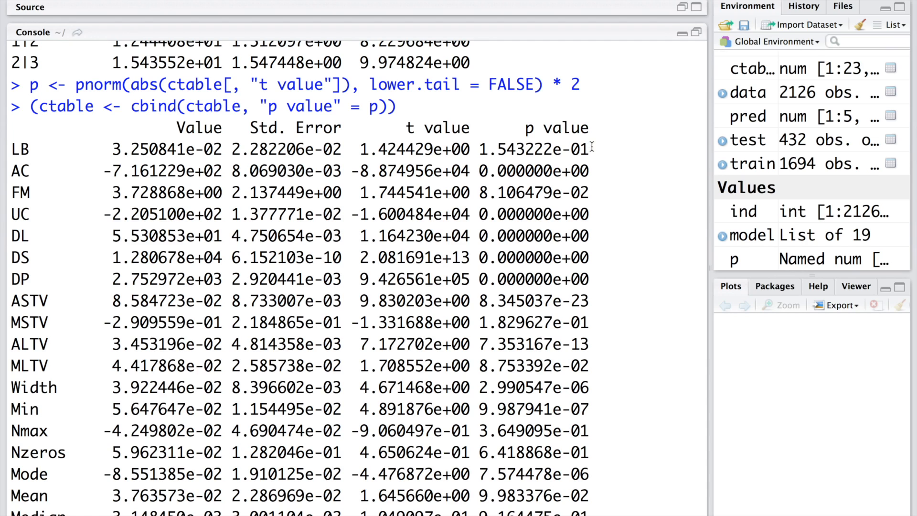
{"action": "double_click", "coordinate": [534, 149]}
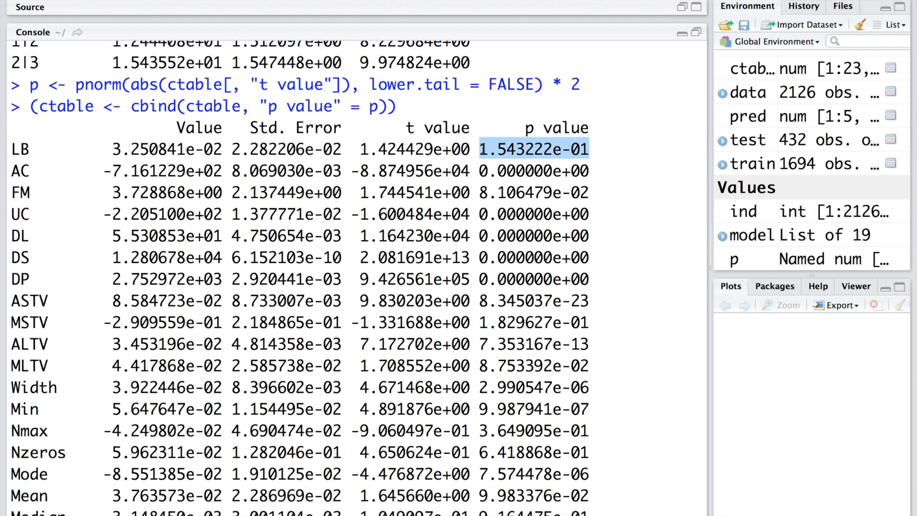
{"action": "mouse_move", "coordinate": [499, 150]}
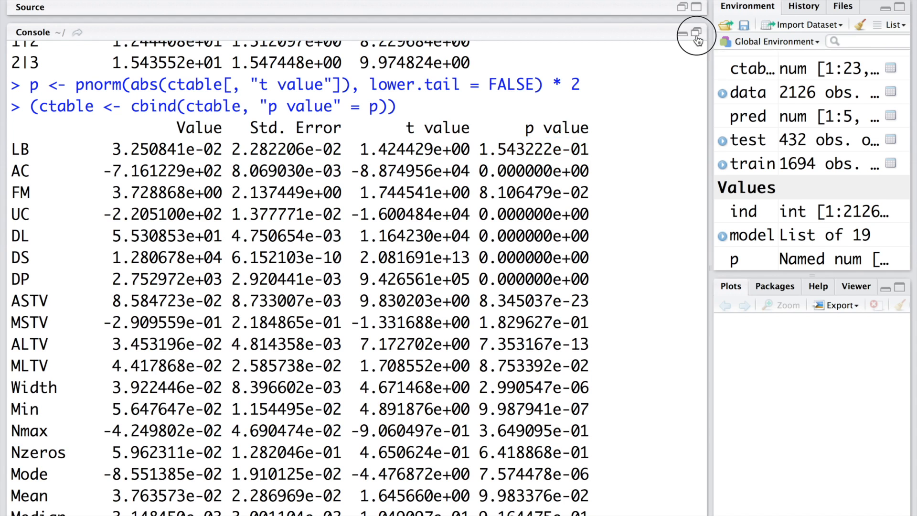
Append -LB-MSTV-Nmax-Nzeros-Median to the polr model formula
{"action": "left_click", "coordinate": [696, 34]}
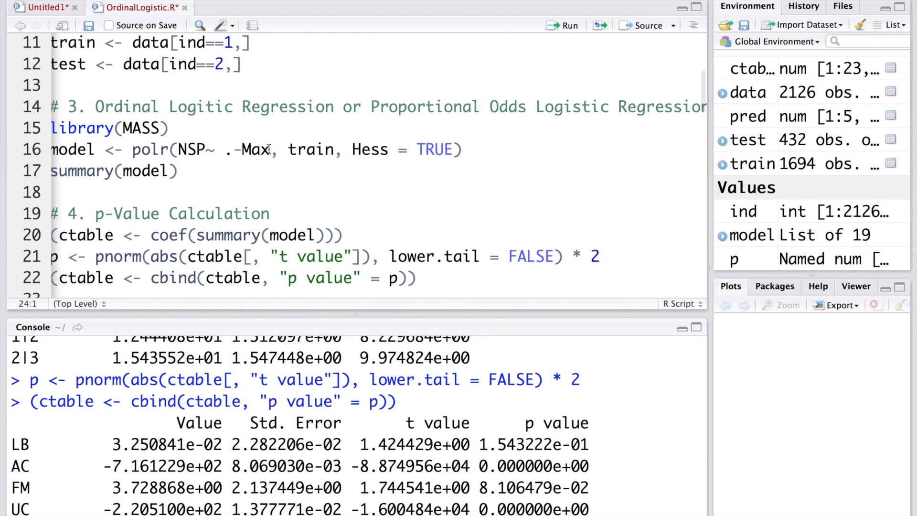
{"action": "type", "text": "-"}
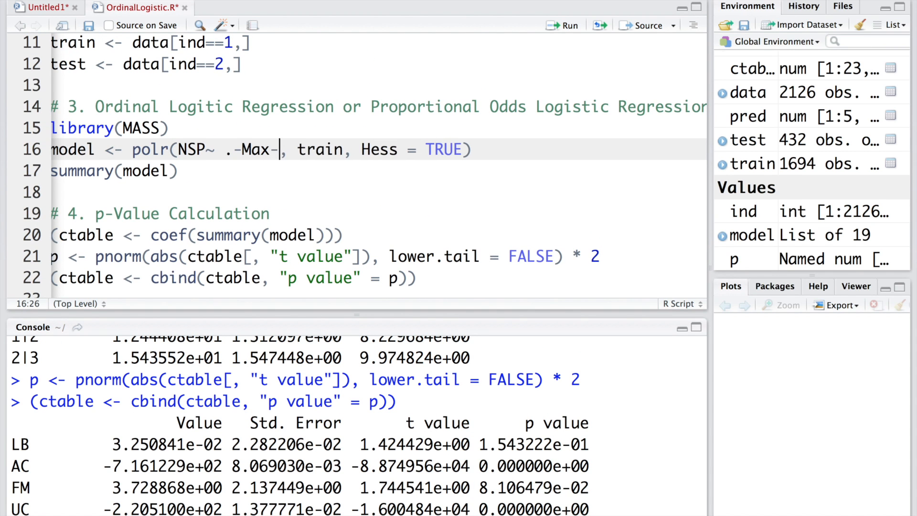
{"action": "type", "text": "LB"}
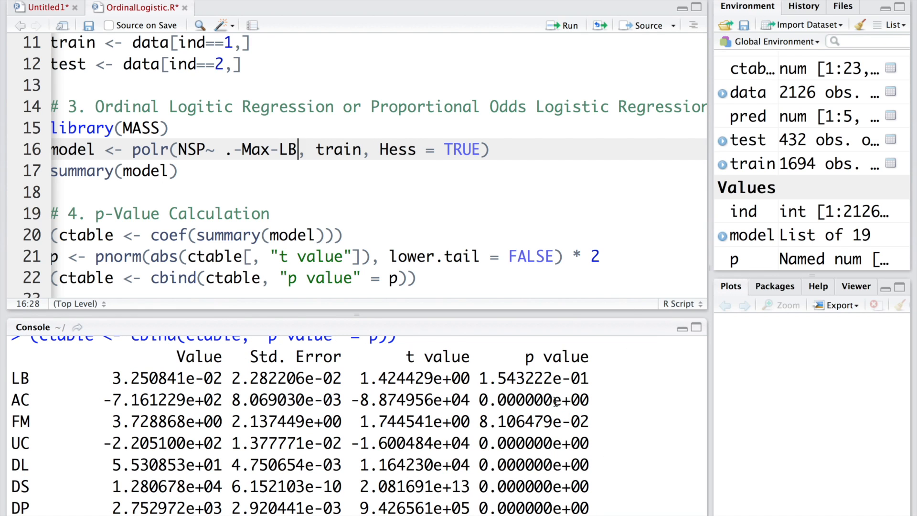
{"action": "mouse_move", "coordinate": [534, 426]}
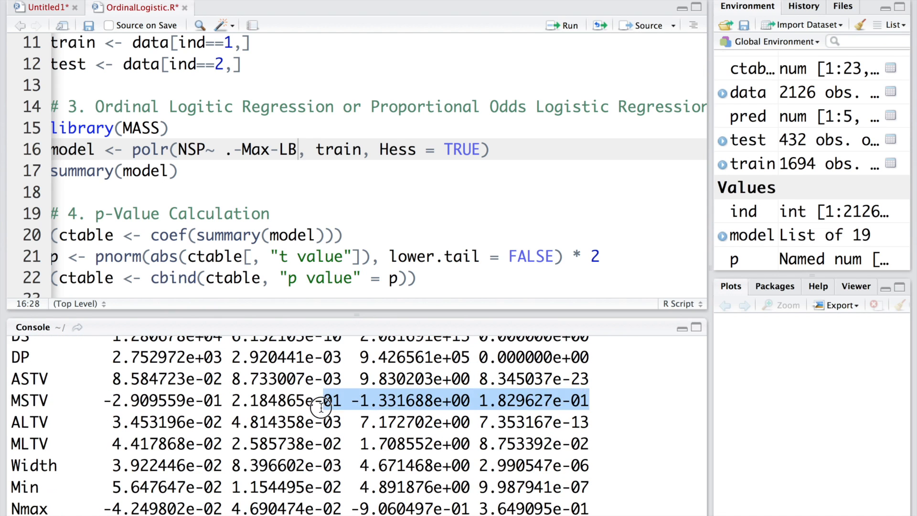
{"action": "type", "text": "-MSTV-Nmax-Nzeros"}
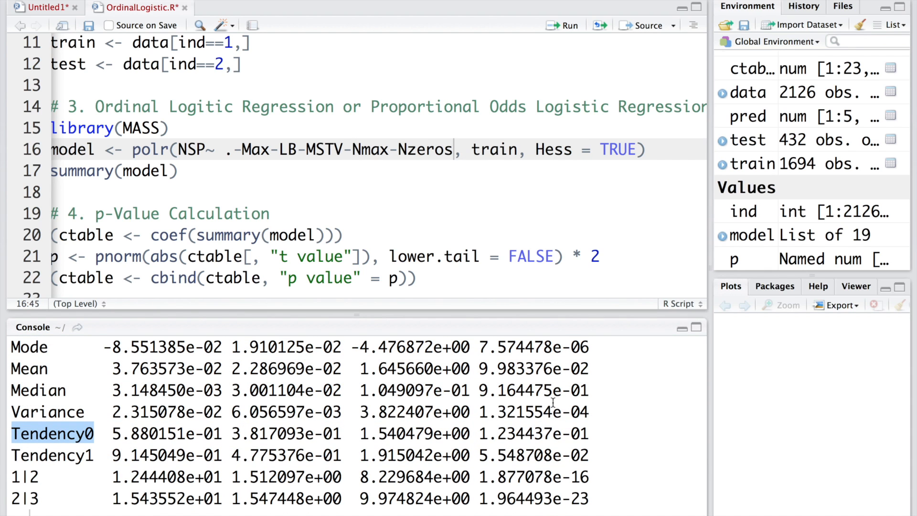
{"action": "mouse_move", "coordinate": [579, 464]}
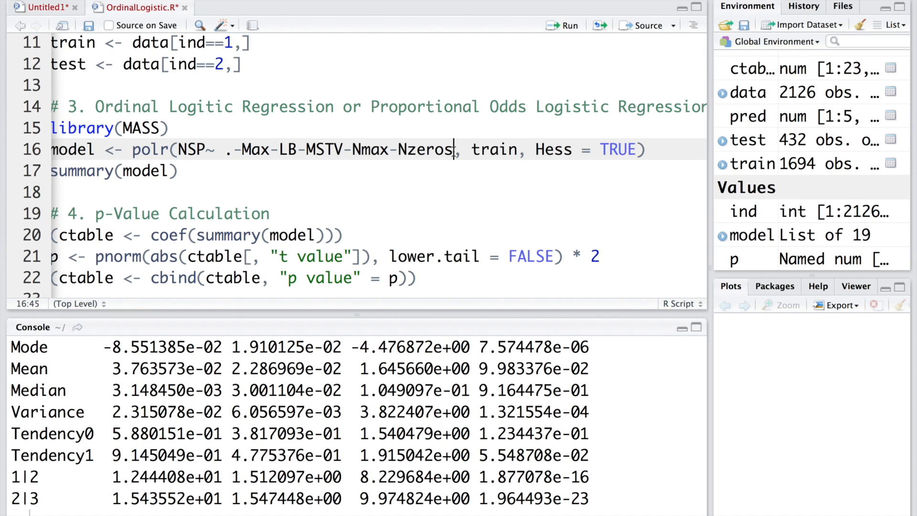
{"action": "type", "text": "-Median"}
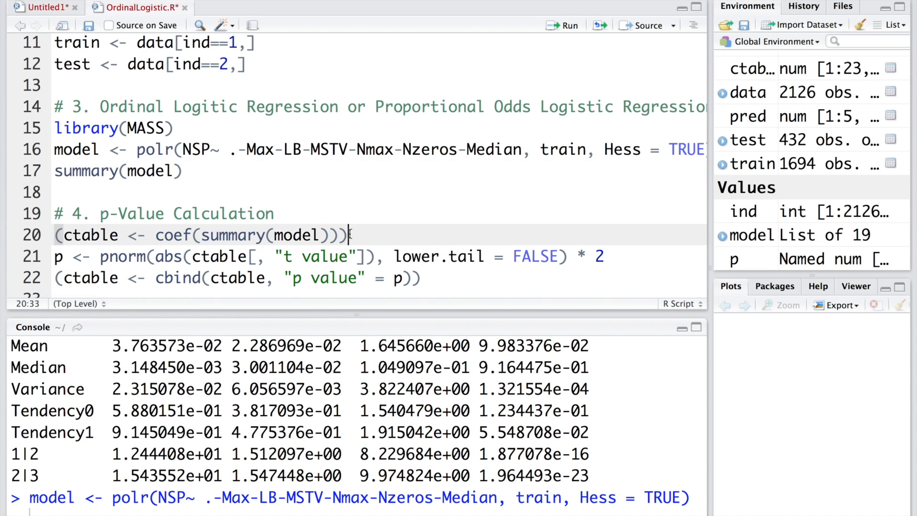
Recompute and inspect the p values, then refit also excluding FM and MLTV
{"action": "left_click", "coordinate": [566, 25]}
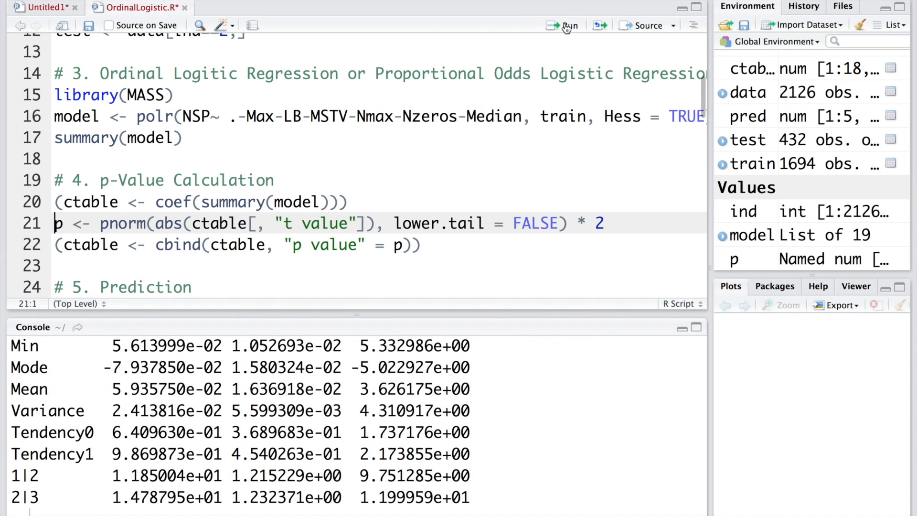
{"action": "left_click", "coordinate": [564, 25]}
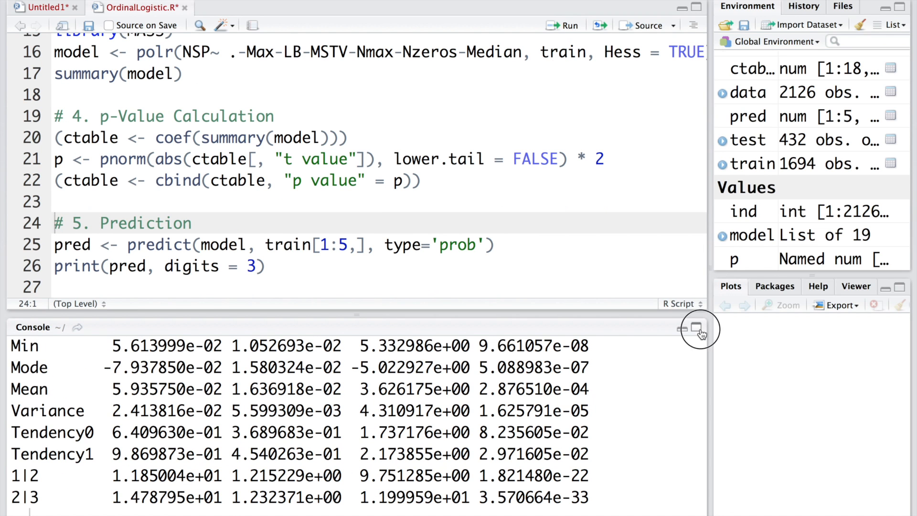
{"action": "left_click", "coordinate": [697, 329]}
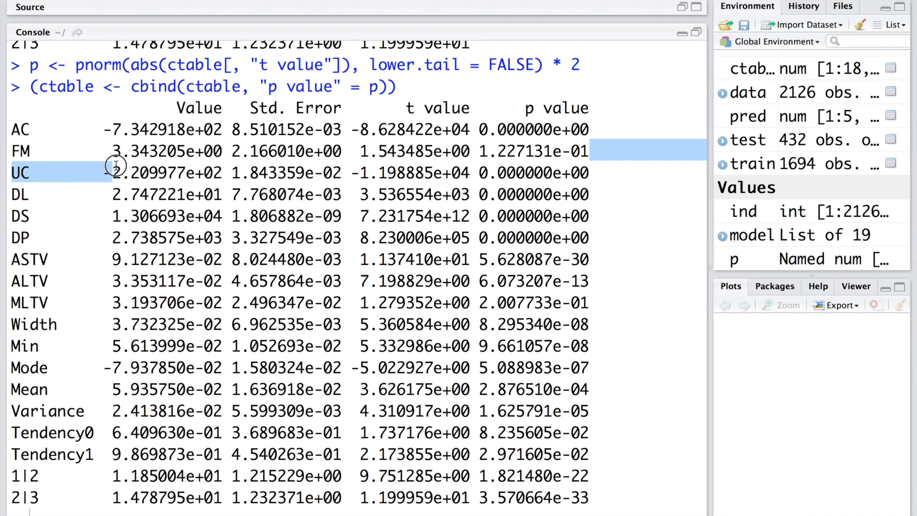
{"action": "left_click", "coordinate": [18, 151]}
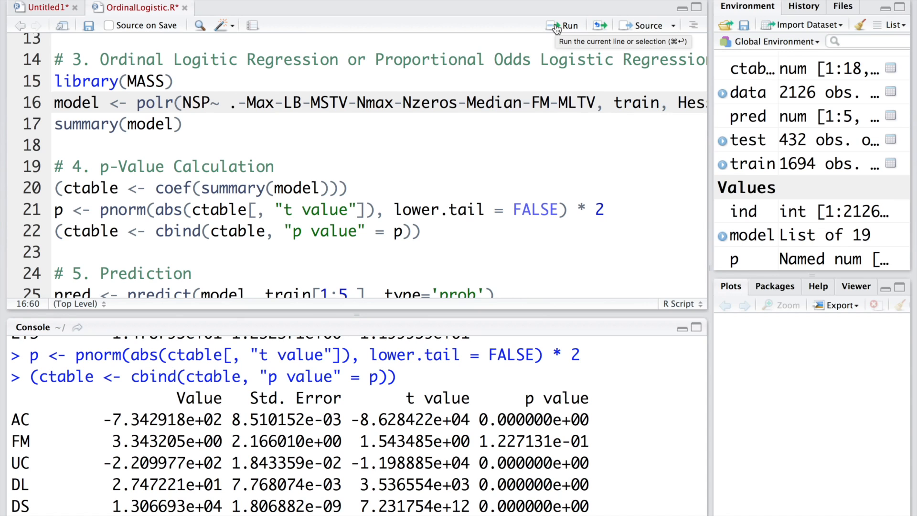
{"action": "mouse_move", "coordinate": [563, 26]}
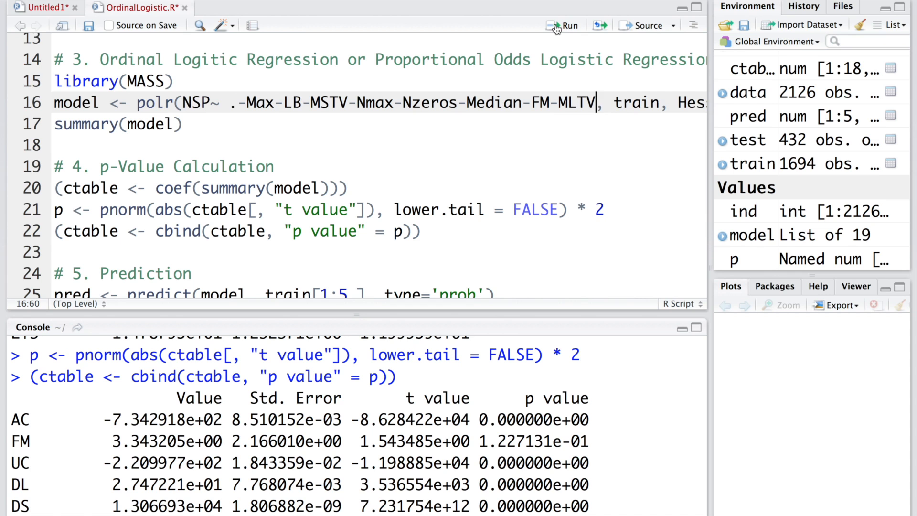
{"action": "left_click", "coordinate": [566, 26]}
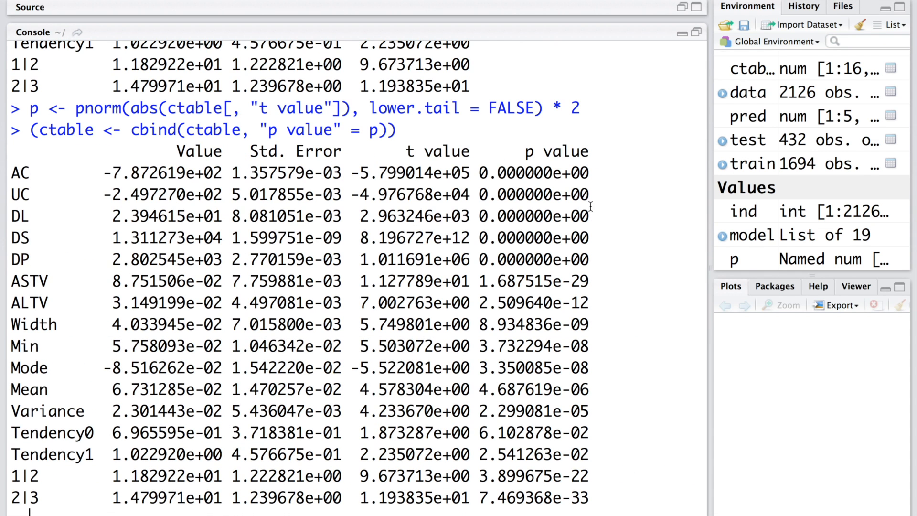
{"action": "mouse_move", "coordinate": [611, 419]}
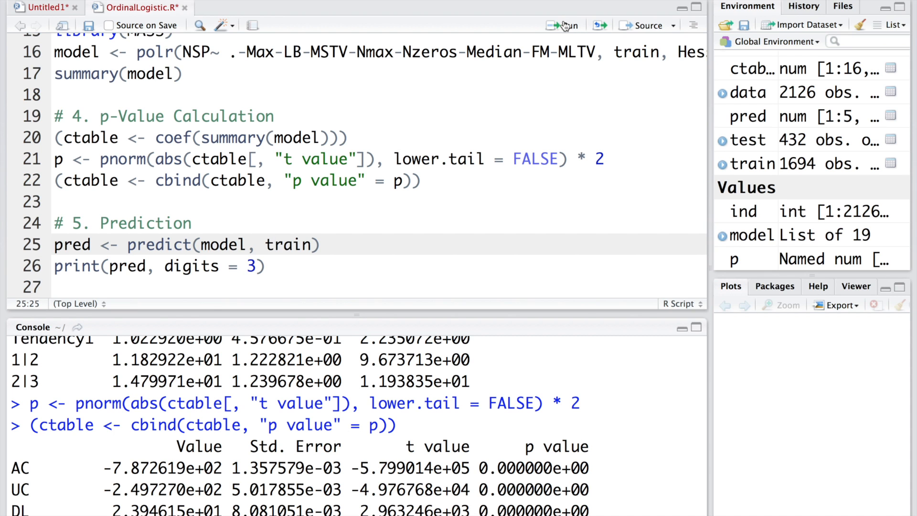
Predict NSP for the training data and print the pred vs train$NSP confusion matrix
{"action": "left_click", "coordinate": [563, 25]}
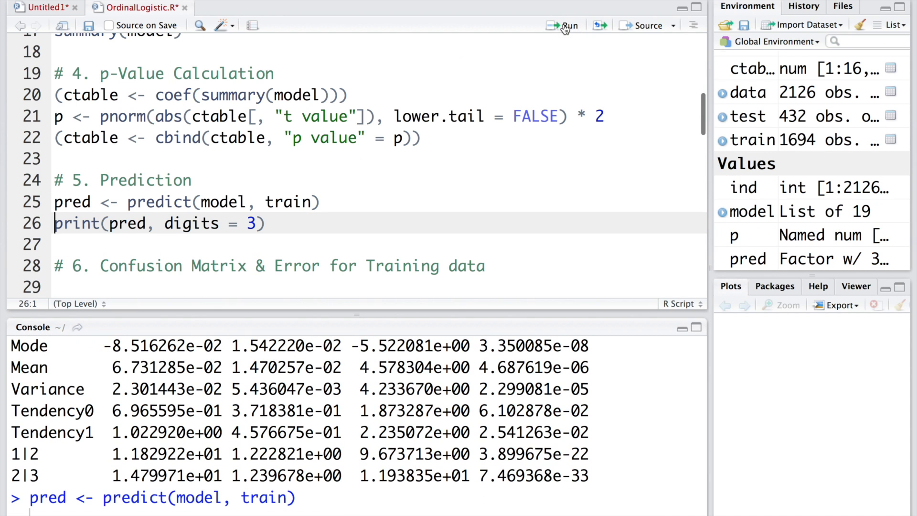
{"action": "left_click", "coordinate": [563, 25]}
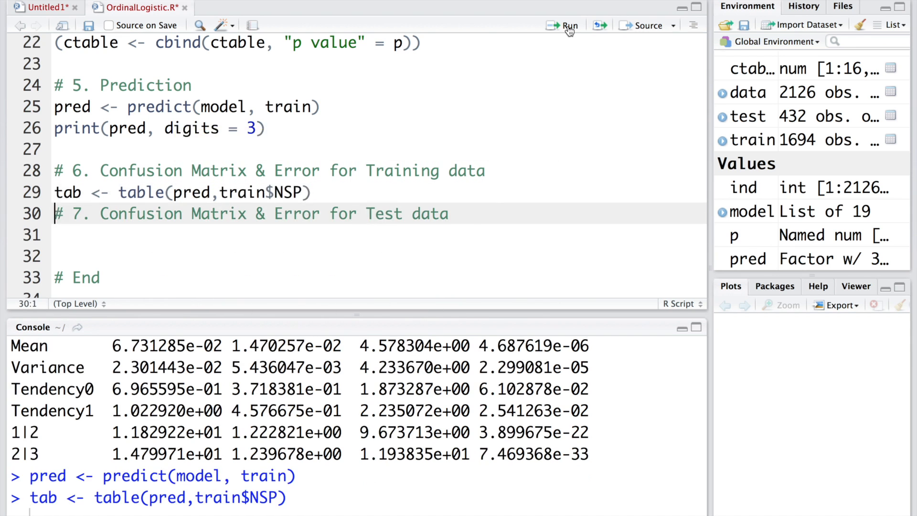
{"action": "scroll", "scroll_direction": "down", "scroll_amount": 3}
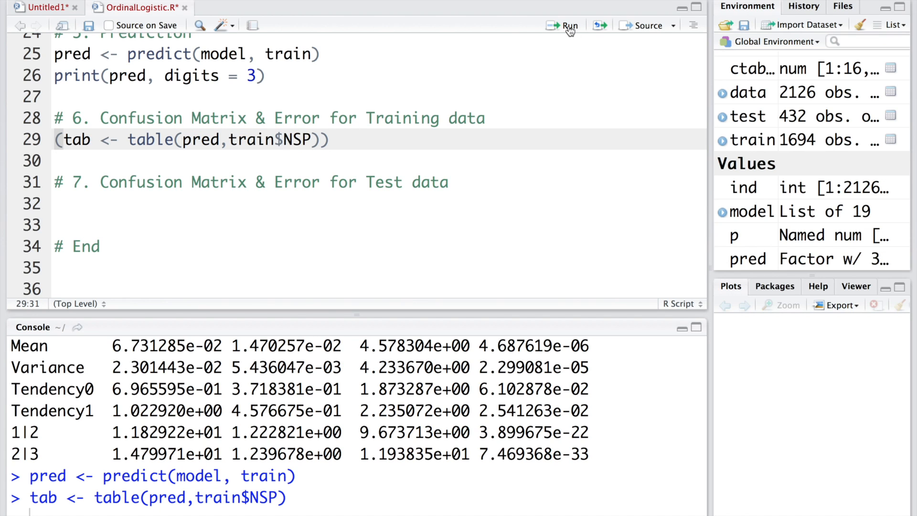
{"action": "left_click", "coordinate": [566, 26]}
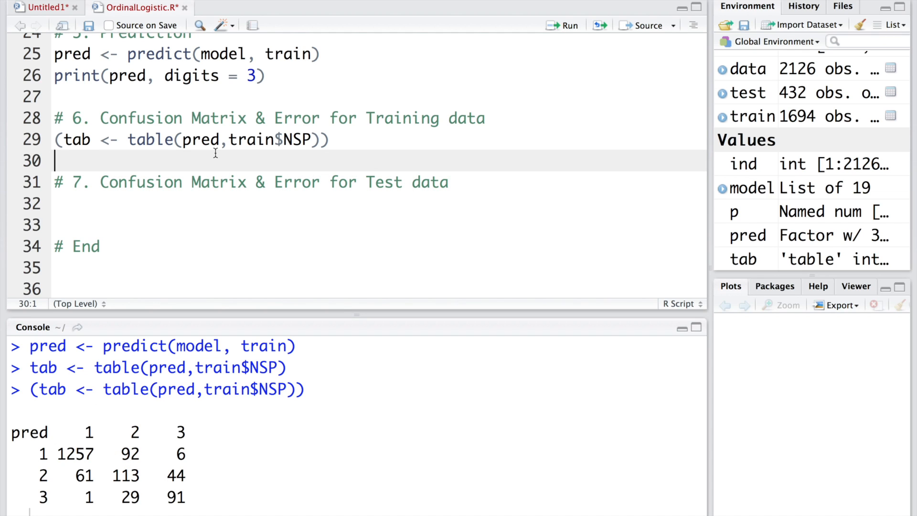
Add and run 1-sum(diag(tab))/sum(tab) on line 30, printing training error 0.1375443
{"action": "key", "text": "Enter"}
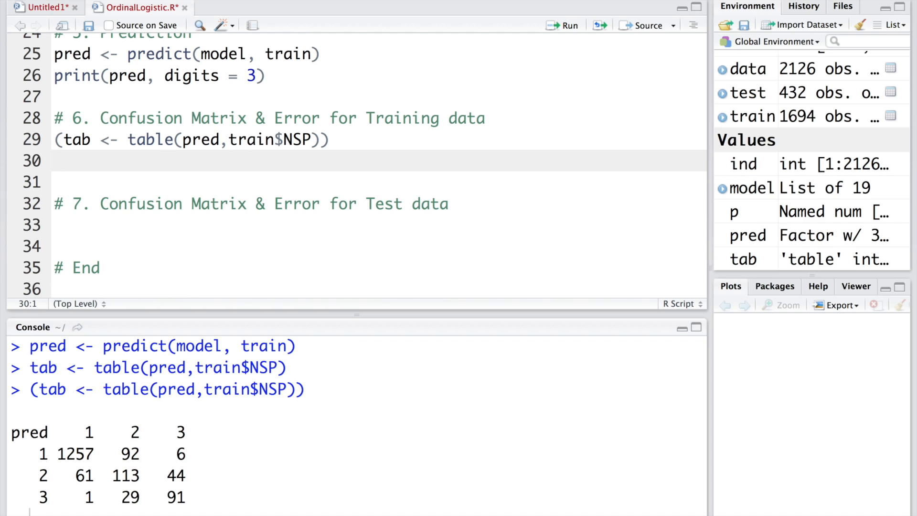
{"action": "type", "text": "1-"}
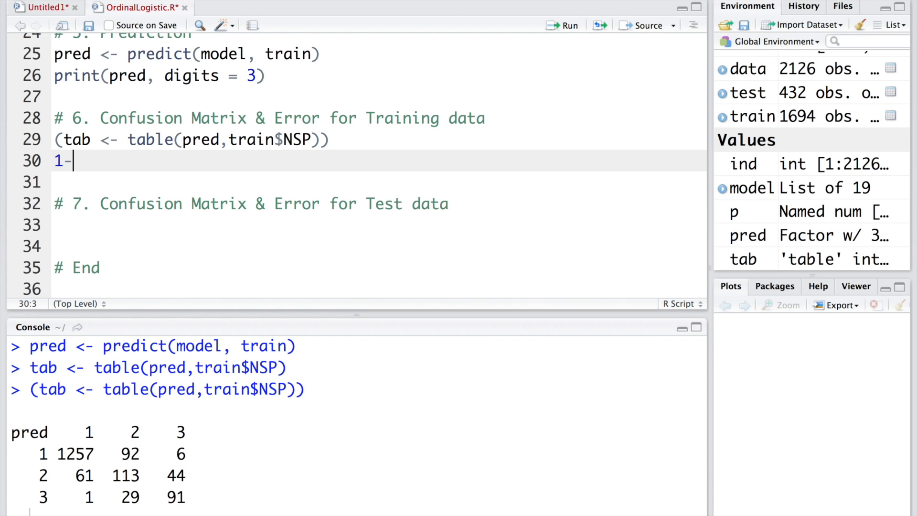
{"action": "type", "text": "sum("}
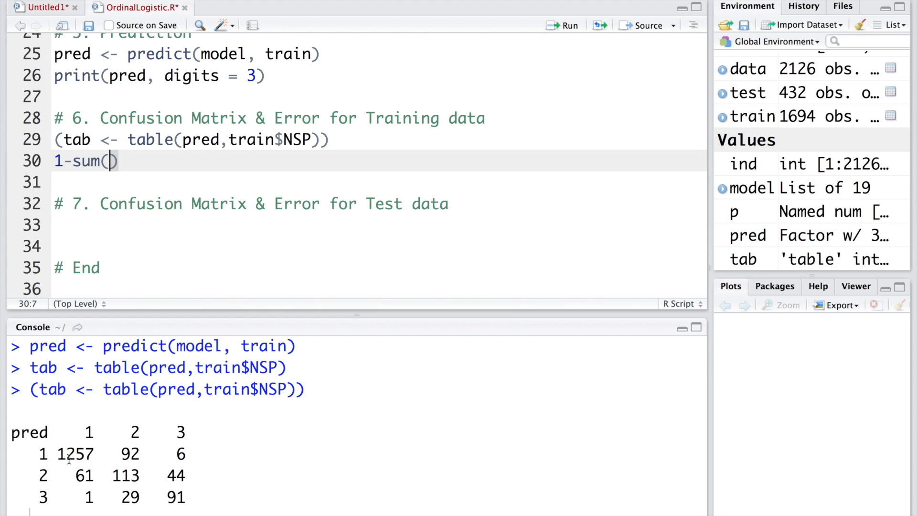
{"action": "type", "text": "dia"}
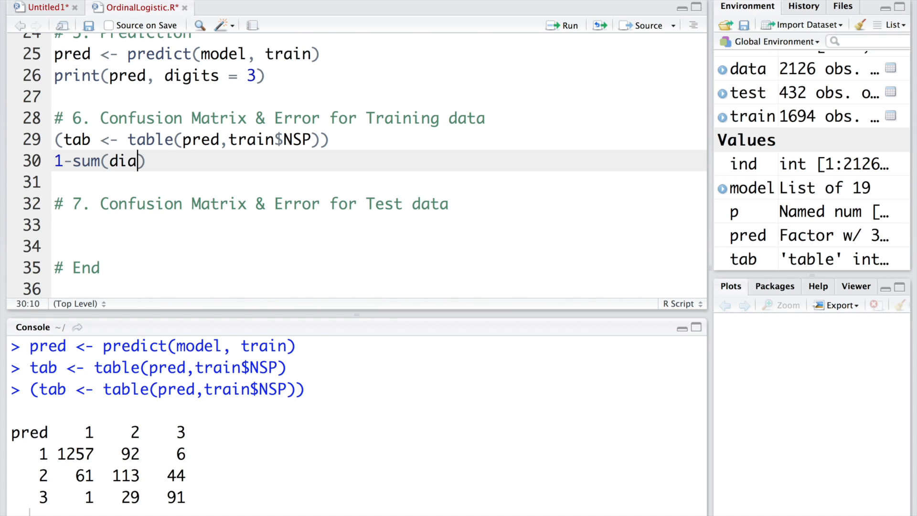
{"action": "type", "text": "("}
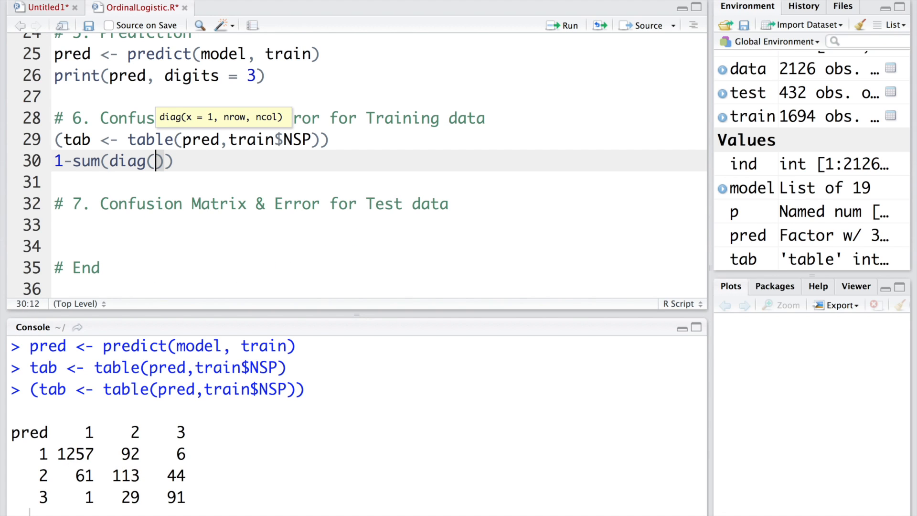
{"action": "type", "text": "tab"}
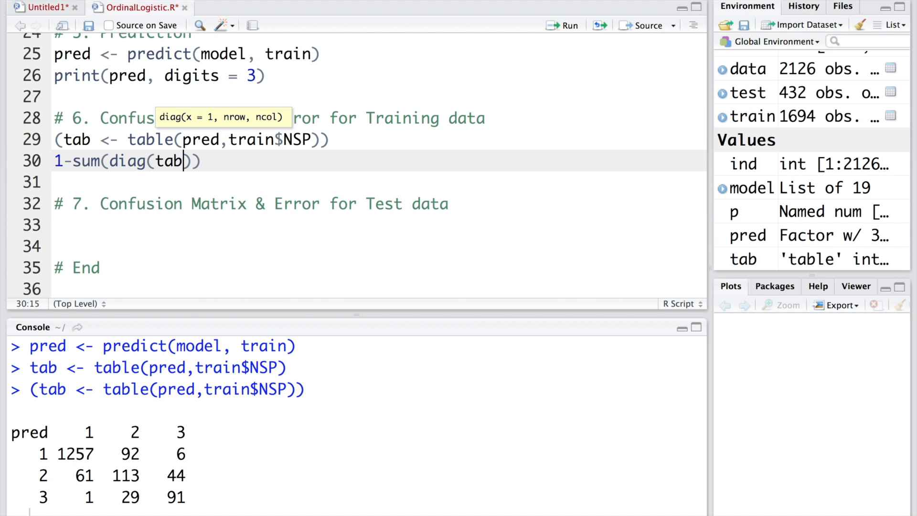
{"action": "left_click", "coordinate": [206, 161]}
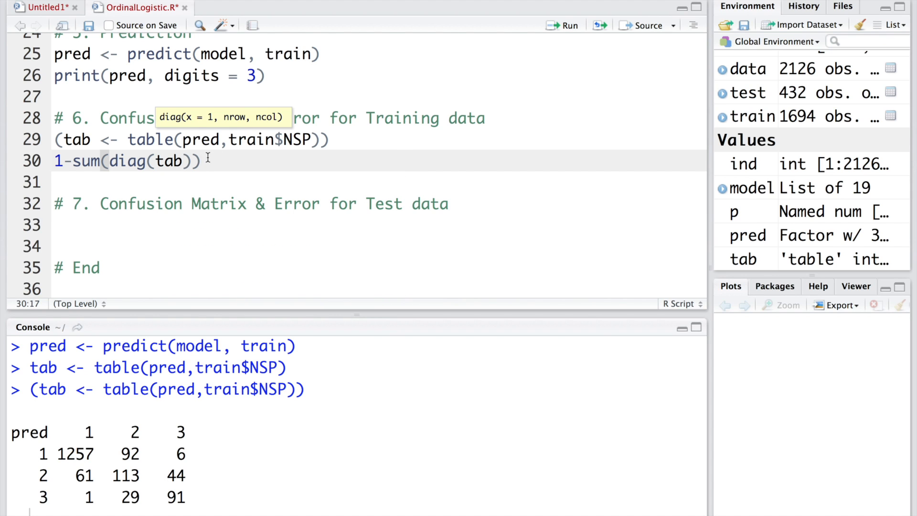
{"action": "type", "text": "/su"}
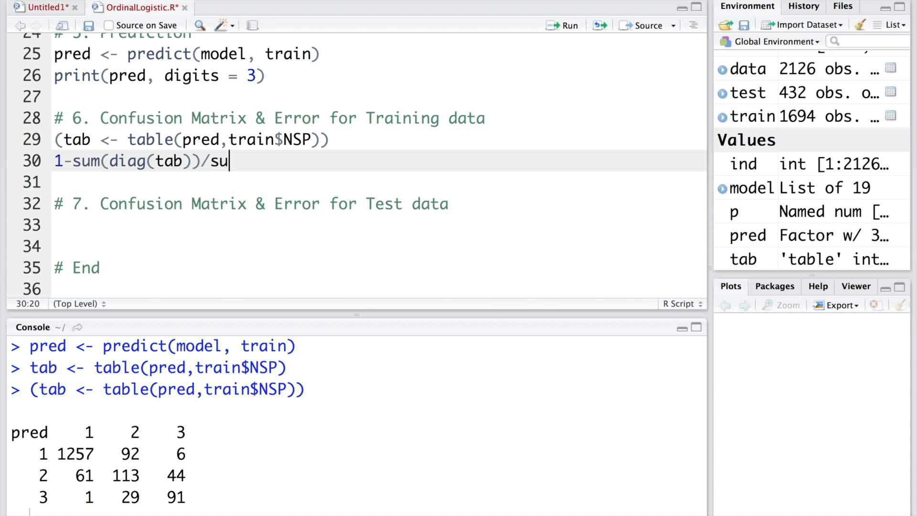
{"action": "type", "text": "m(tab)"}
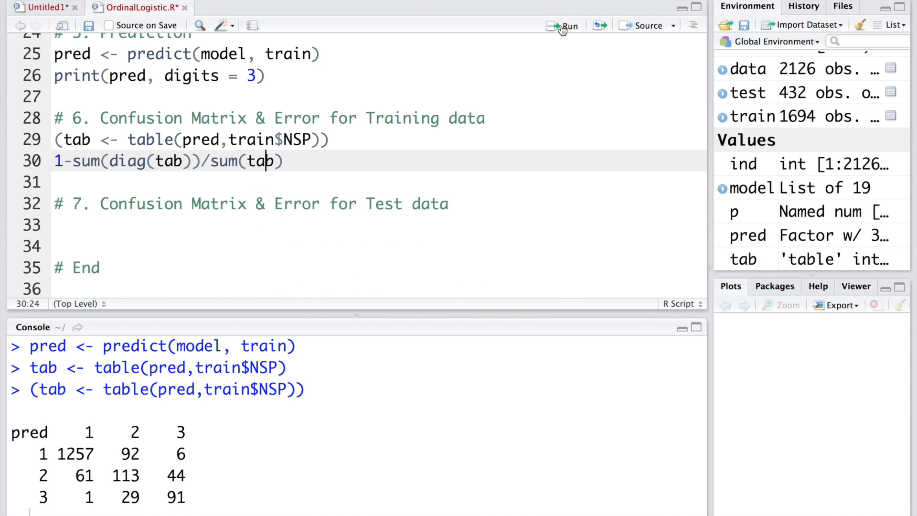
{"action": "left_click", "coordinate": [563, 26]}
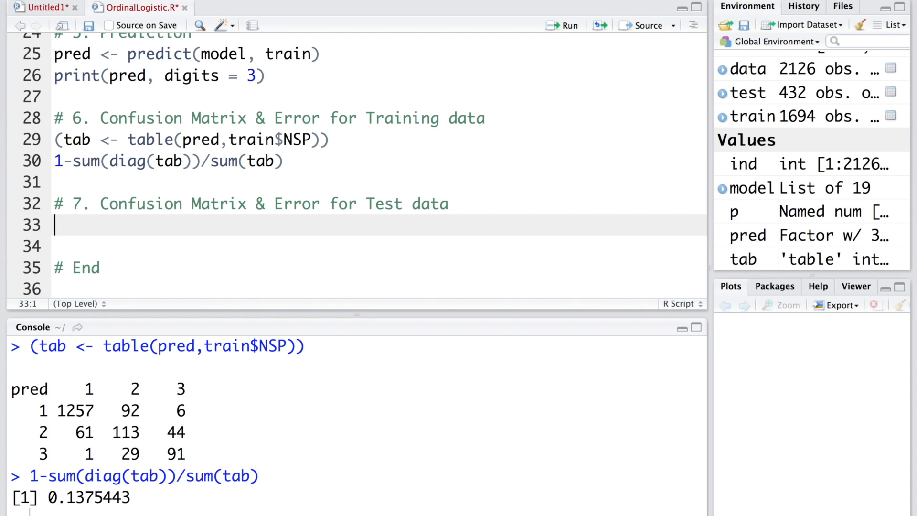
Add and run pred1 <- predict(model,test) to predict test-set classes
{"action": "type", "text": "pr"}
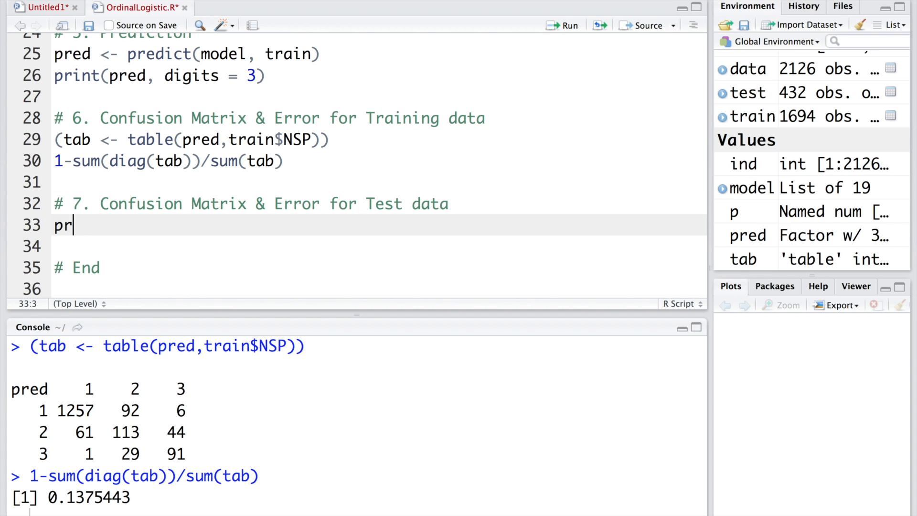
{"action": "type", "text": "ed1"}
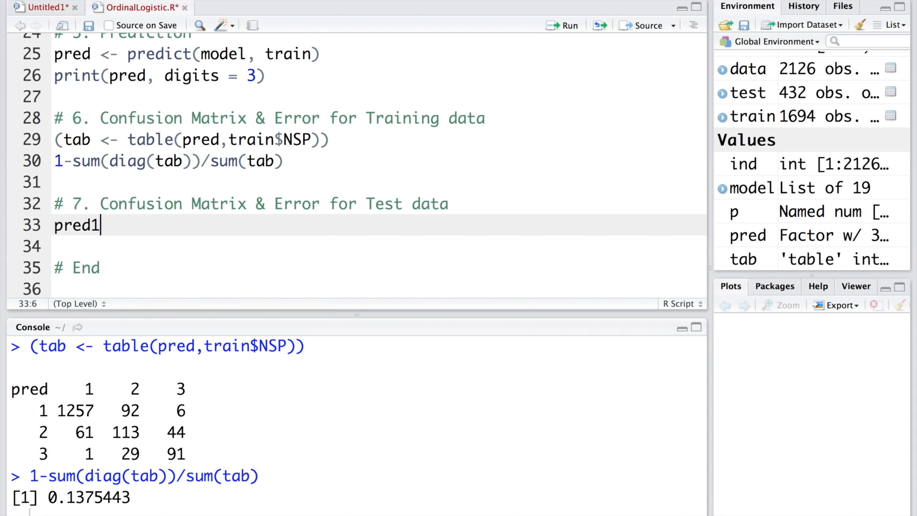
{"action": "type", "text": "<- predict("}
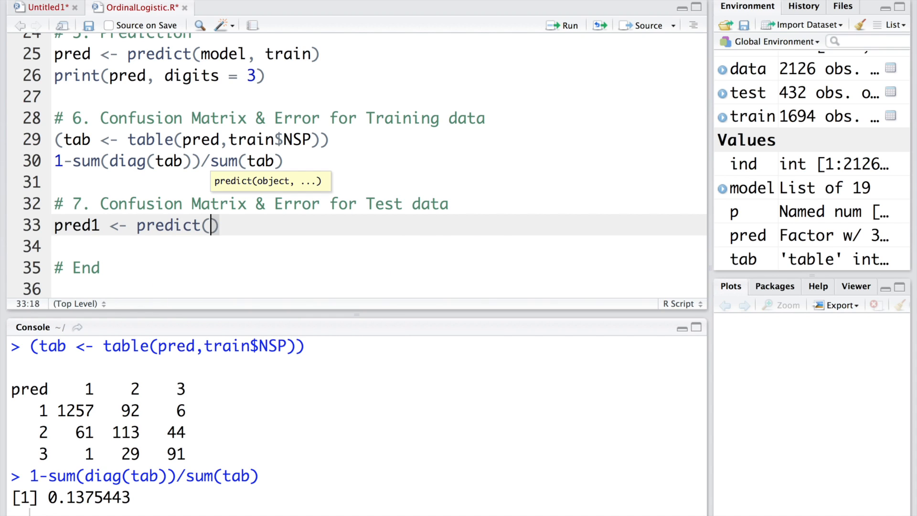
{"action": "type", "text": "model"}
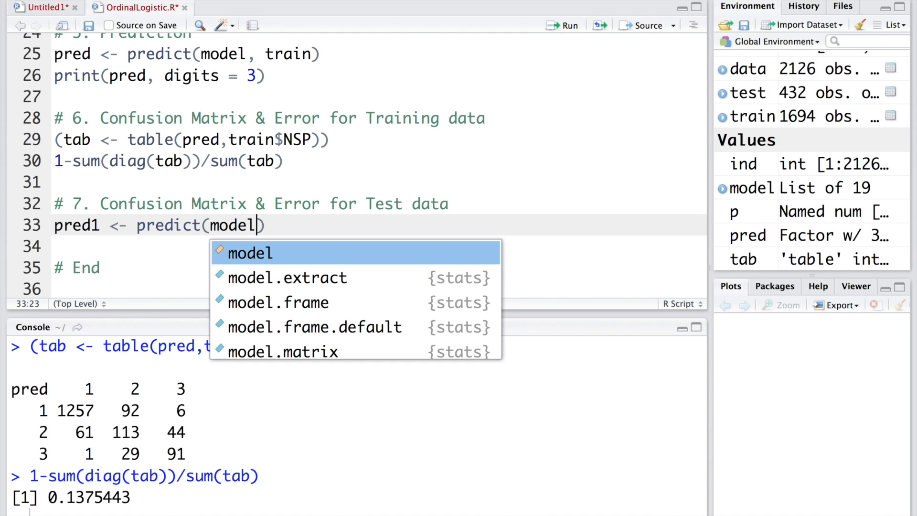
{"action": "type", "text": ","}
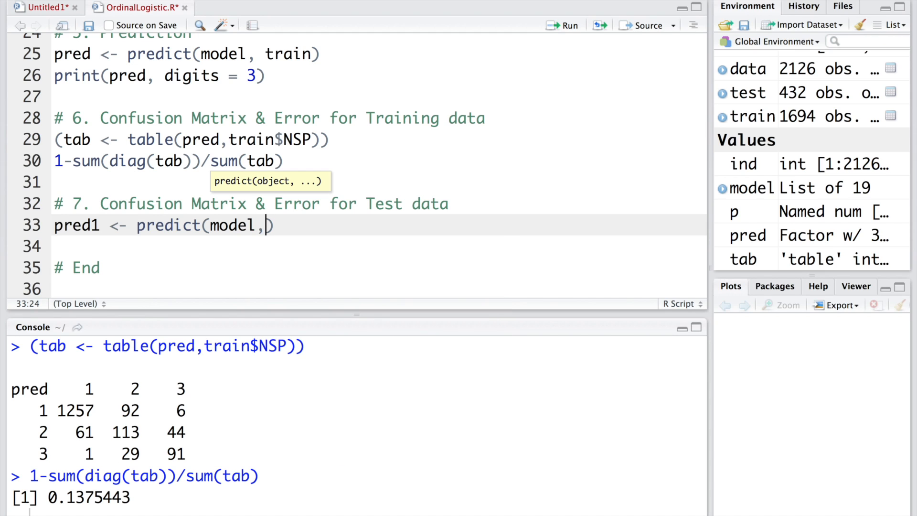
{"action": "type", "text": "tes"}
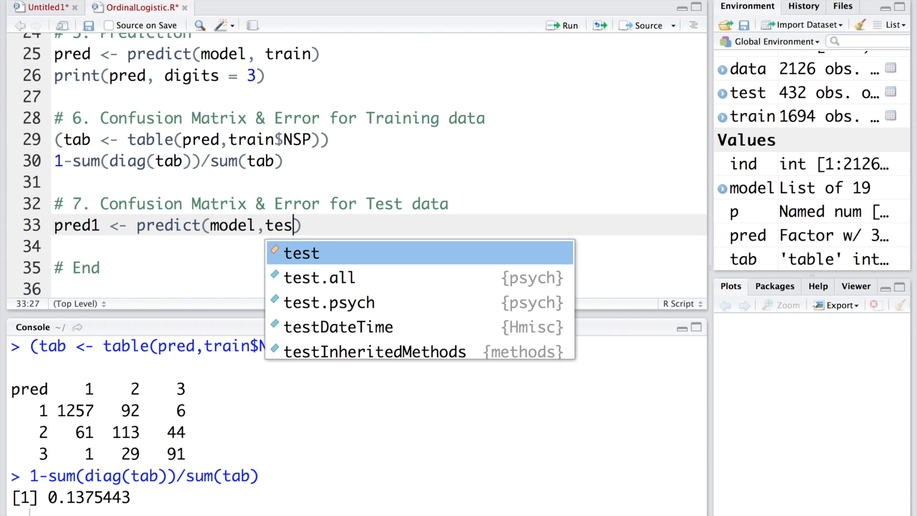
{"action": "type", "text": "t"}
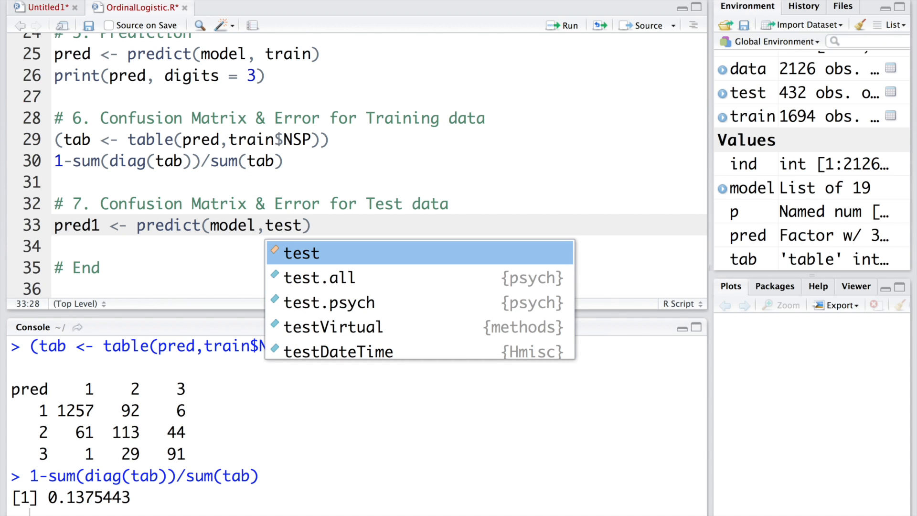
{"action": "left_click", "coordinate": [560, 26]}
{"action": "type", "text": "(tab1 <- table(pred1, test$NSP"}
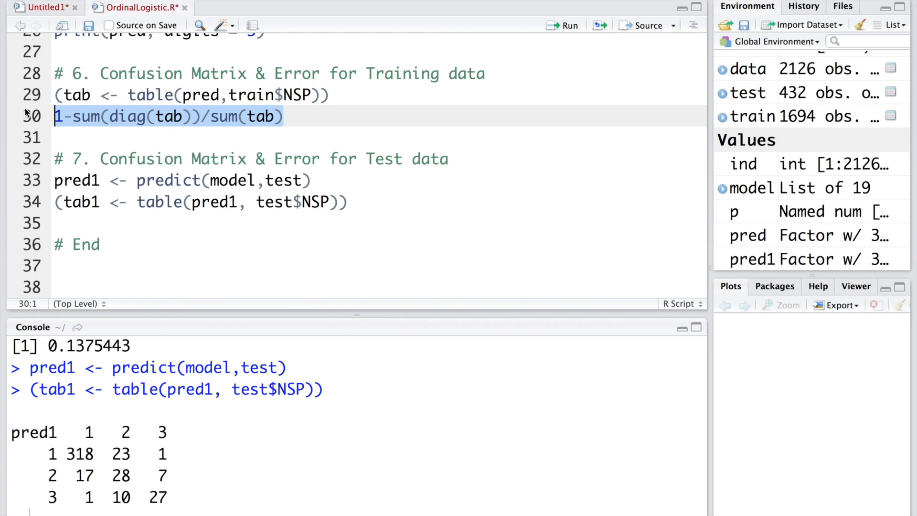
Run 1-sum(diag(tab1))/sum(tab1), printing test error 0.1365741, and enlarge the console
{"action": "type", "text": "1-sum(diag(tab))/sum(tab)"}
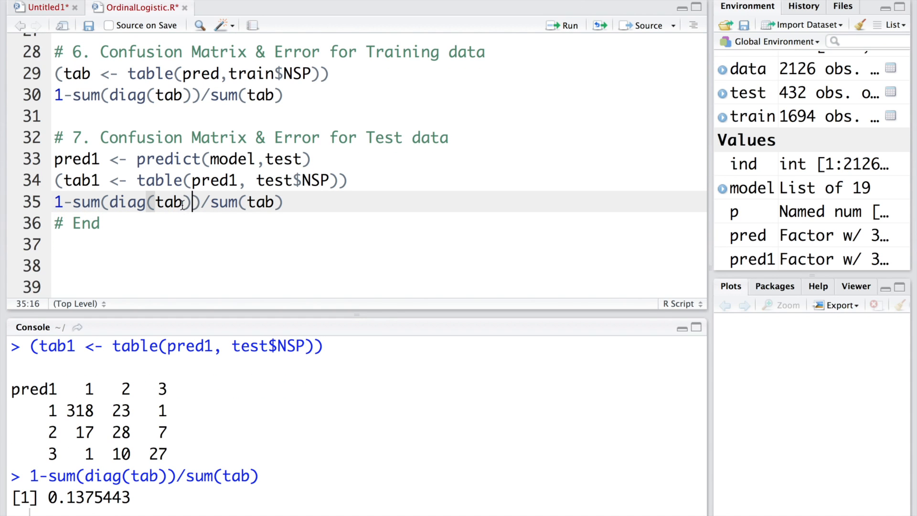
{"action": "type", "text": "1"}
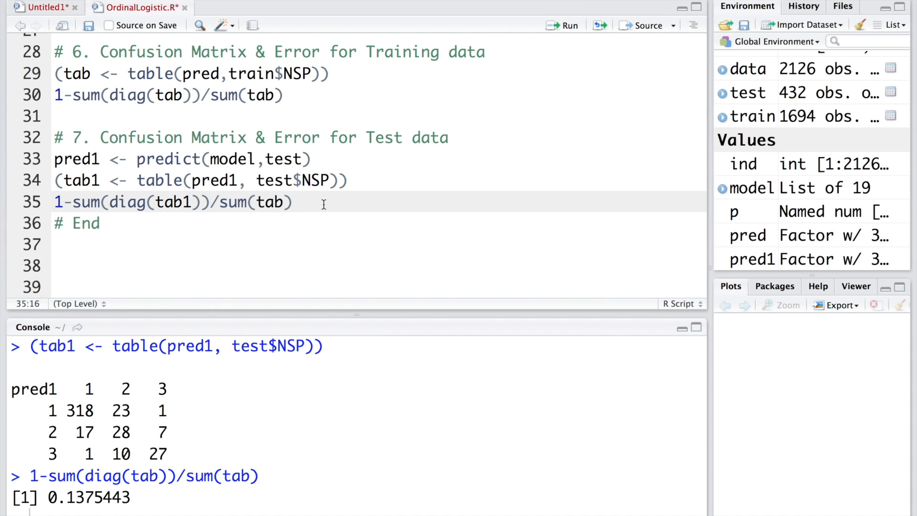
{"action": "left_click", "coordinate": [284, 202]}
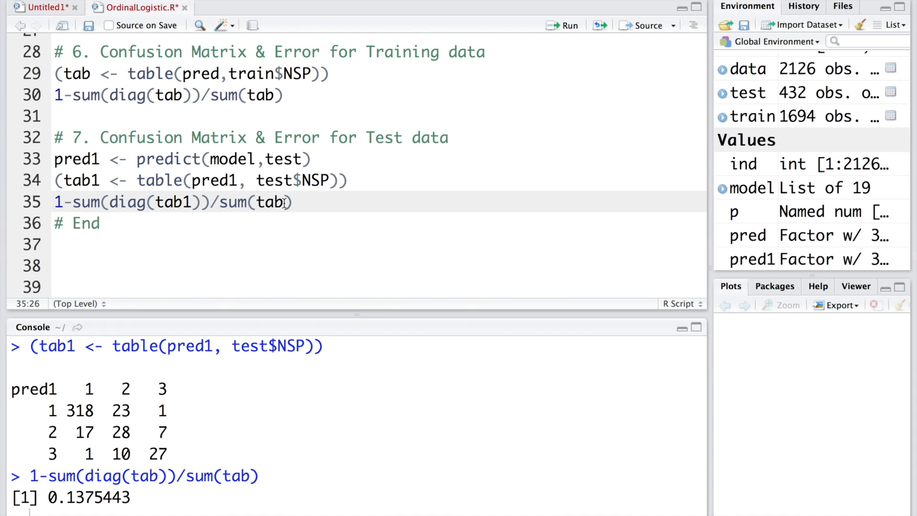
{"action": "left_click", "coordinate": [567, 25]}
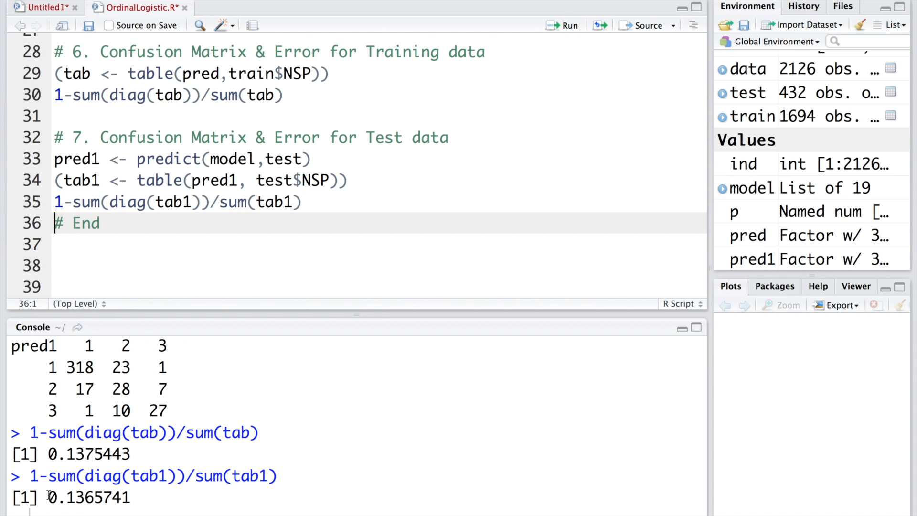
{"action": "double_click", "coordinate": [88, 497]}
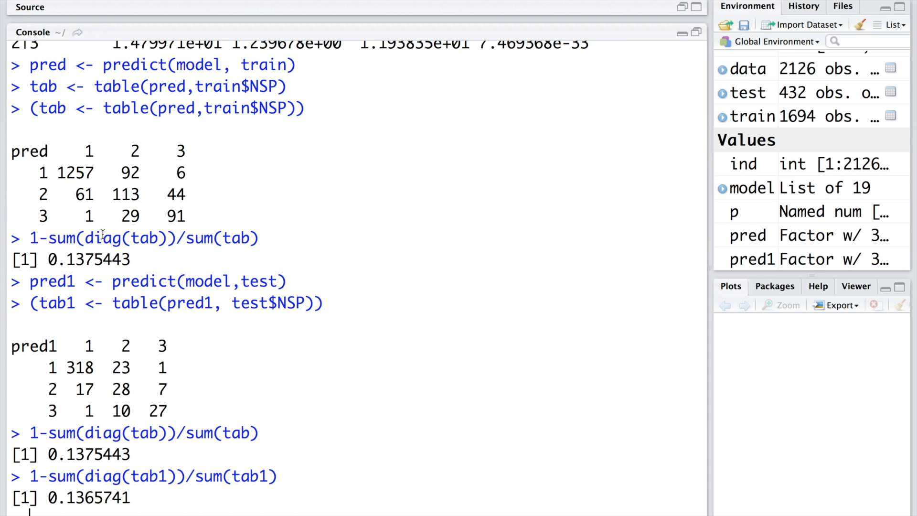
Highlight counts in both confusion matrices, including 23 in the test matrix
{"action": "double_click", "coordinate": [82, 259]}
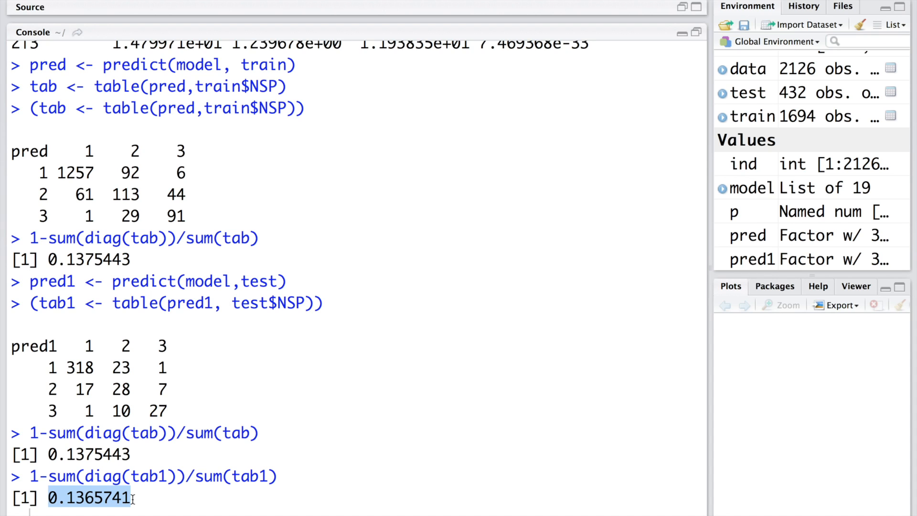
{"action": "mouse_move", "coordinate": [172, 371]}
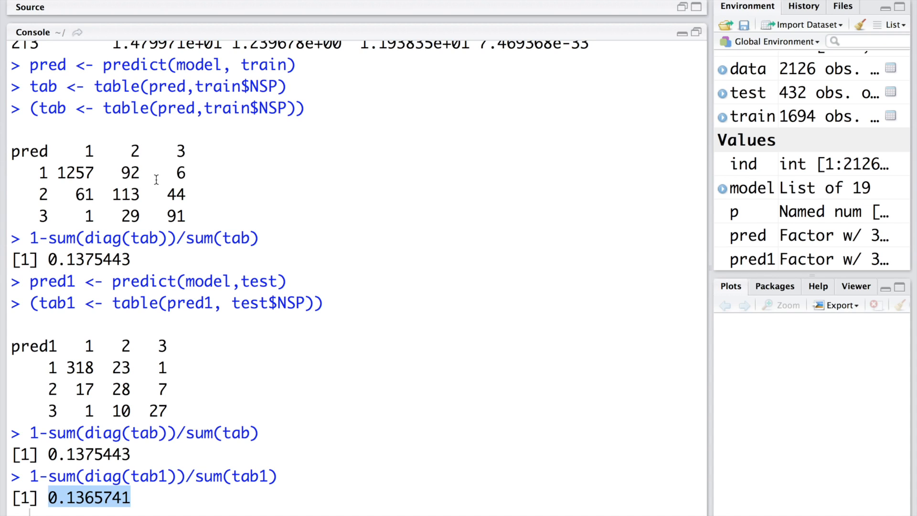
{"action": "mouse_move", "coordinate": [121, 173]}
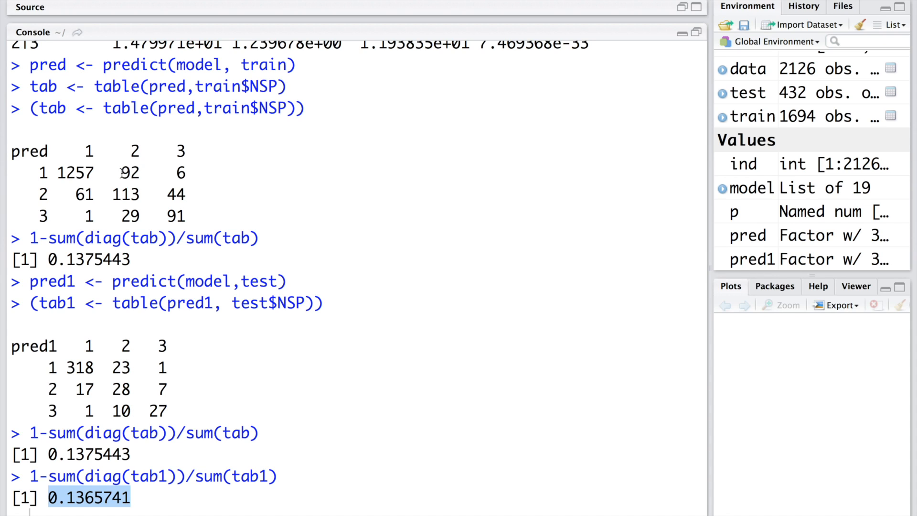
{"action": "double_click", "coordinate": [130, 172]}
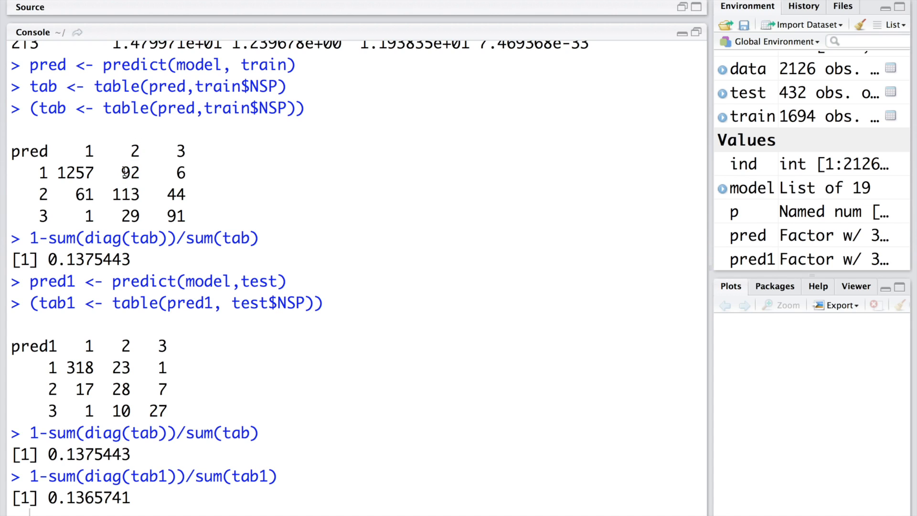
{"action": "double_click", "coordinate": [131, 151]}
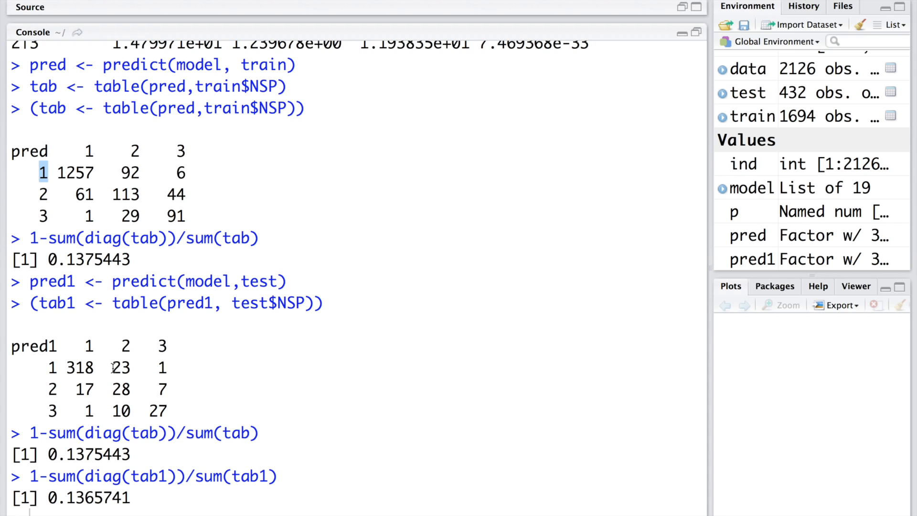
{"action": "double_click", "coordinate": [121, 367]}
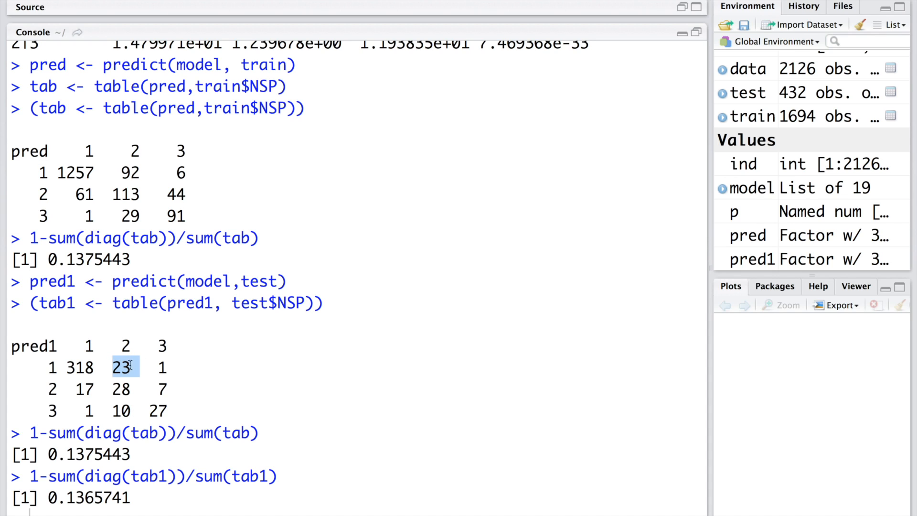
{"action": "mouse_move", "coordinate": [125, 339]}
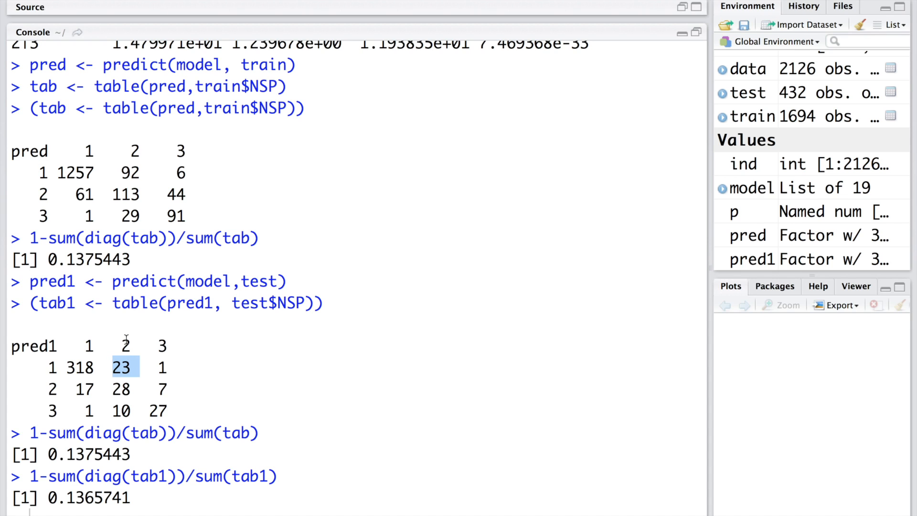